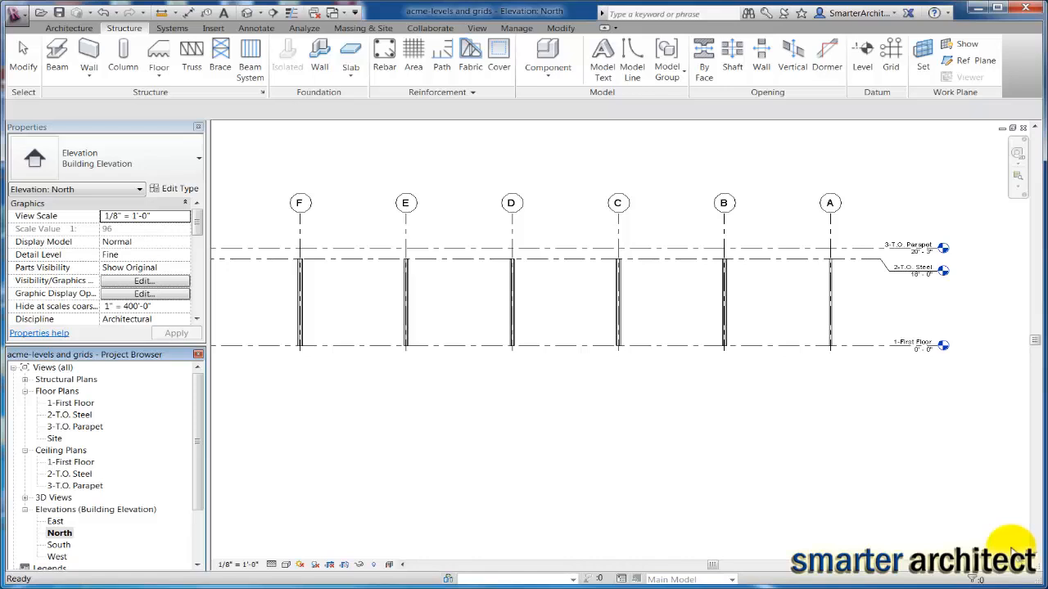
{"action": "mouse_move", "coordinate": [860, 426]}
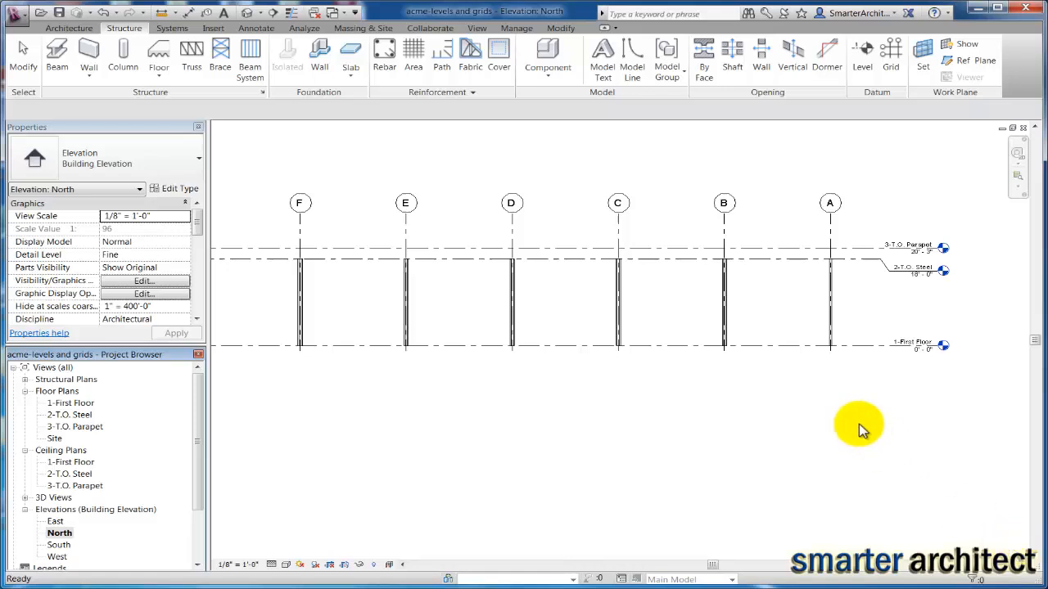
{"action": "mouse_move", "coordinate": [511, 314]}
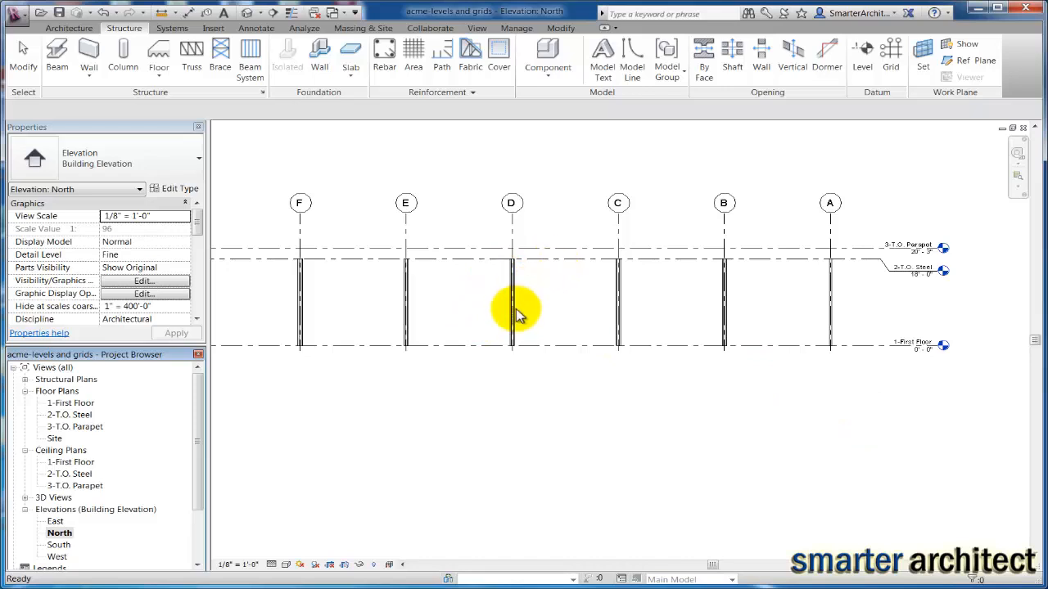
{"action": "mouse_move", "coordinate": [522, 309]}
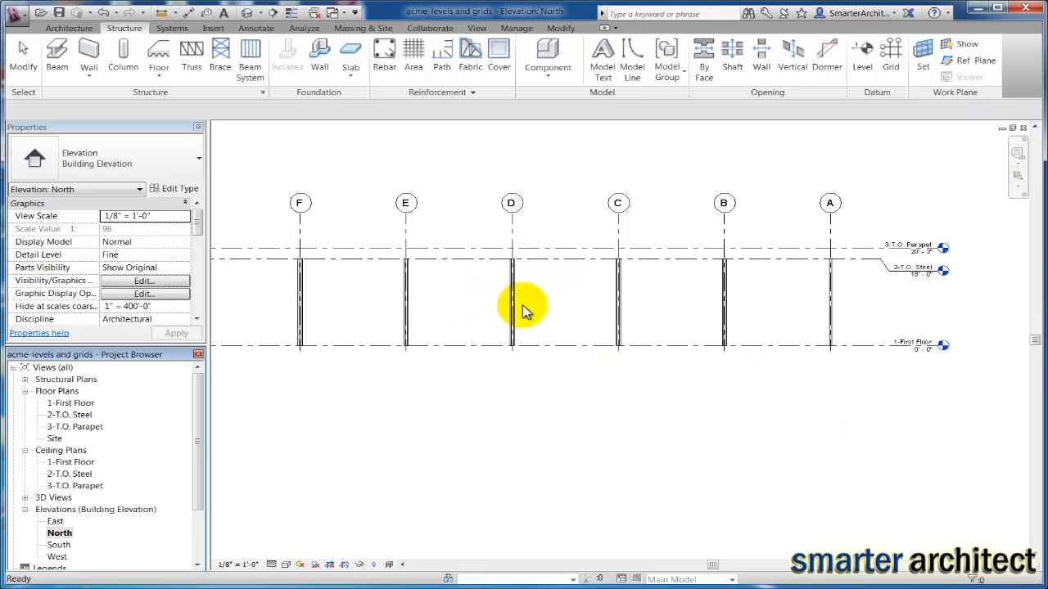
{"action": "mouse_move", "coordinate": [504, 373]}
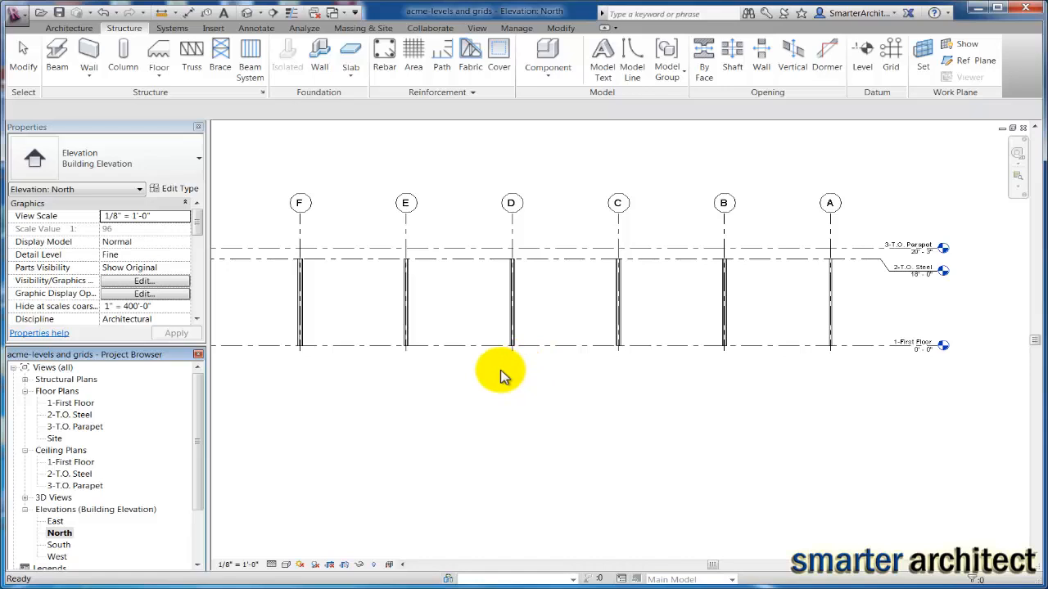
{"action": "mouse_move", "coordinate": [603, 384]}
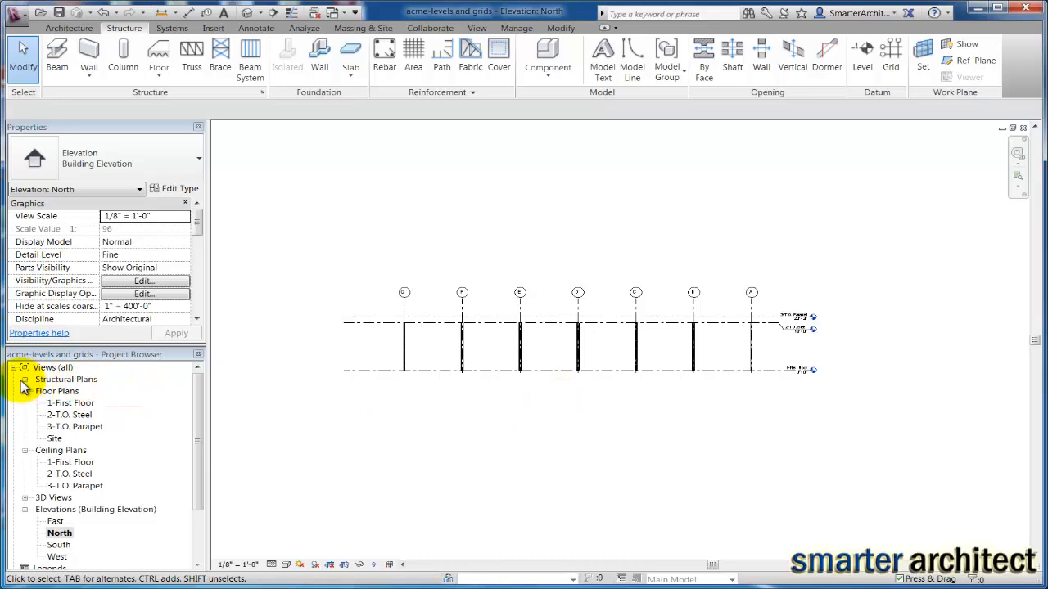
Step: Browse the existing structural plan views in the Project Browser
{"action": "left_click", "coordinate": [24, 380]}
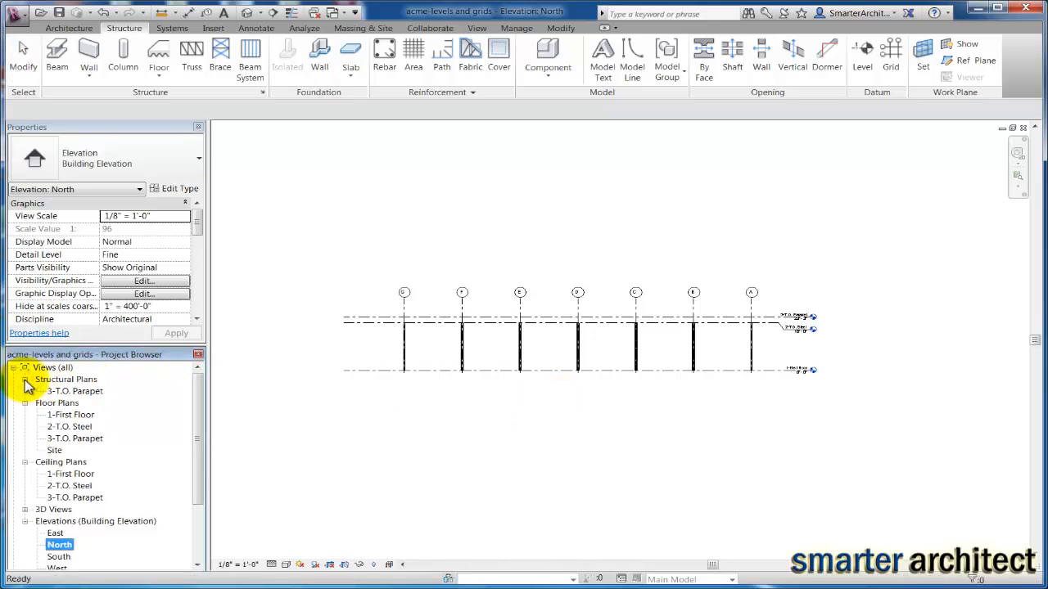
{"action": "mouse_move", "coordinate": [96, 399]}
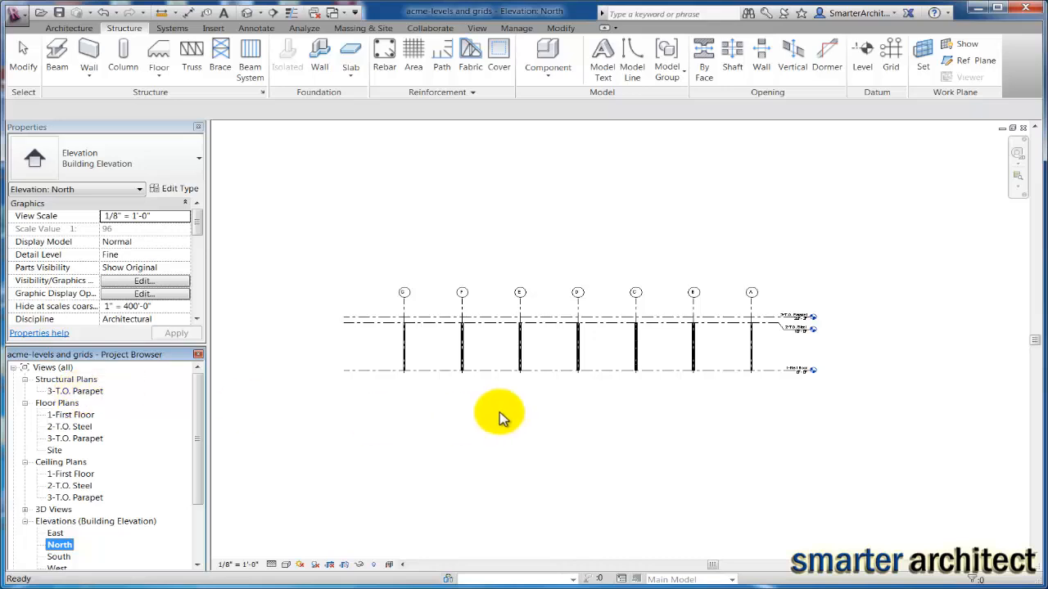
{"action": "mouse_move", "coordinate": [380, 327]}
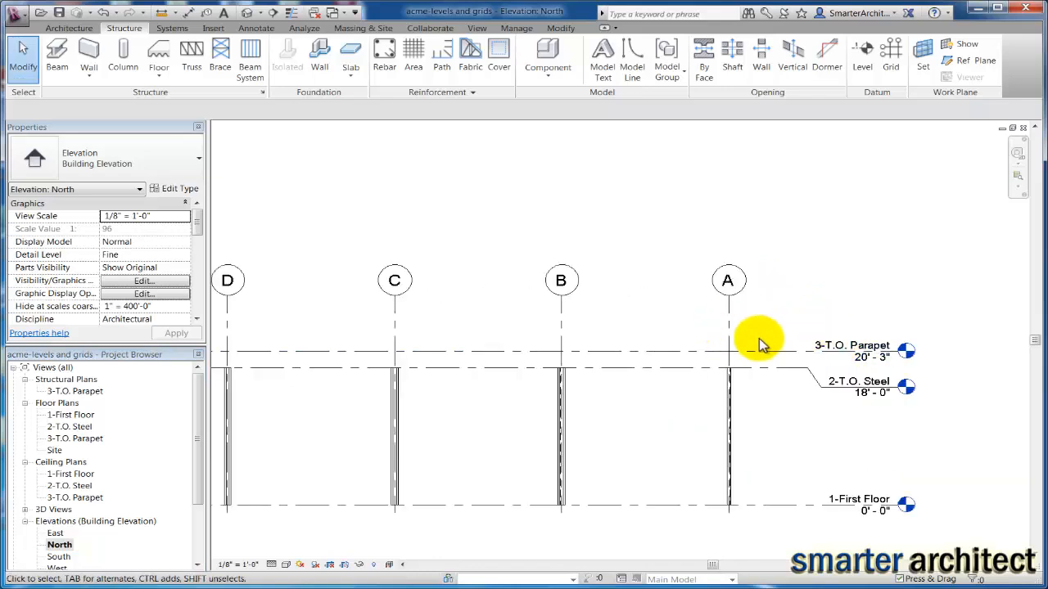
{"action": "scroll", "scroll_direction": "down", "scroll_amount": 3}
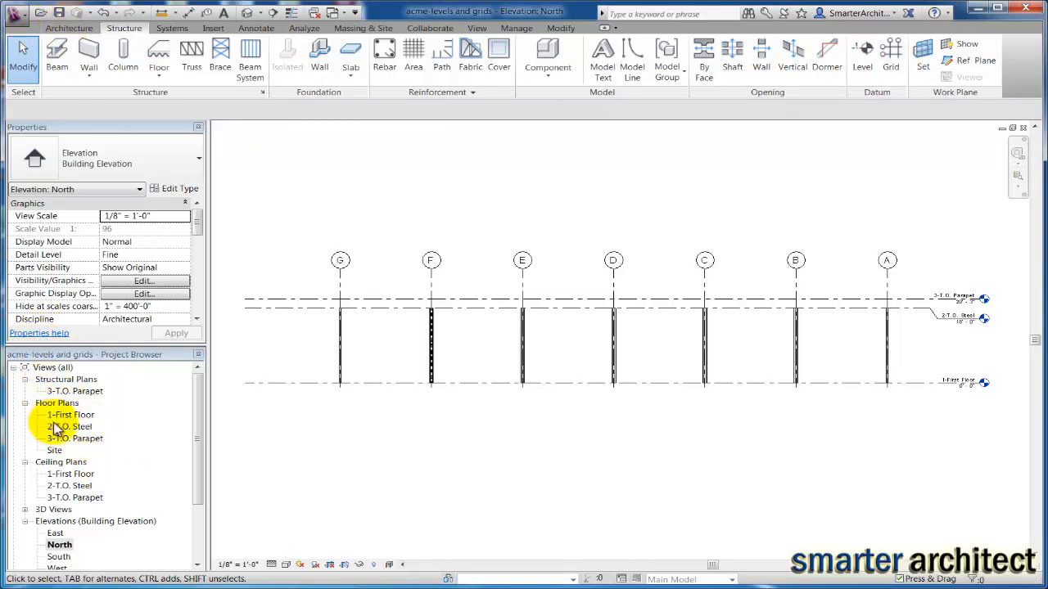
{"action": "left_click", "coordinate": [70, 416]}
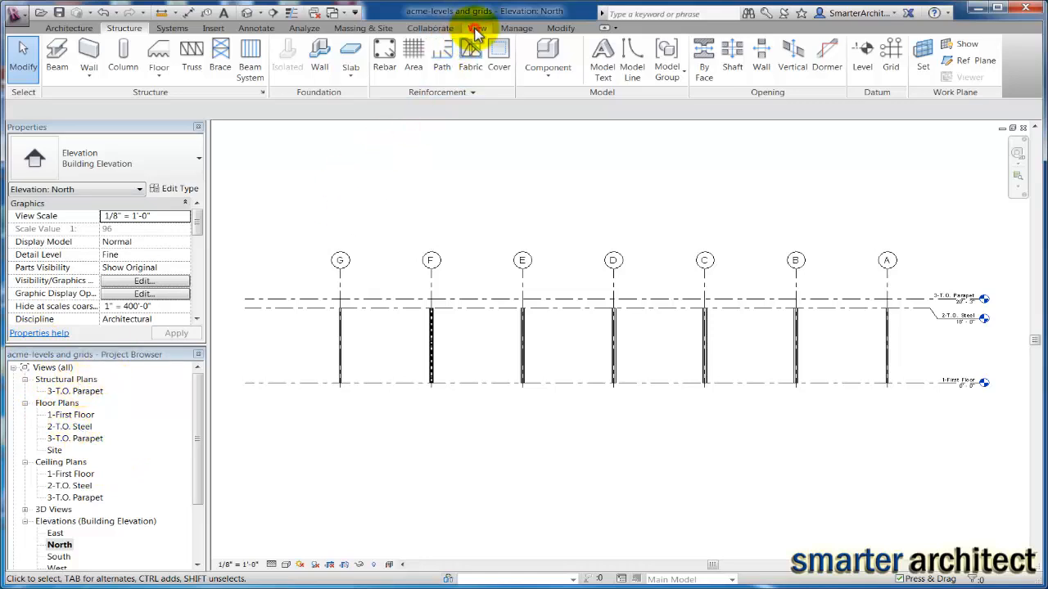
Step: Create structural plans for 1-First Floor and 2-T.O. Steel
{"action": "left_click", "coordinate": [476, 27]}
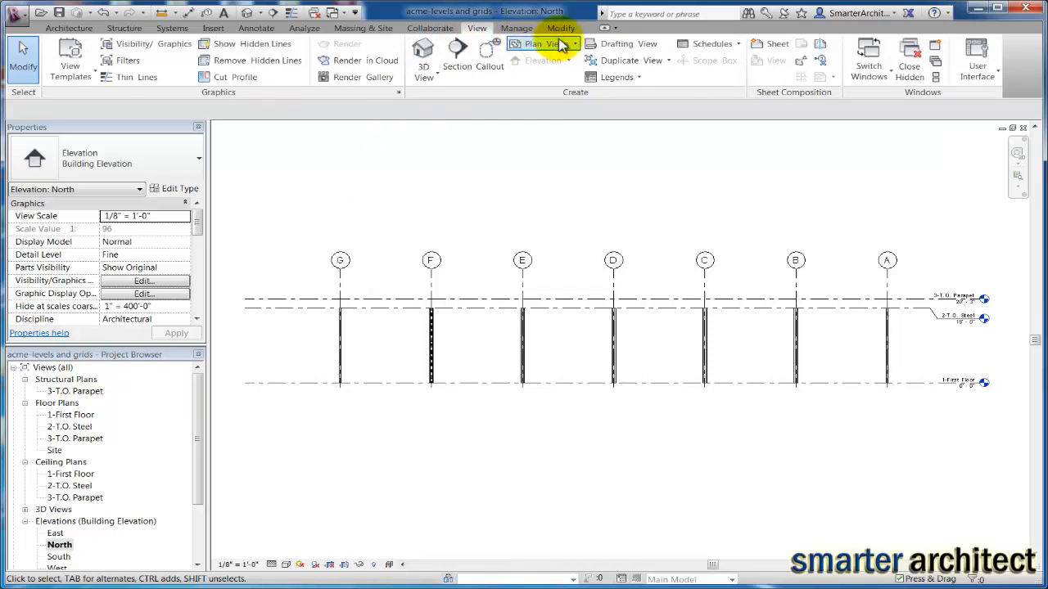
{"action": "mouse_move", "coordinate": [543, 42]}
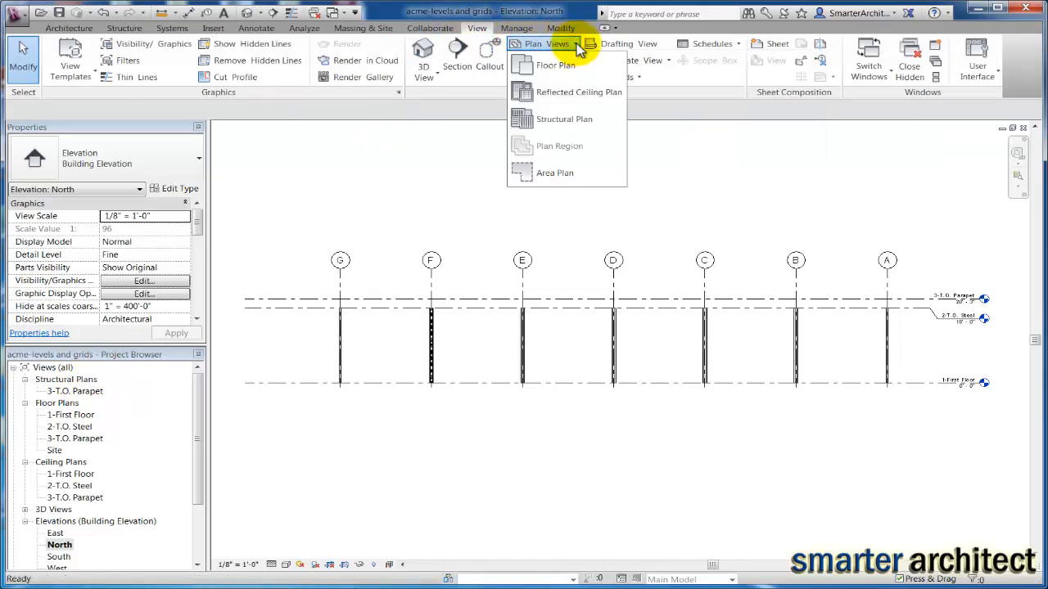
{"action": "mouse_move", "coordinate": [564, 118]}
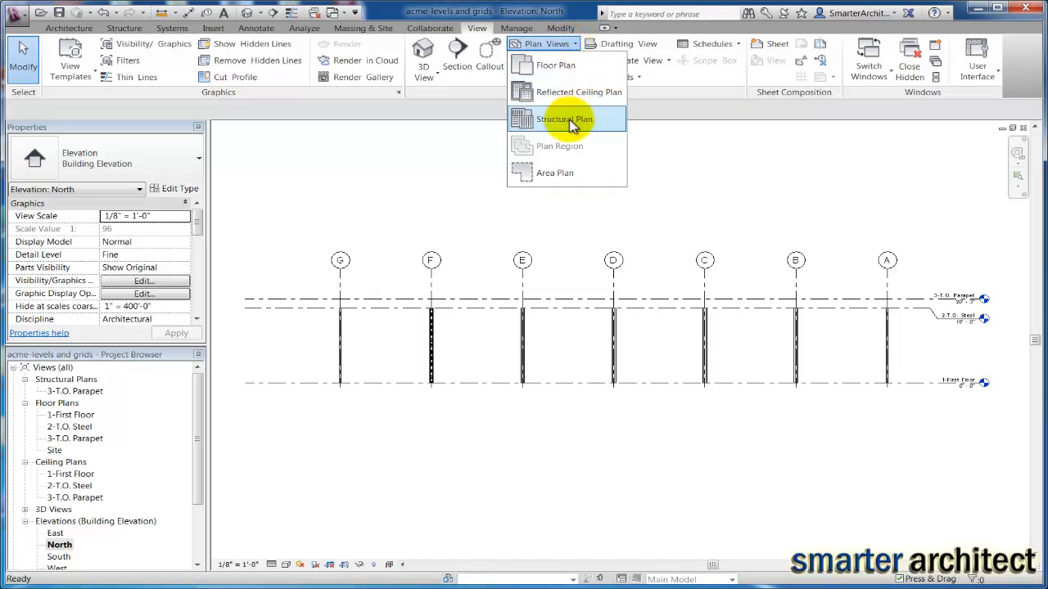
{"action": "left_click", "coordinate": [564, 117]}
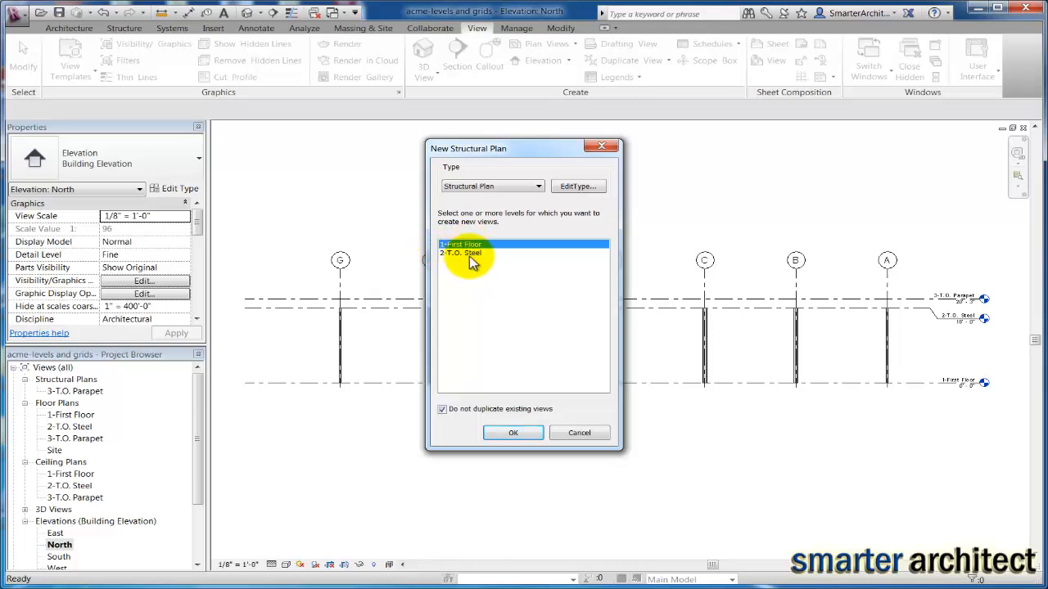
{"action": "left_click", "coordinate": [461, 252]}
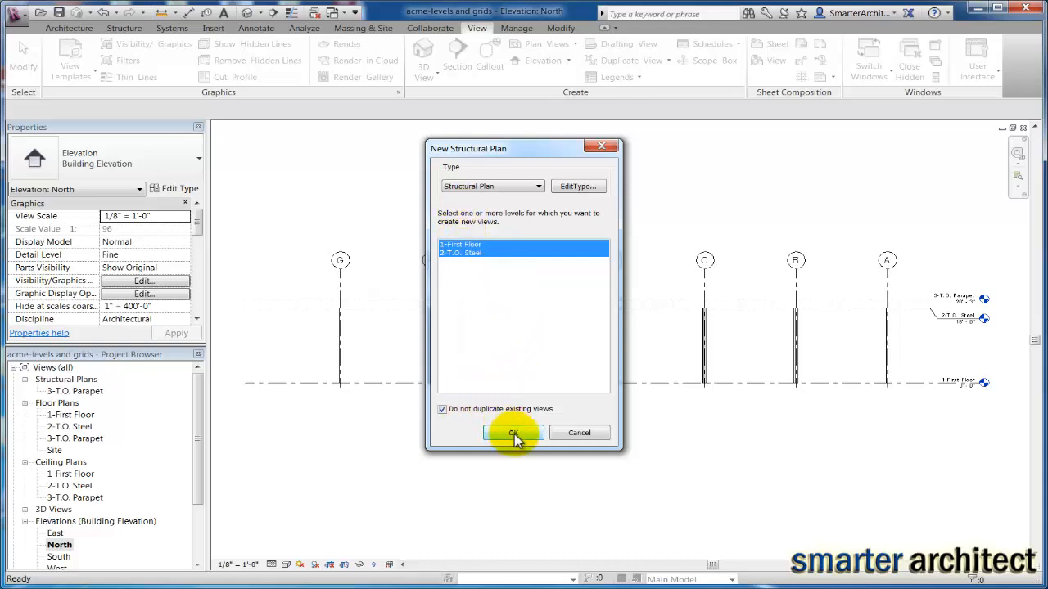
{"action": "left_click", "coordinate": [514, 432]}
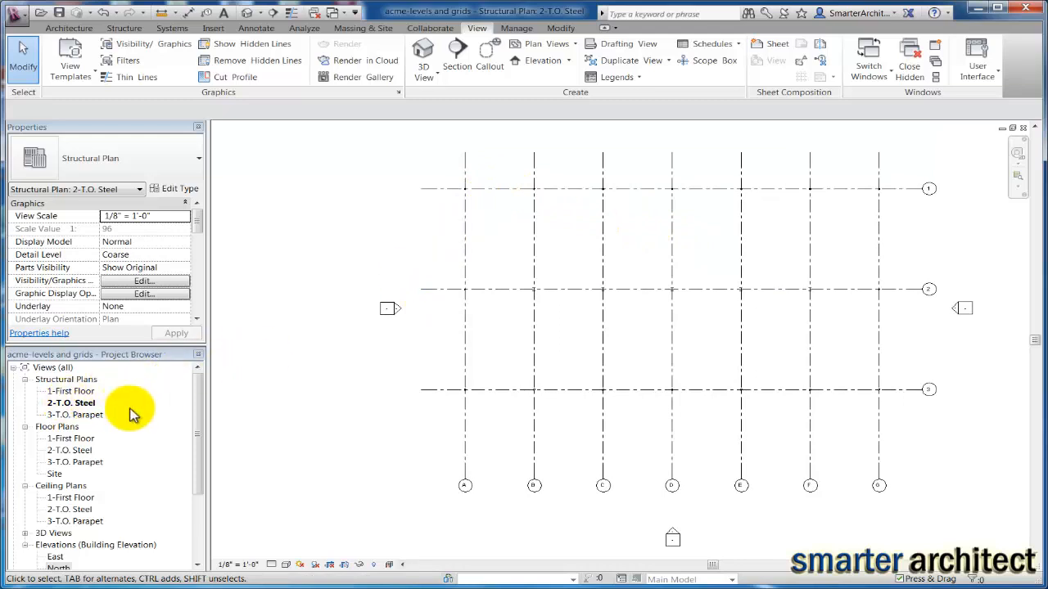
{"action": "mouse_move", "coordinate": [331, 203]}
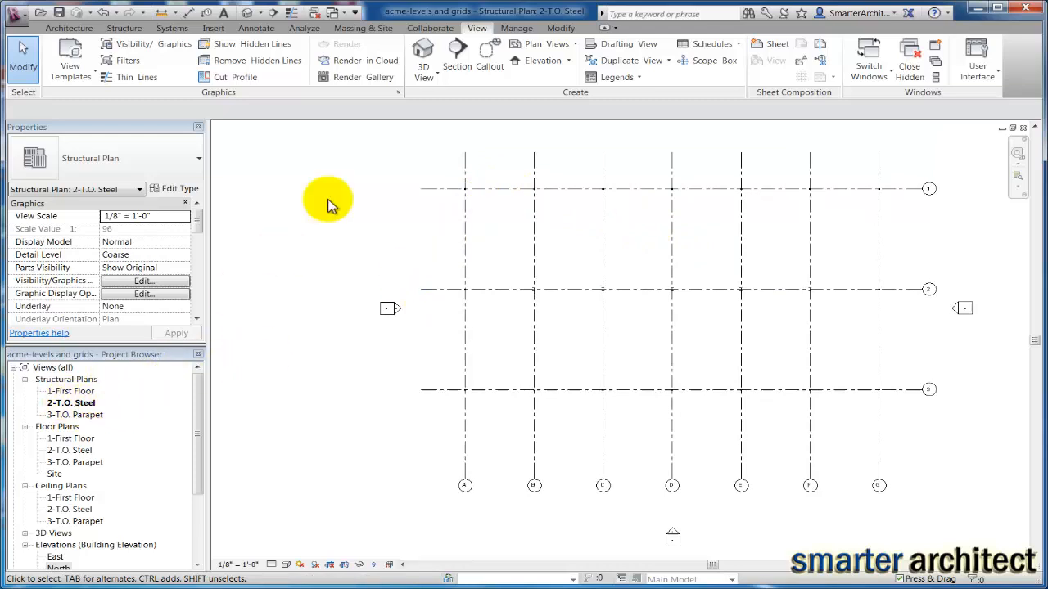
{"action": "mouse_move", "coordinate": [443, 318]}
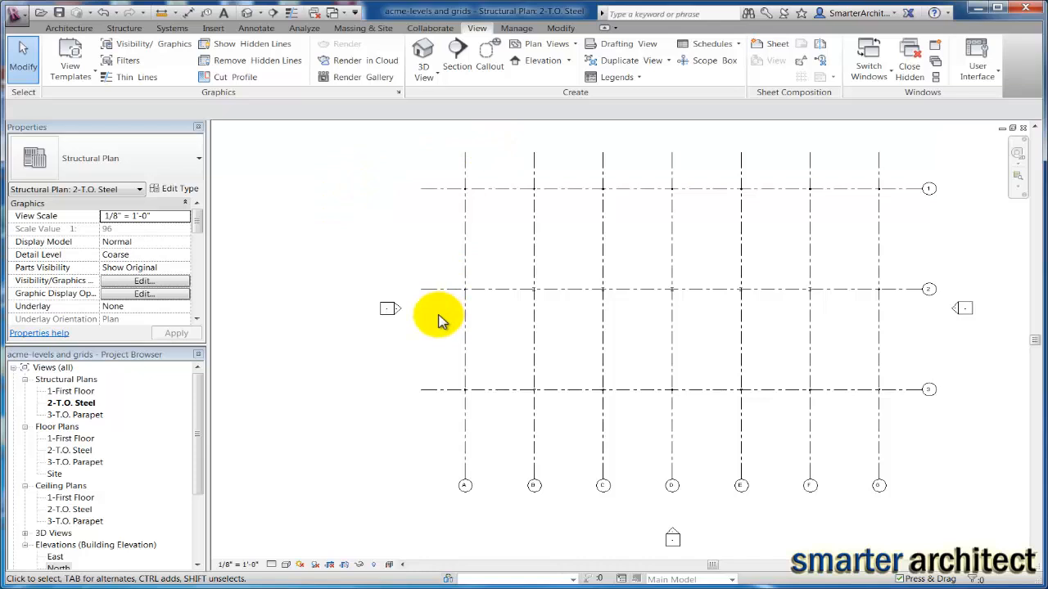
{"action": "mouse_move", "coordinate": [373, 23]}
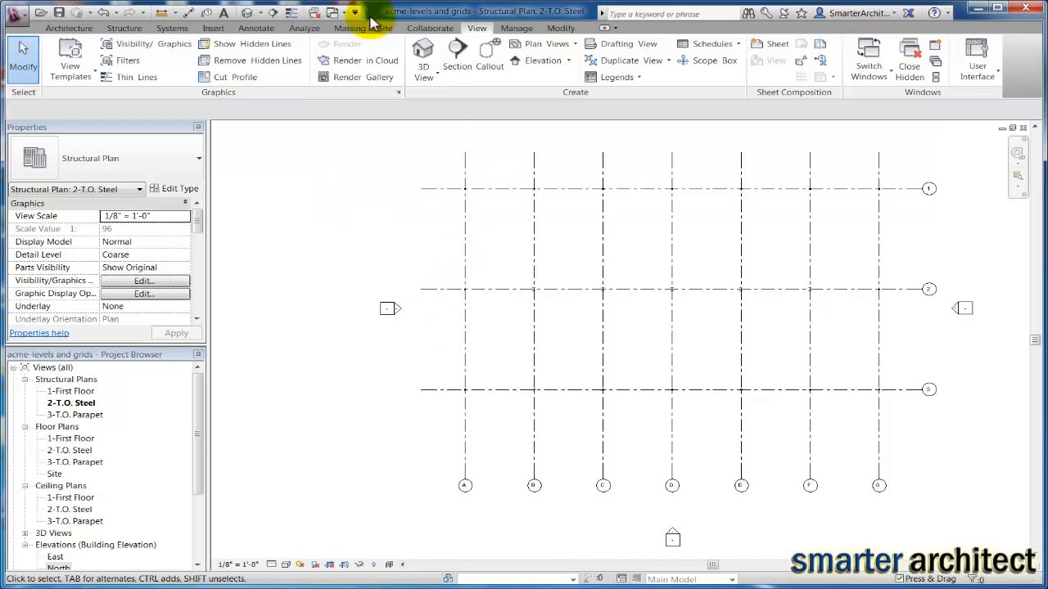
Step: Start the Beam tool from the Structure tools in the 2-T.O. Steel plan
{"action": "left_click", "coordinate": [125, 27]}
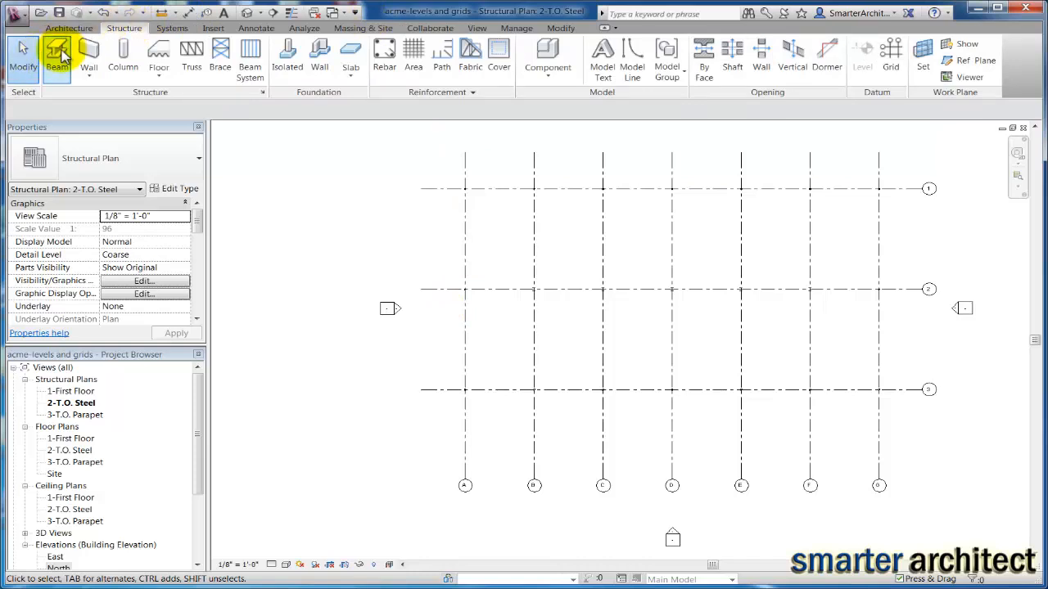
{"action": "left_click", "coordinate": [56, 57]}
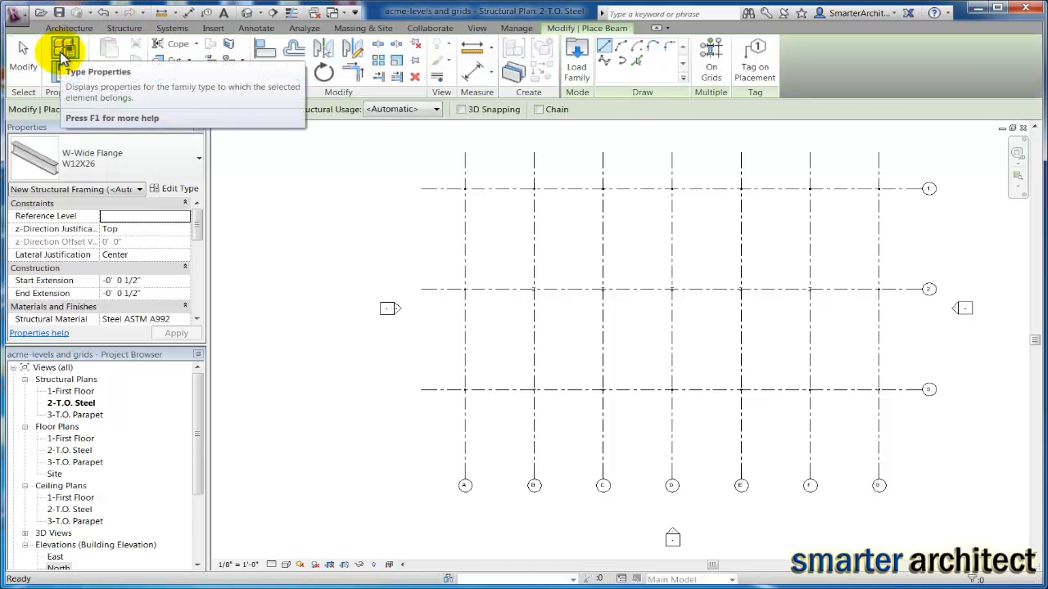
{"action": "mouse_move", "coordinate": [576, 55]}
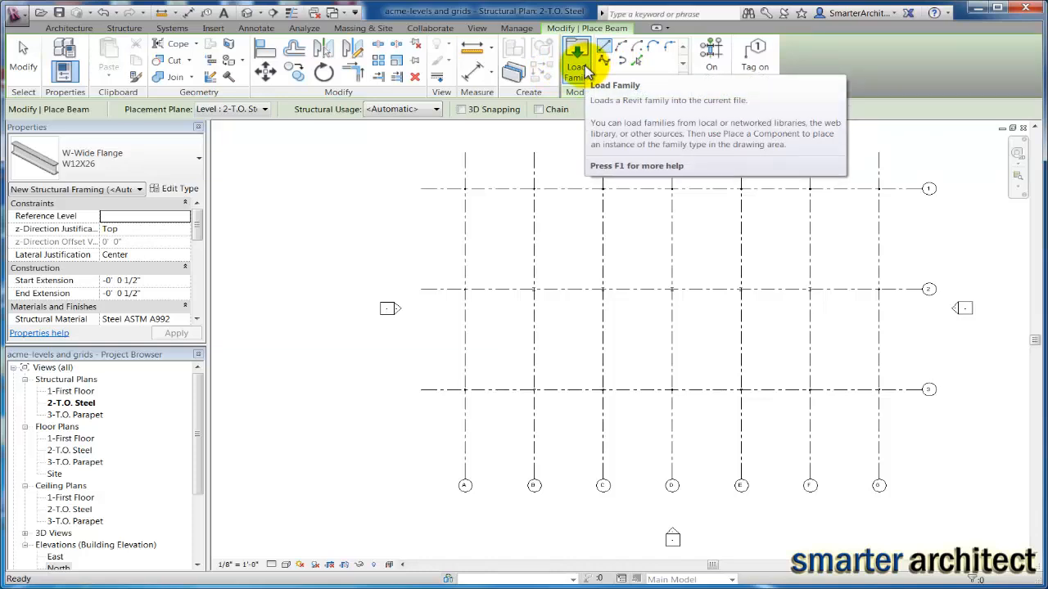
Step: Load the W-Wide Flange family from Structural Framing > Steel
{"action": "left_click", "coordinate": [576, 57]}
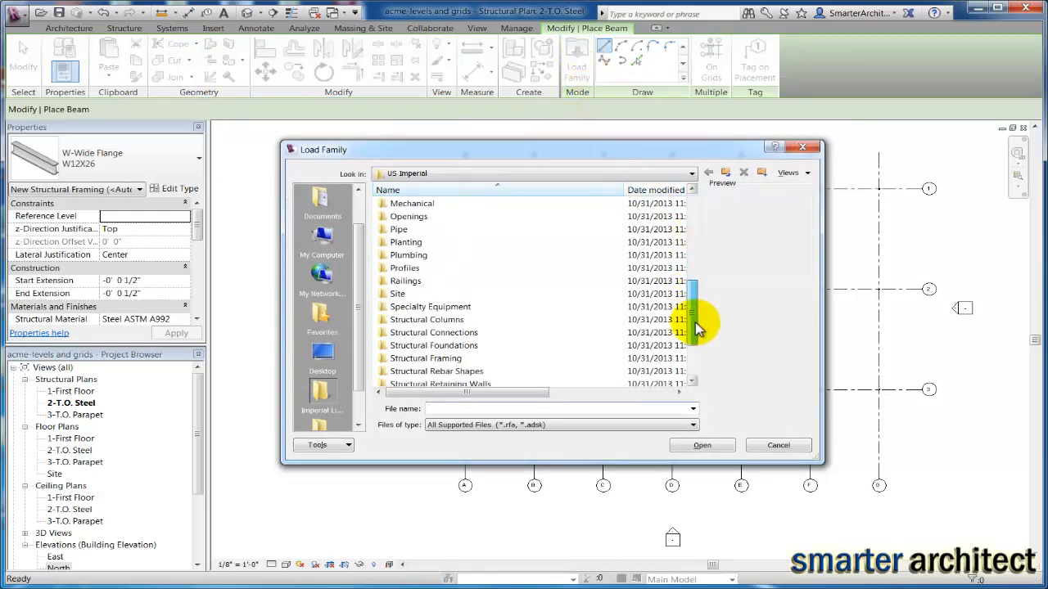
{"action": "scroll", "scroll_direction": "down", "scroll_amount": 3}
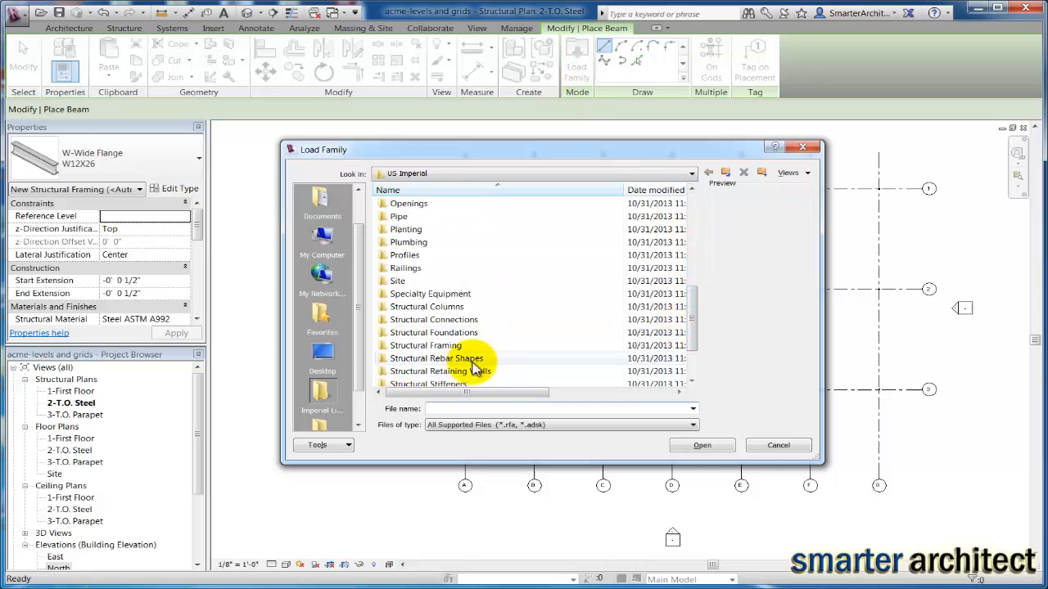
{"action": "double_click", "coordinate": [426, 344]}
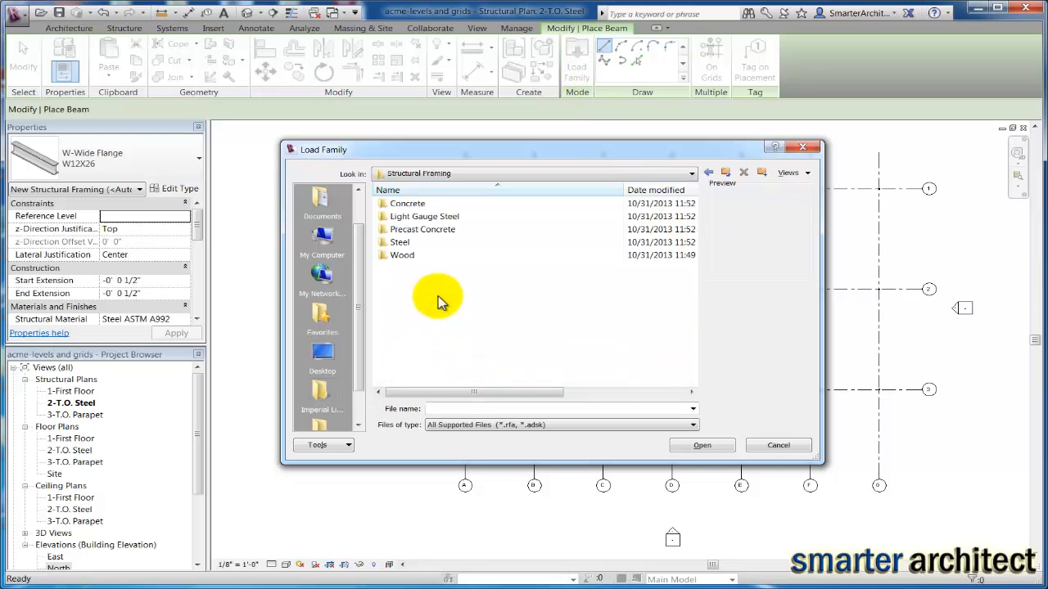
{"action": "double_click", "coordinate": [400, 242]}
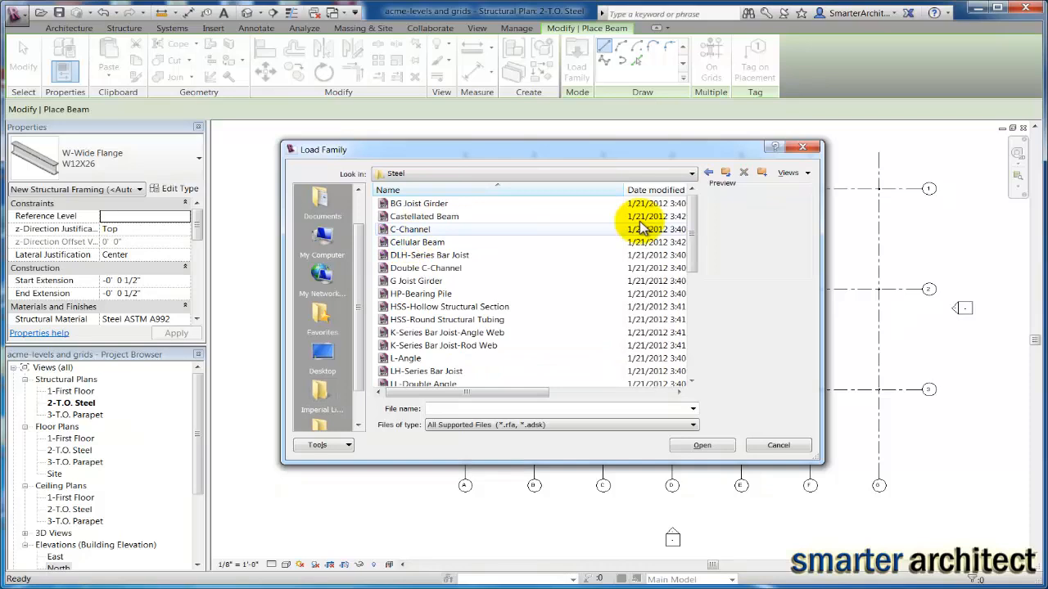
{"action": "scroll", "scroll_direction": "down", "scroll_amount": 3}
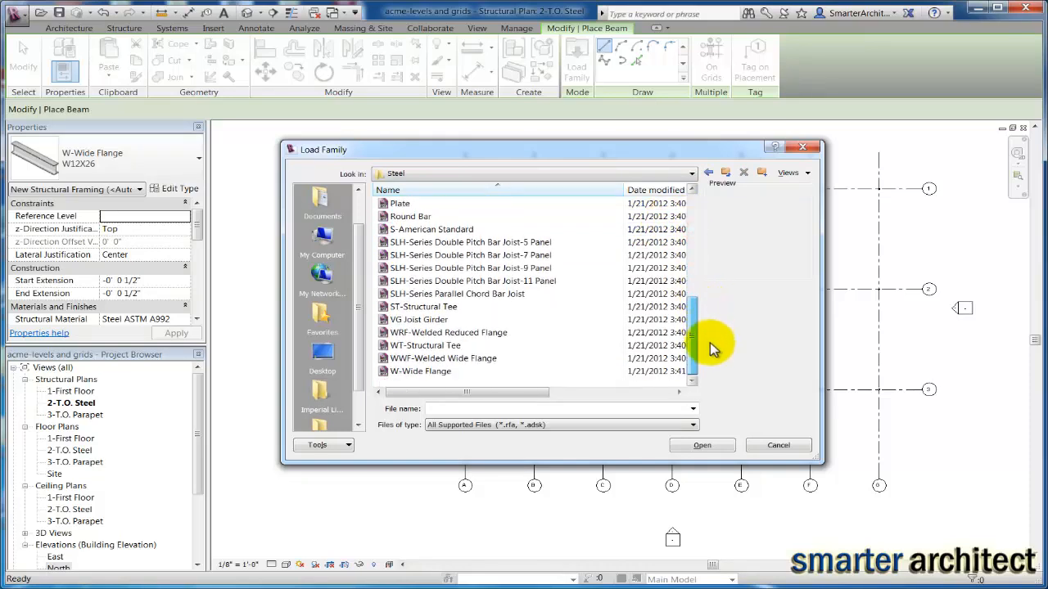
{"action": "mouse_move", "coordinate": [422, 370]}
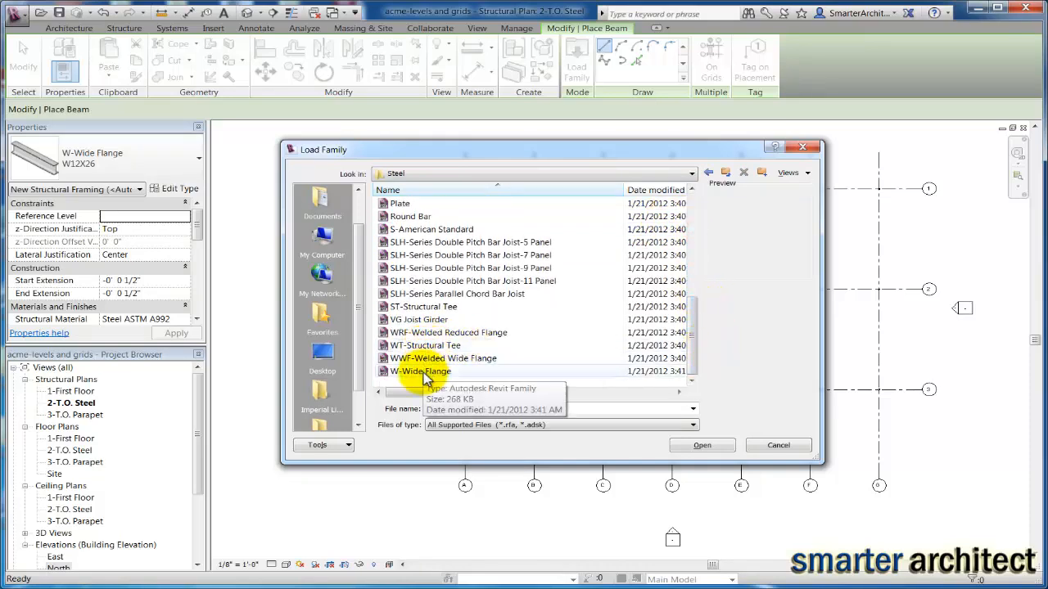
{"action": "left_click", "coordinate": [422, 370]}
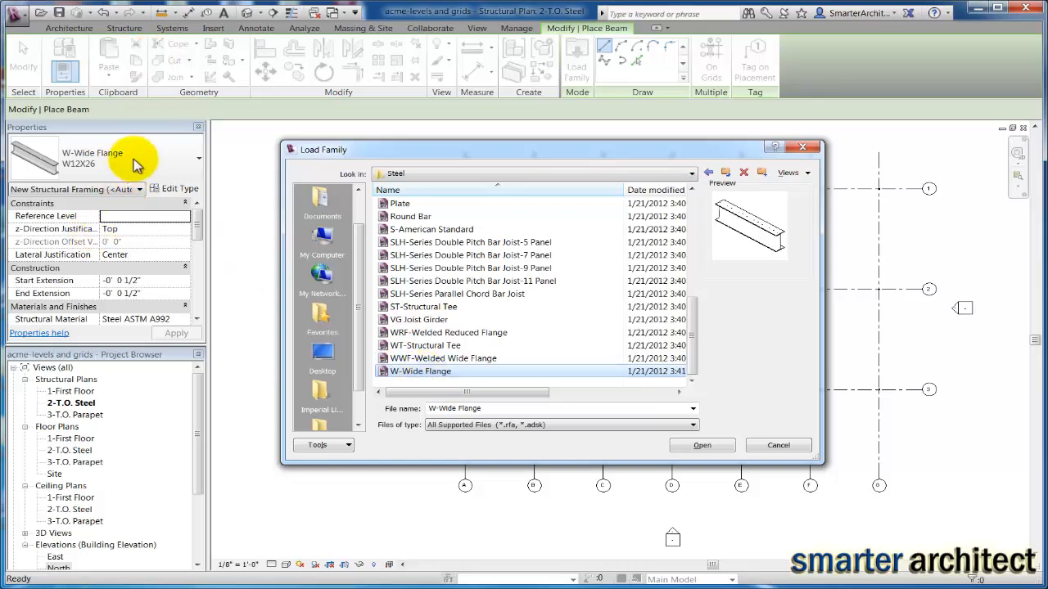
{"action": "mouse_move", "coordinate": [665, 147]}
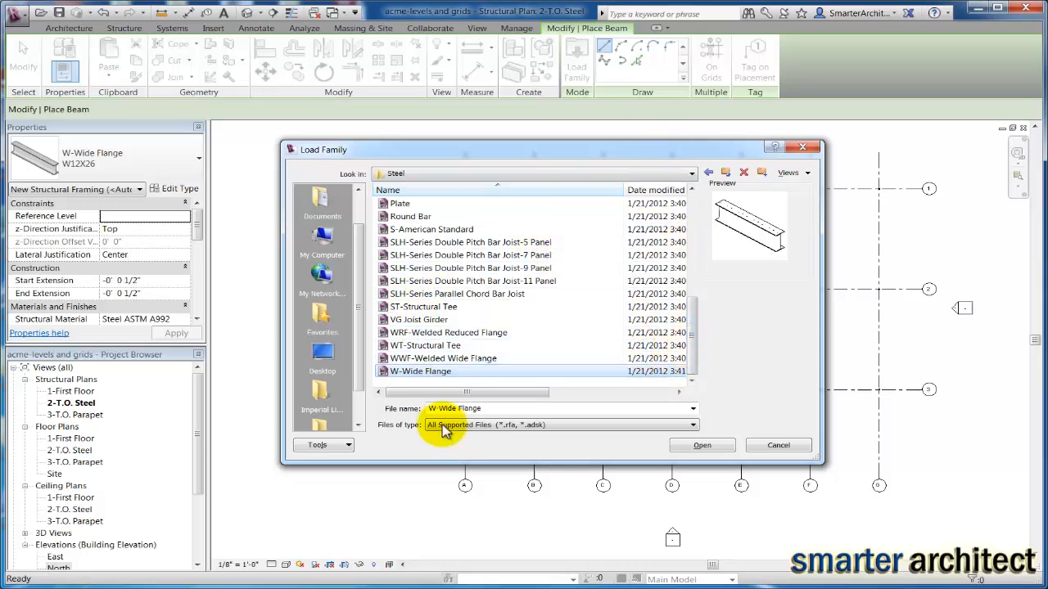
{"action": "left_click", "coordinate": [419, 370]}
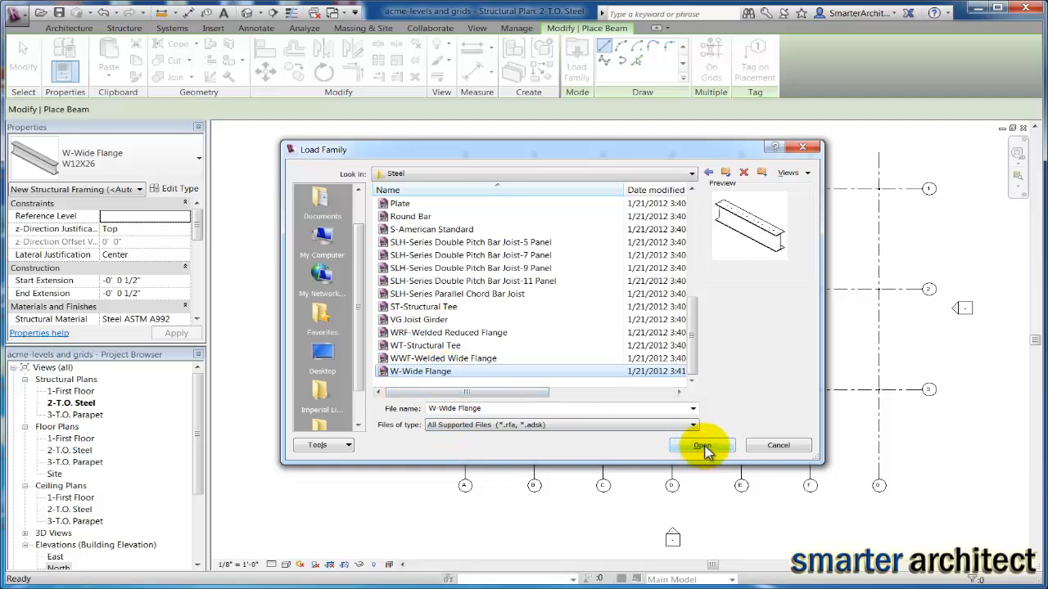
{"action": "left_click", "coordinate": [701, 446]}
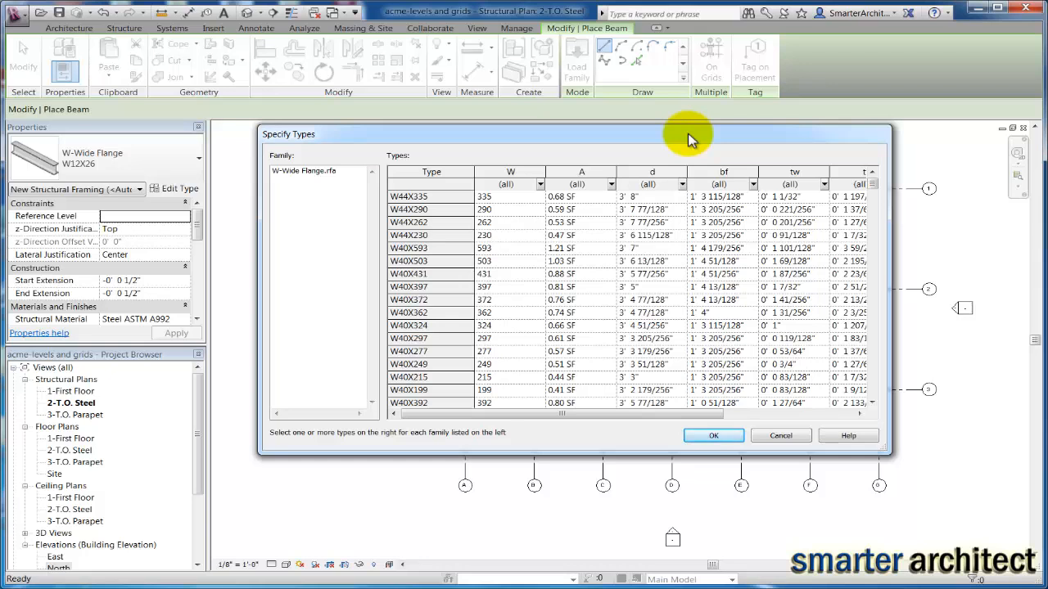
{"action": "mouse_move", "coordinate": [871, 216]}
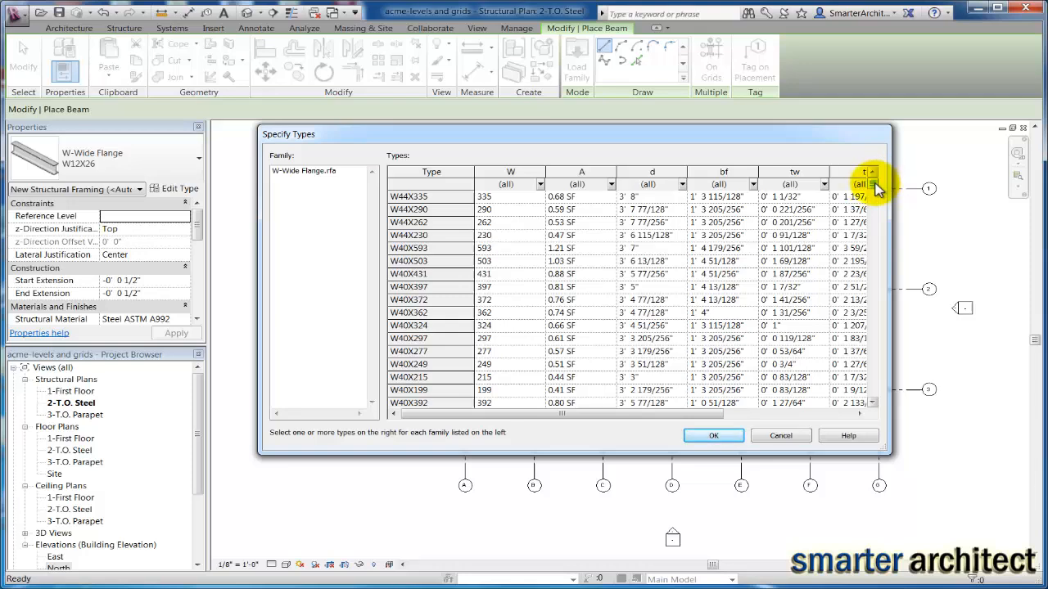
Step: Select the W16X31, W16X40 and W12X26 sizes and load them into the project
{"action": "scroll", "scroll_direction": "down", "scroll_amount": 3}
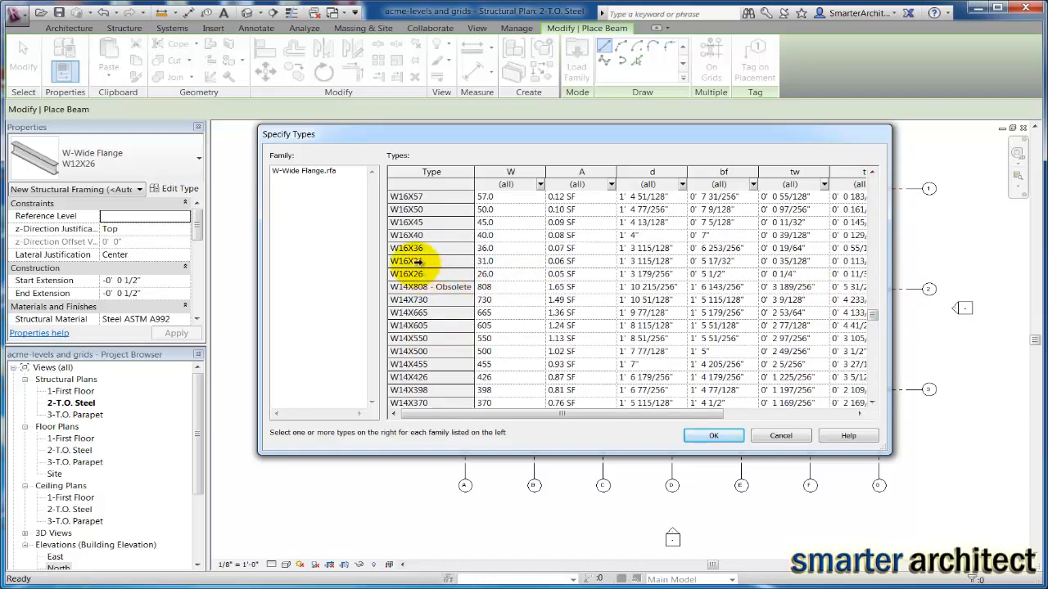
{"action": "left_click", "coordinate": [433, 260]}
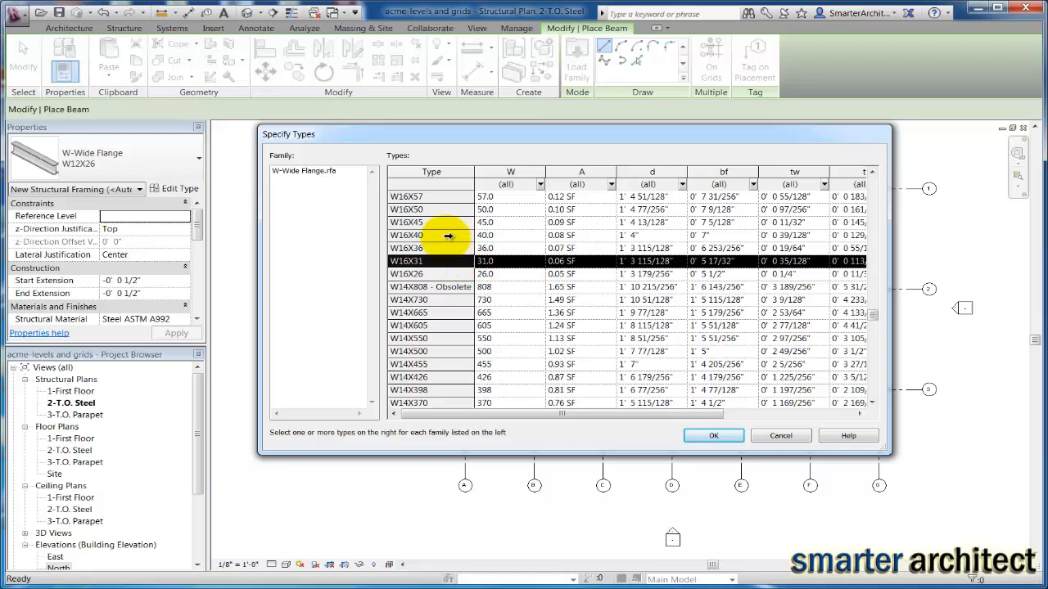
{"action": "left_click", "coordinate": [432, 236]}
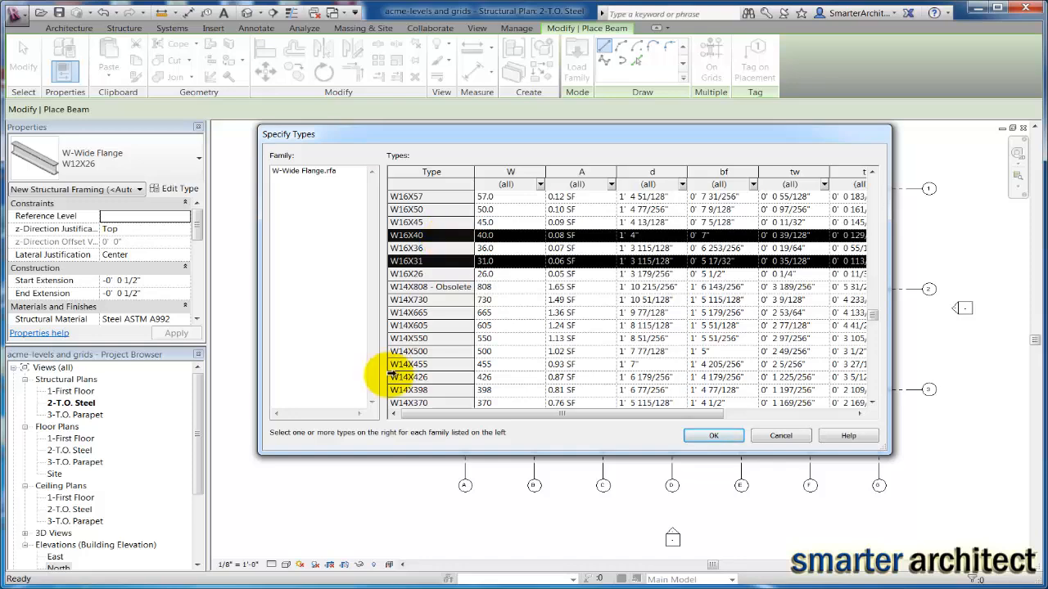
{"action": "scroll", "scroll_direction": "down", "scroll_amount": 3}
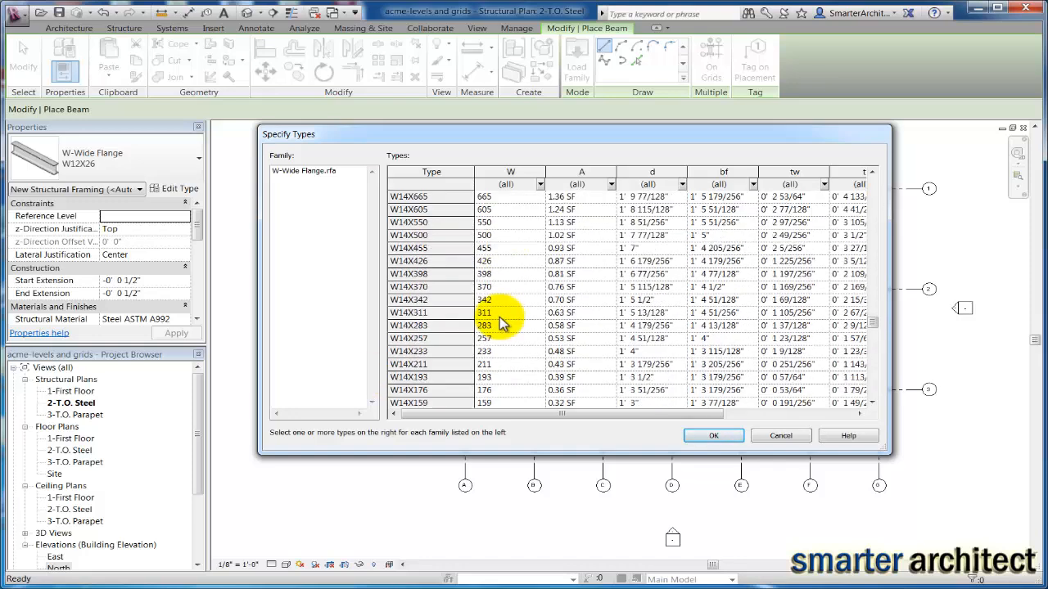
{"action": "scroll", "scroll_direction": "down", "scroll_amount": 3}
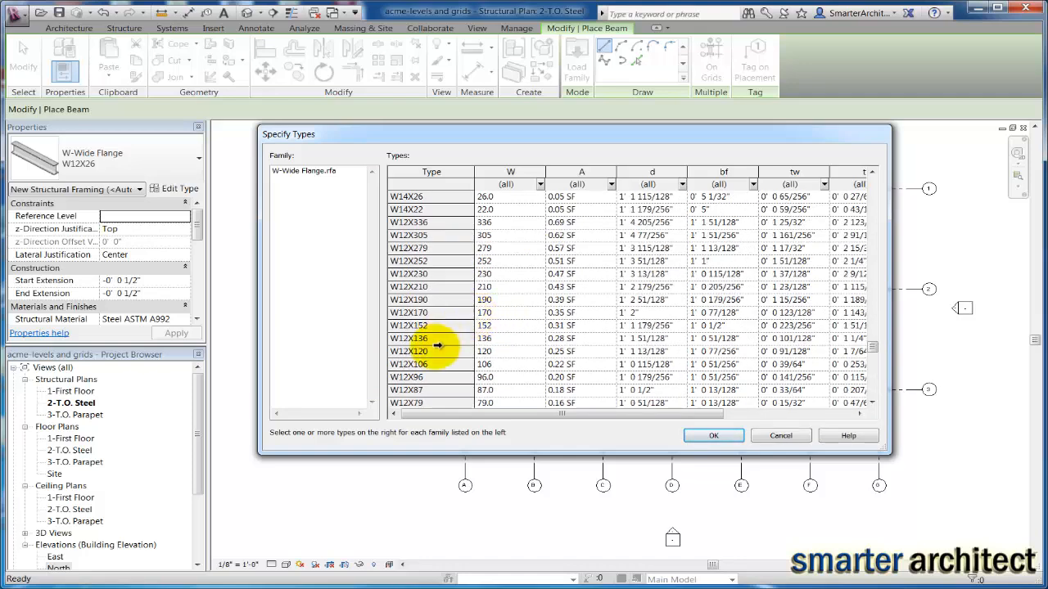
{"action": "scroll", "scroll_direction": "down", "scroll_amount": 3}
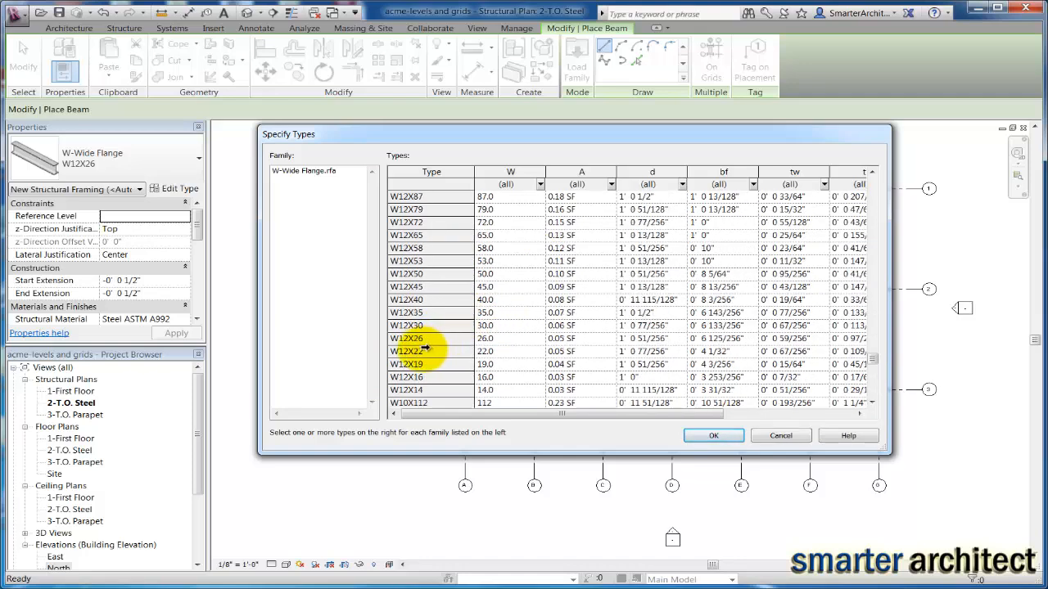
{"action": "left_click", "coordinate": [406, 337]}
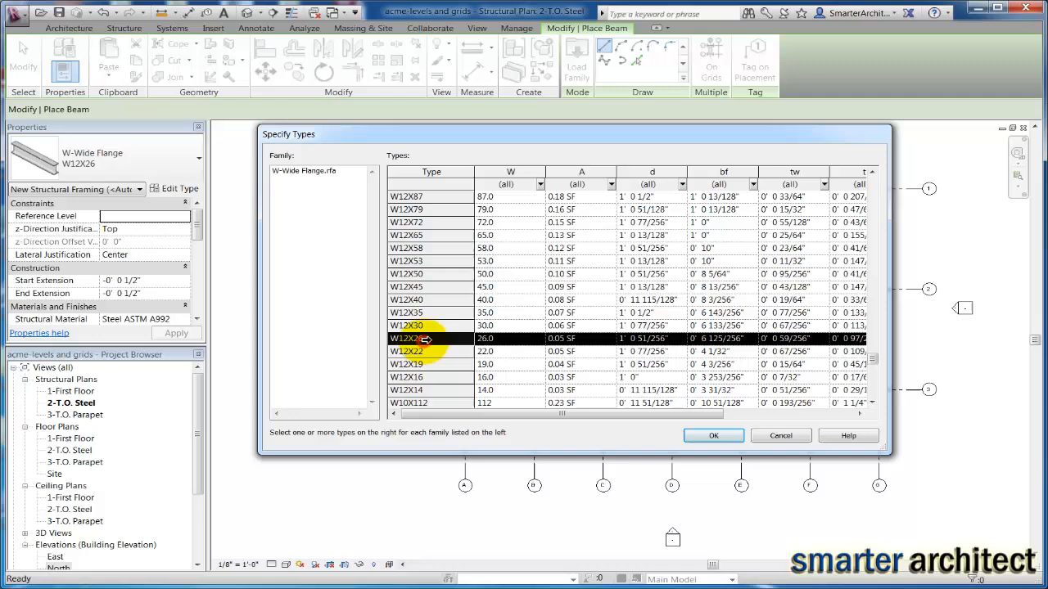
{"action": "scroll", "scroll_direction": "up", "scroll_amount": 3}
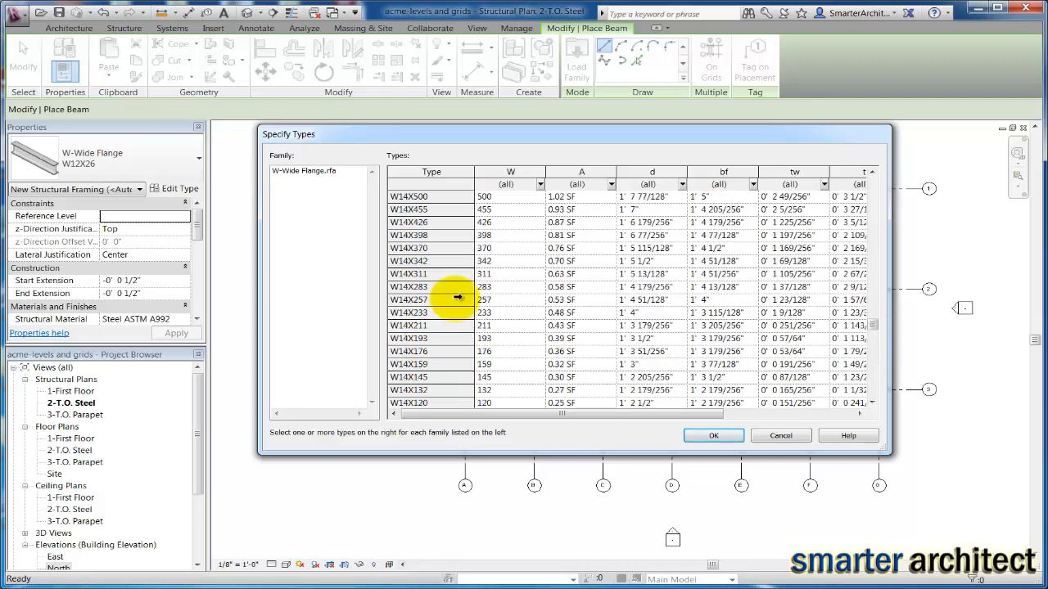
{"action": "scroll", "scroll_direction": "down", "scroll_amount": 3}
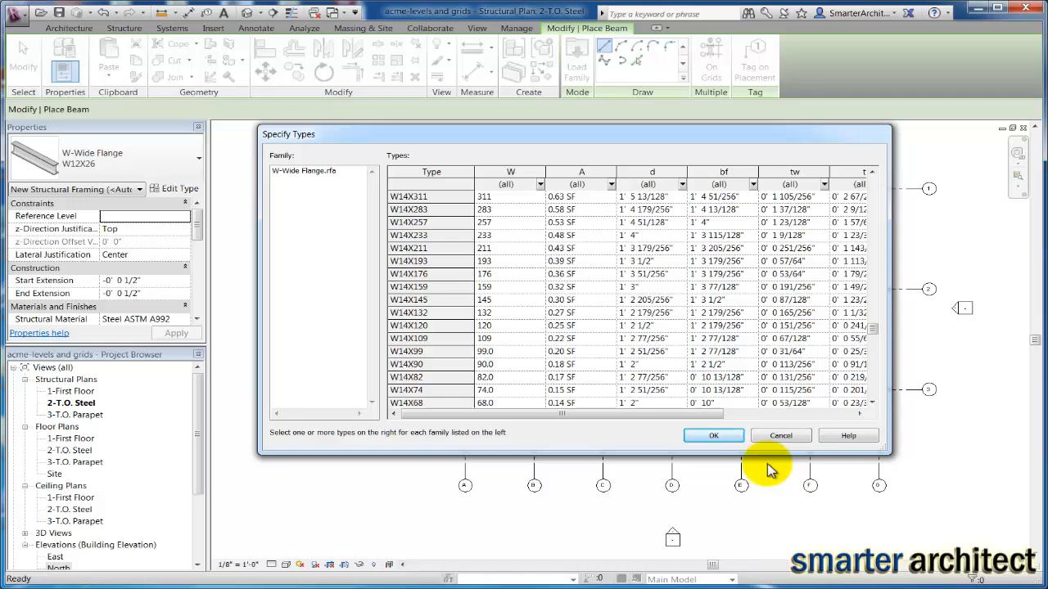
{"action": "left_click", "coordinate": [713, 436]}
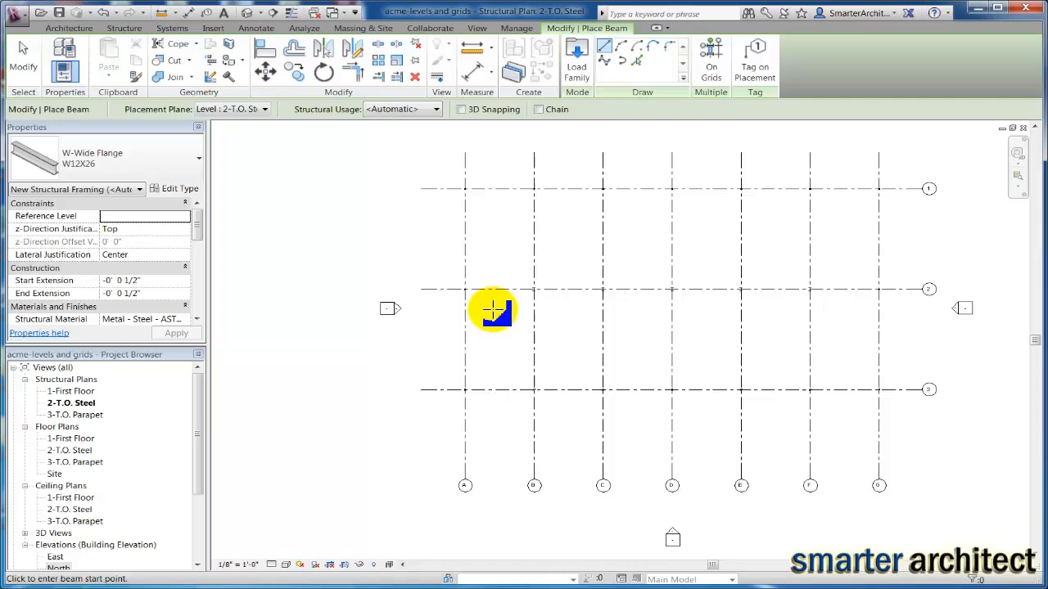
{"action": "mouse_move", "coordinate": [471, 303]}
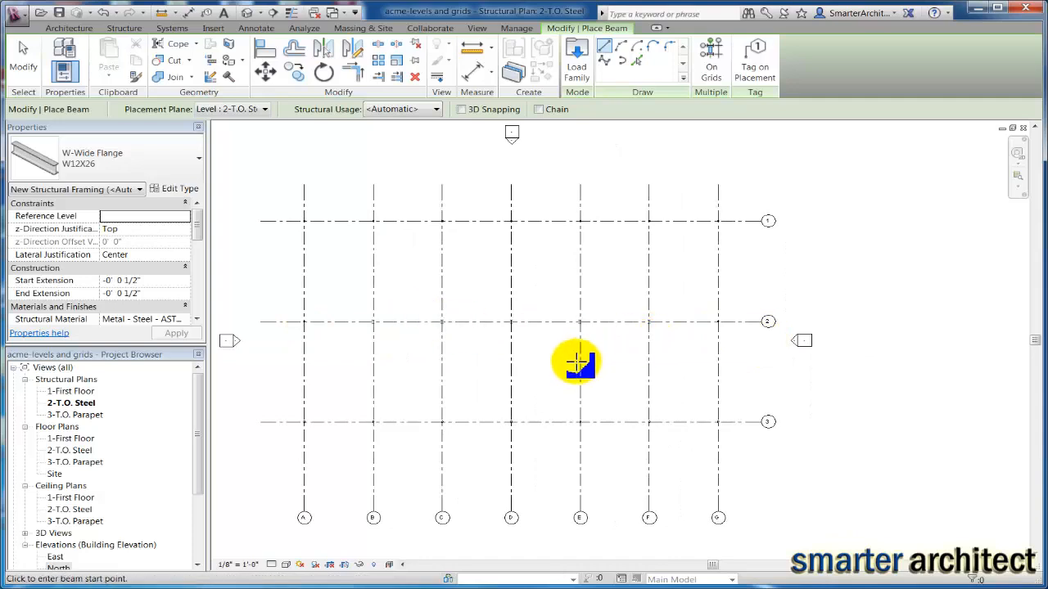
{"action": "mouse_move", "coordinate": [565, 370]}
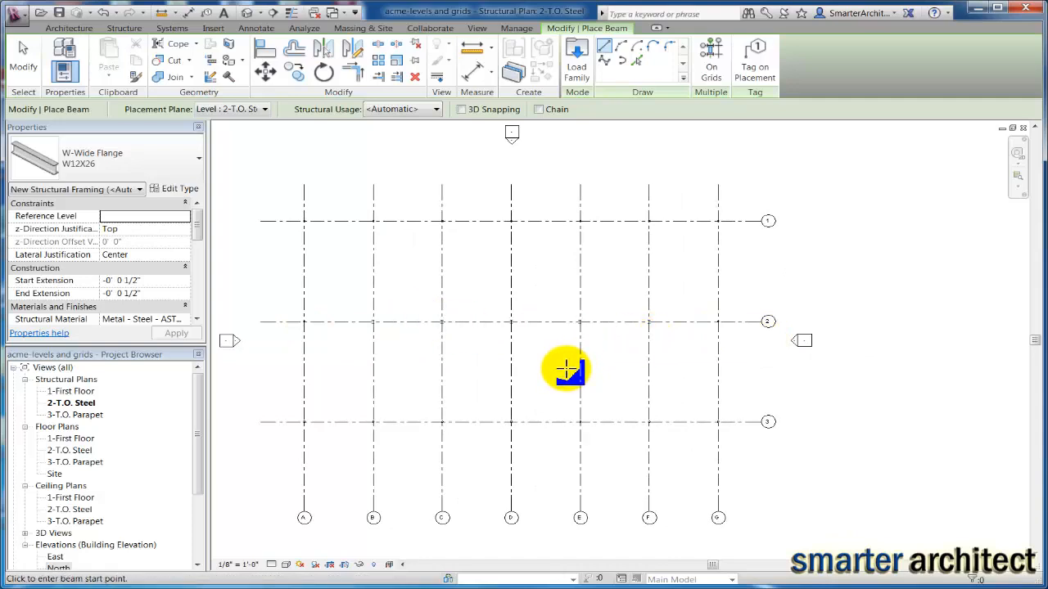
{"action": "mouse_move", "coordinate": [98, 147]}
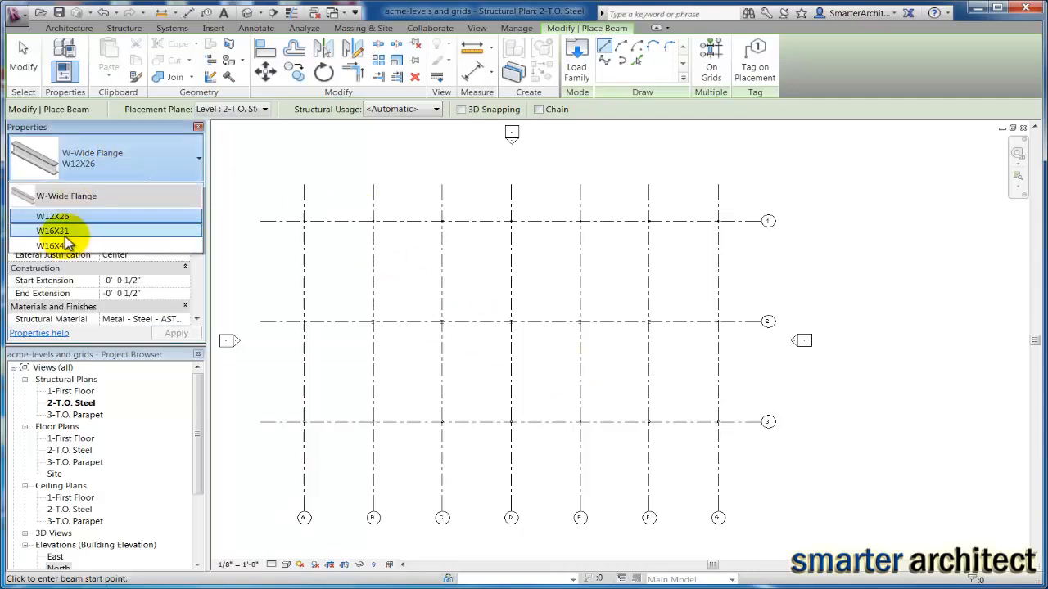
Step: Place a W16X40 beam along grid line 2 using On Grids
{"action": "left_click", "coordinate": [52, 246]}
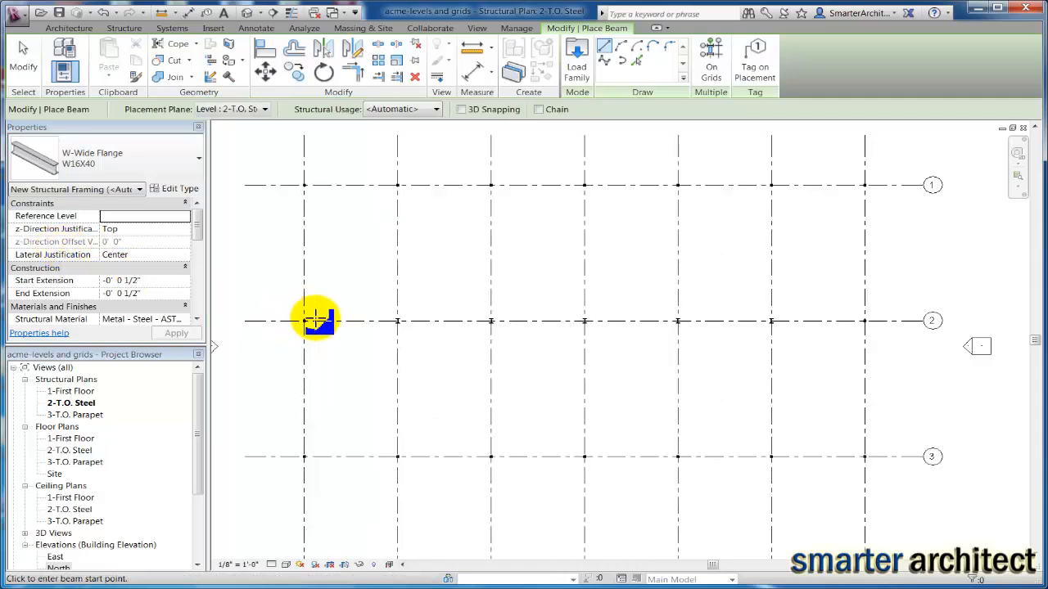
{"action": "mouse_move", "coordinate": [642, 112]}
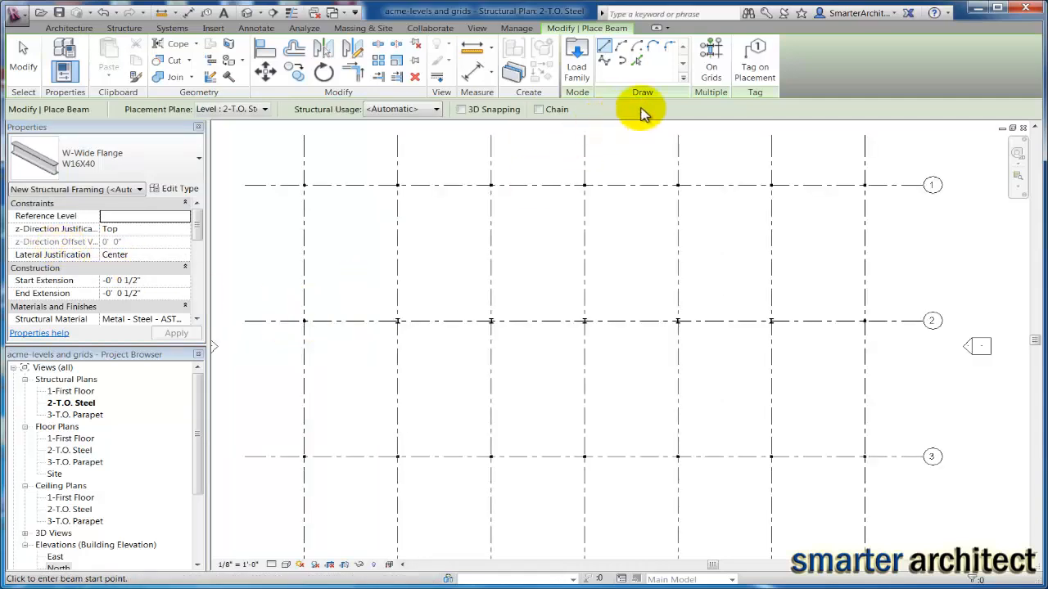
{"action": "left_click", "coordinate": [711, 62]}
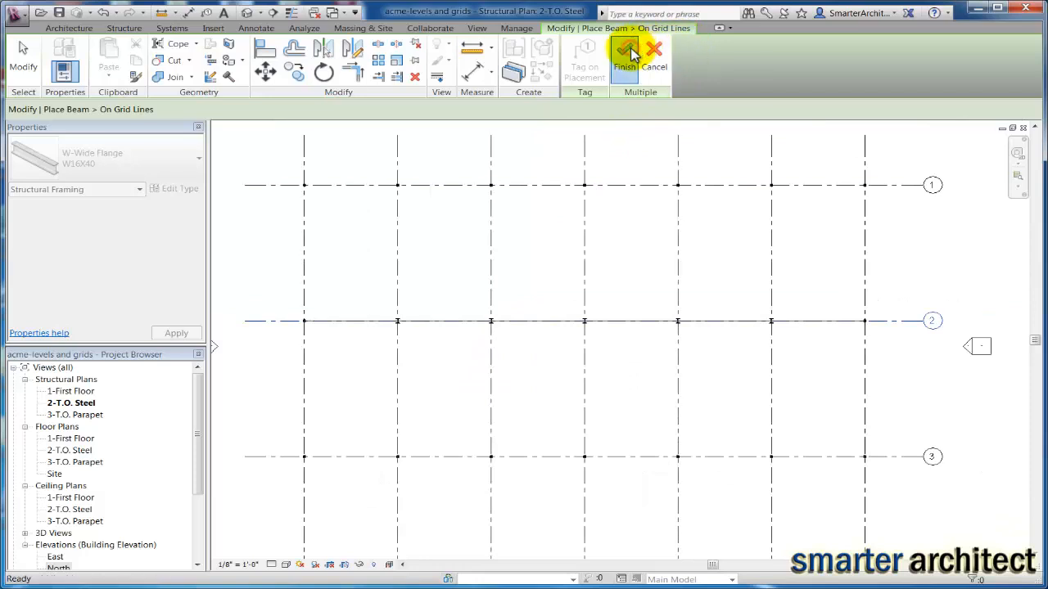
{"action": "left_click", "coordinate": [624, 58]}
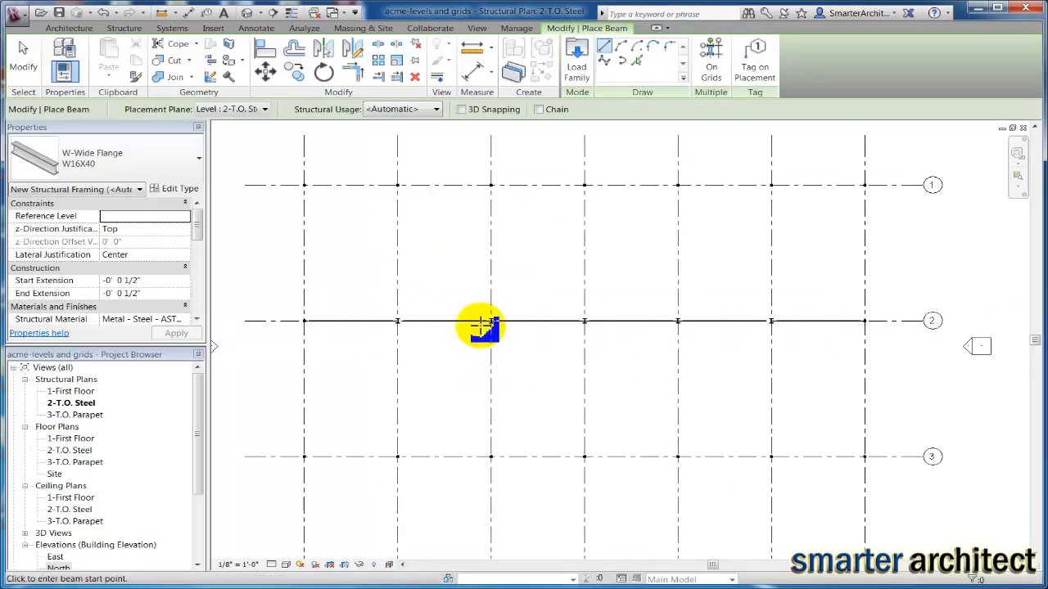
{"action": "mouse_move", "coordinate": [424, 357]}
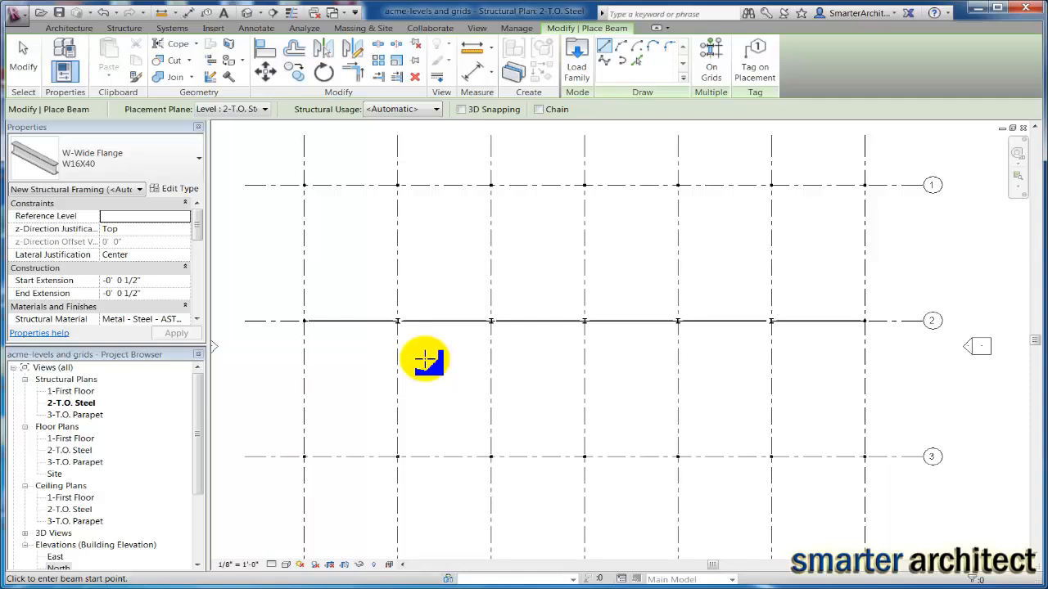
{"action": "mouse_move", "coordinate": [178, 151]}
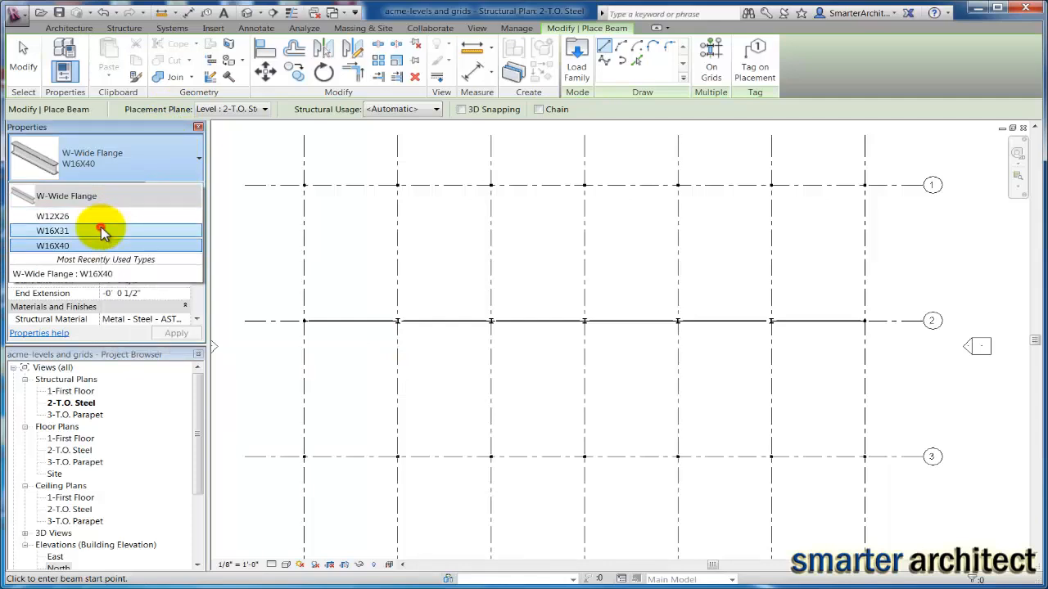
Step: Place W16X31 beams on the first picked grid lines using On Grids
{"action": "left_click", "coordinate": [52, 231]}
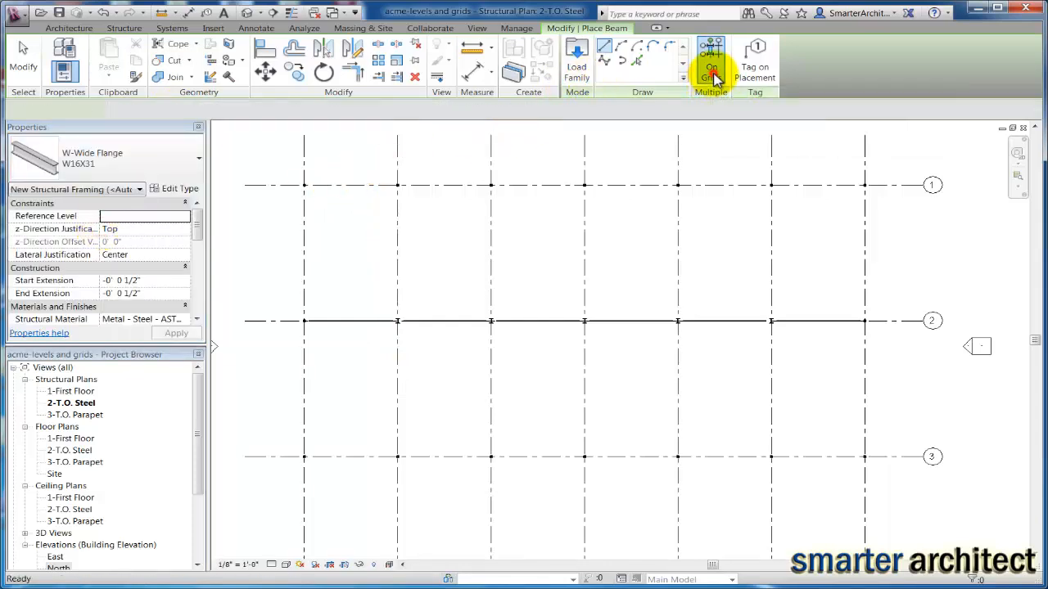
{"action": "left_click", "coordinate": [710, 62]}
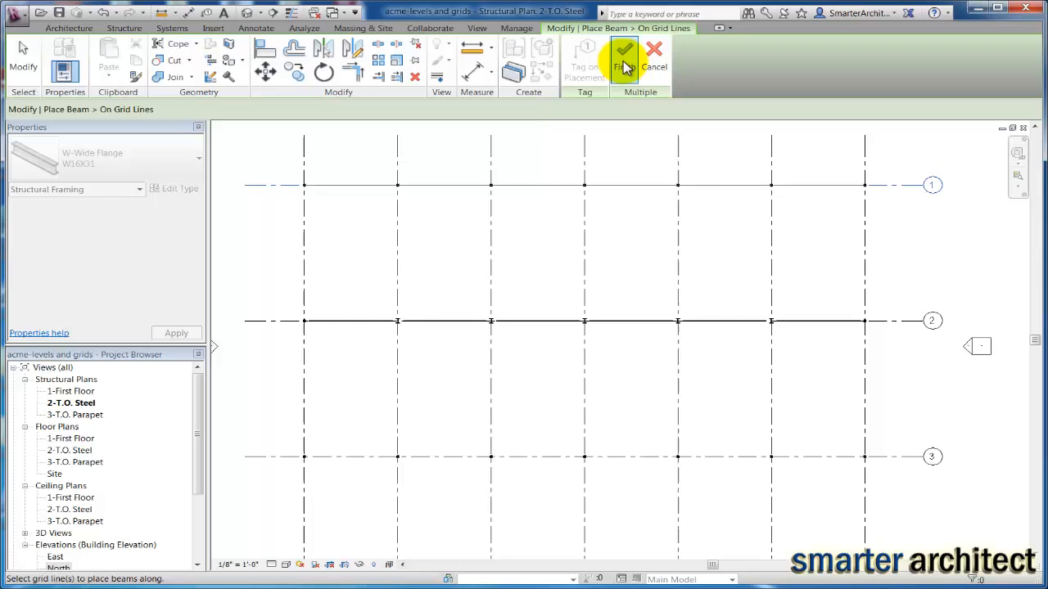
{"action": "left_click", "coordinate": [624, 63]}
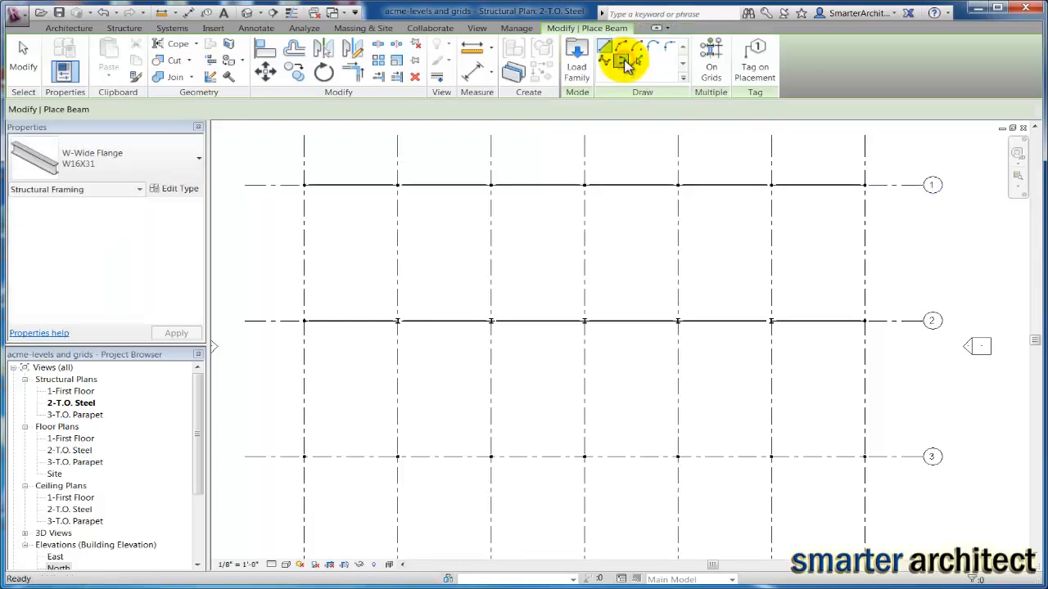
{"action": "left_click", "coordinate": [624, 62]}
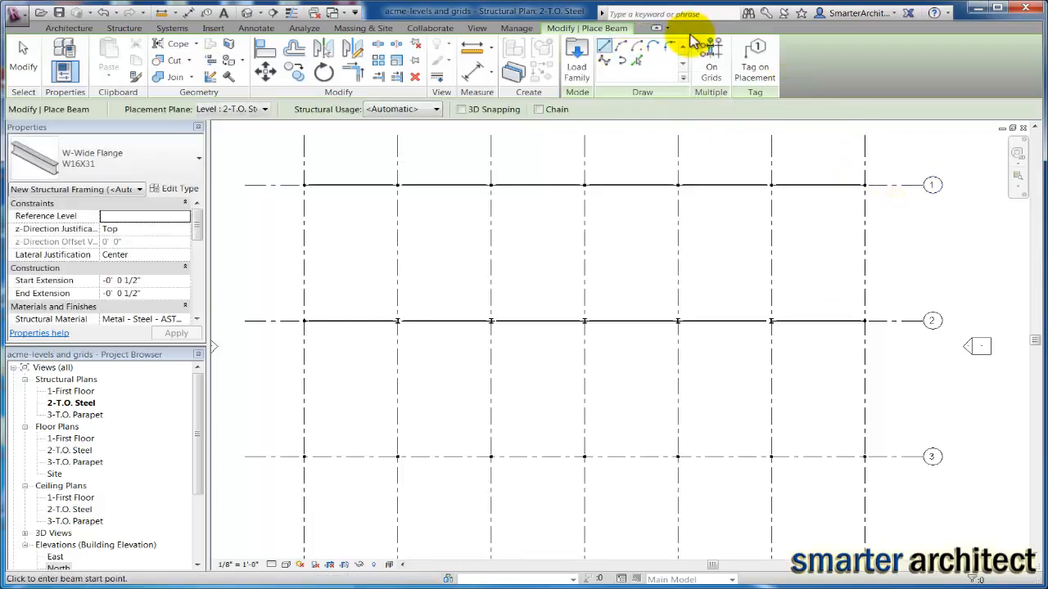
{"action": "mouse_move", "coordinate": [712, 3]}
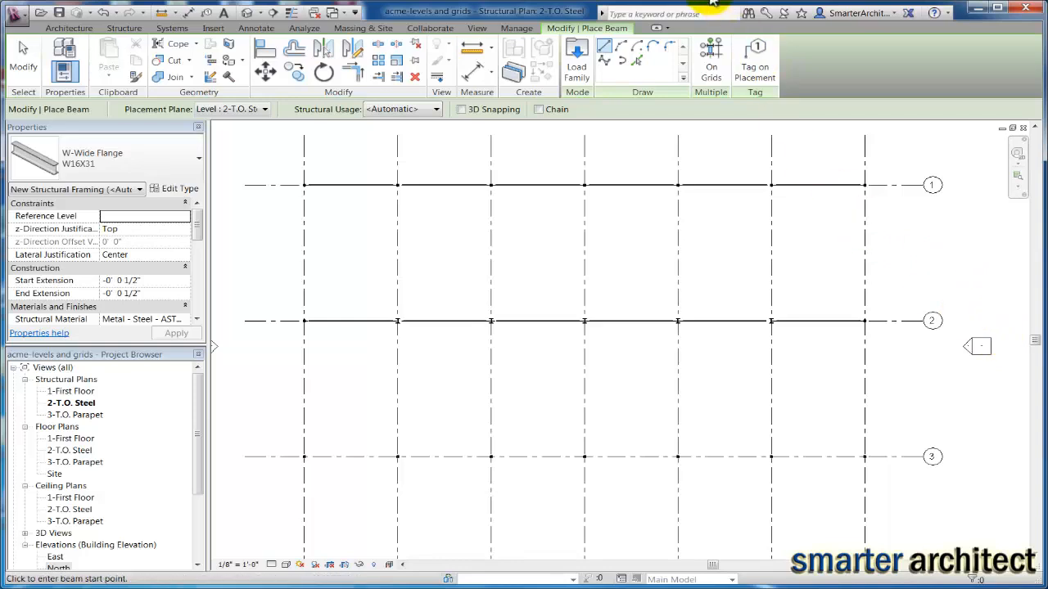
Step: Place W16X31 beams on the remaining horizontal grid lines, including grid 3
{"action": "left_click", "coordinate": [711, 62]}
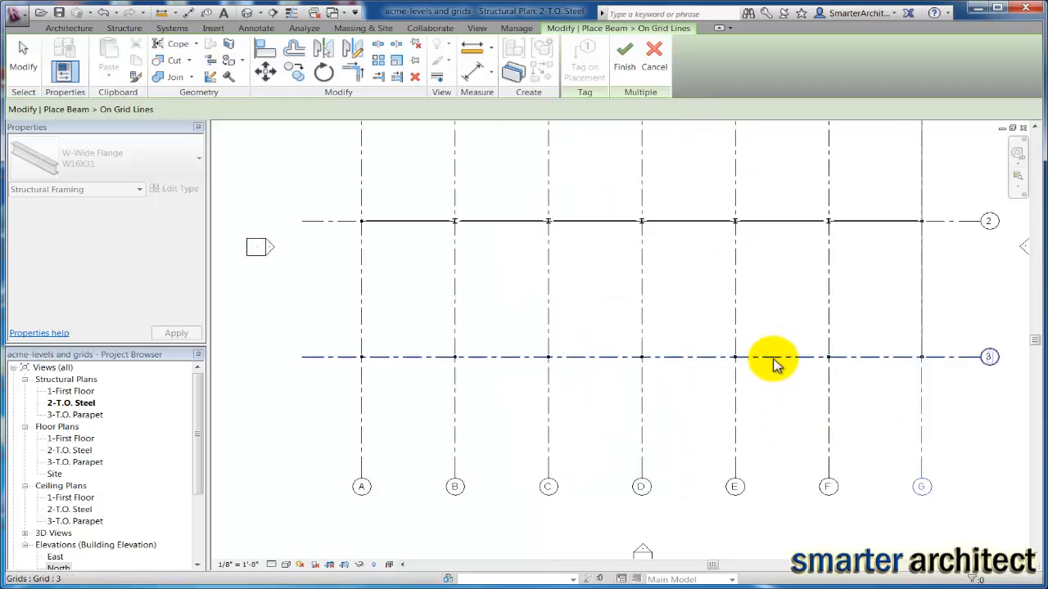
{"action": "mouse_move", "coordinate": [920, 328]}
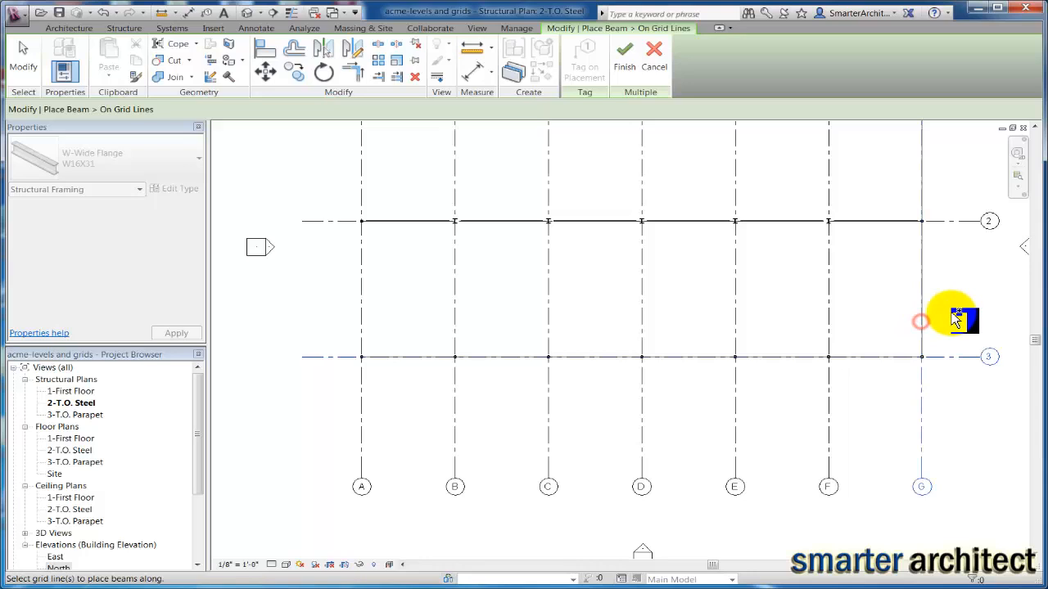
{"action": "mouse_move", "coordinate": [363, 317]}
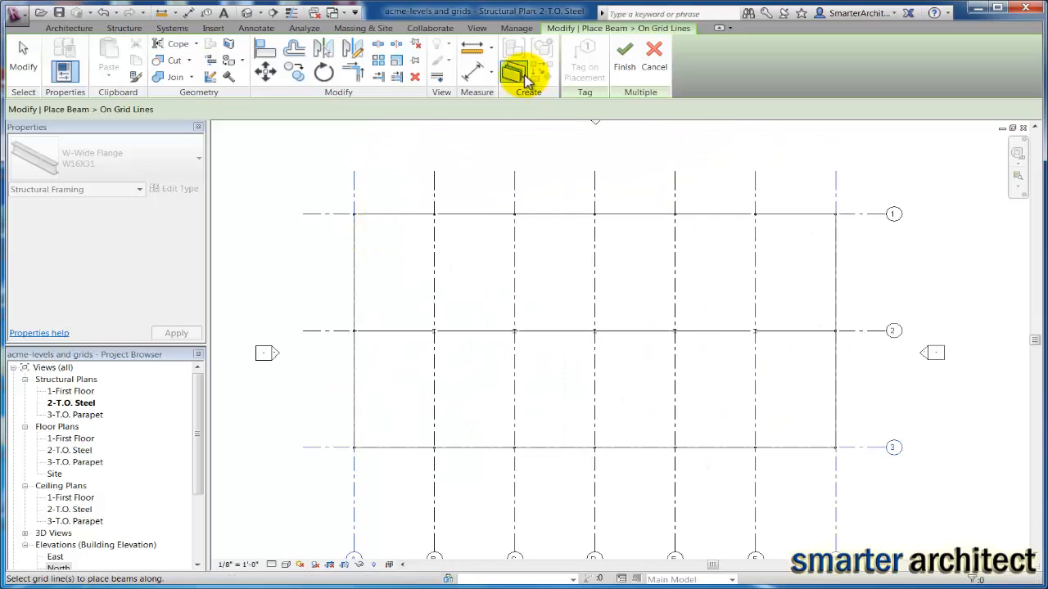
{"action": "left_click", "coordinate": [624, 62]}
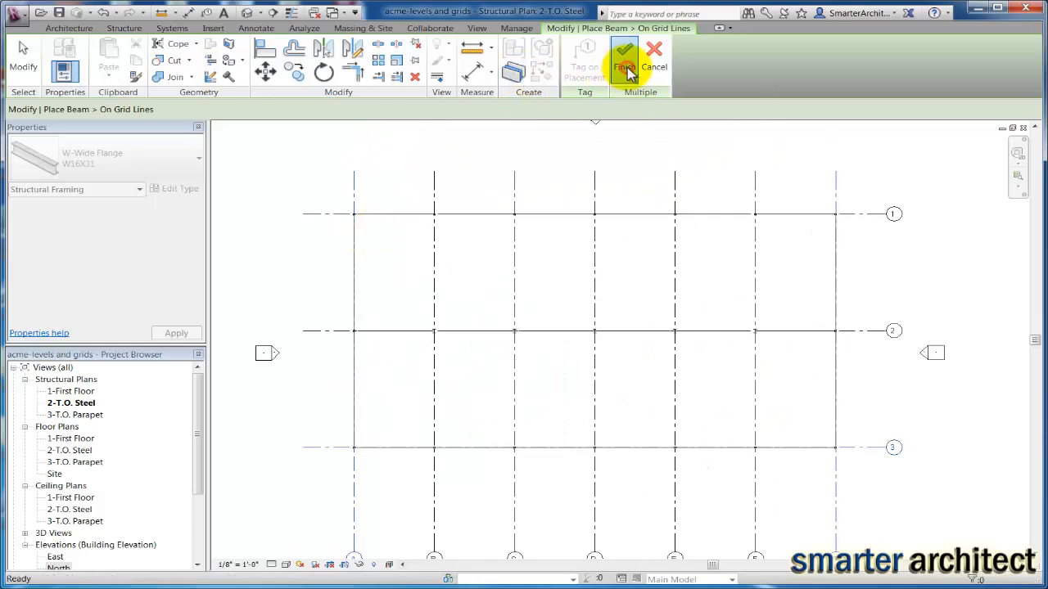
{"action": "left_click", "coordinate": [623, 65]}
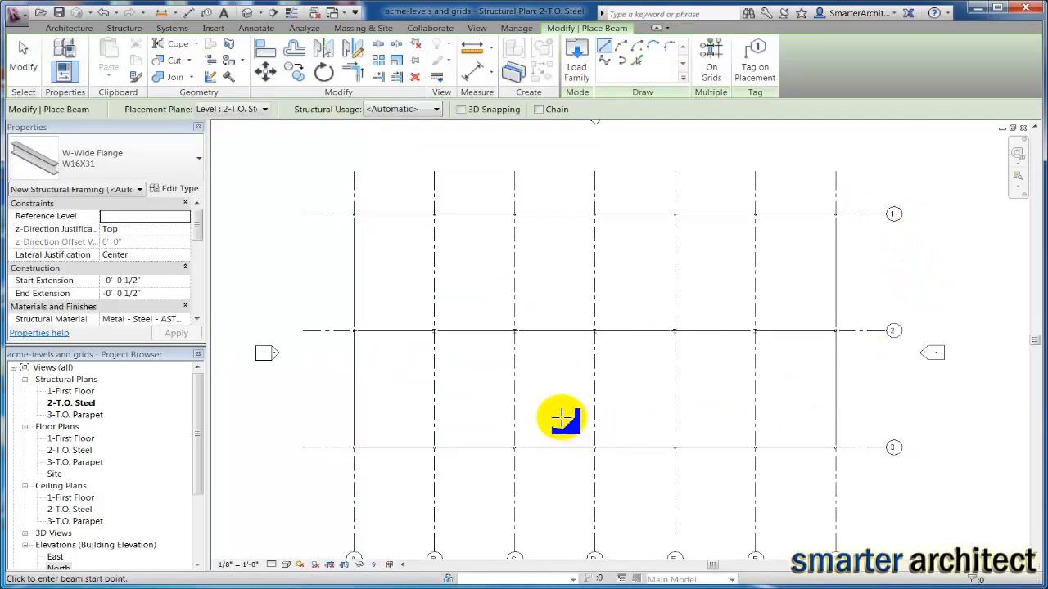
{"action": "mouse_move", "coordinate": [24, 537]}
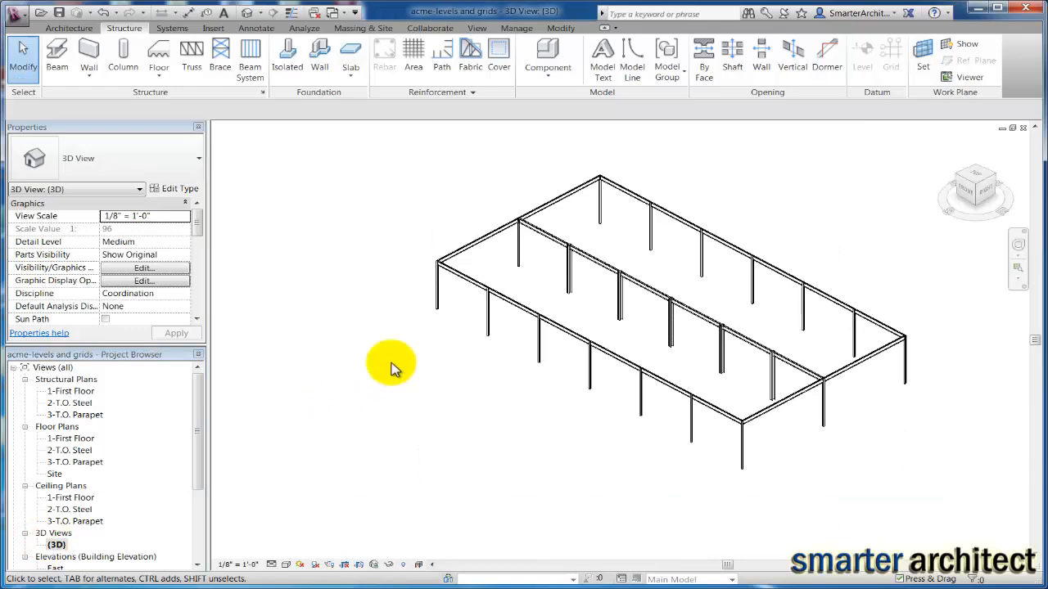
Step: Orbit the 3D frame, then reopen the 2-T.O. Steel structural plan
{"action": "left_click_drag", "start_coordinate": [390, 362], "coordinate": [819, 203]}
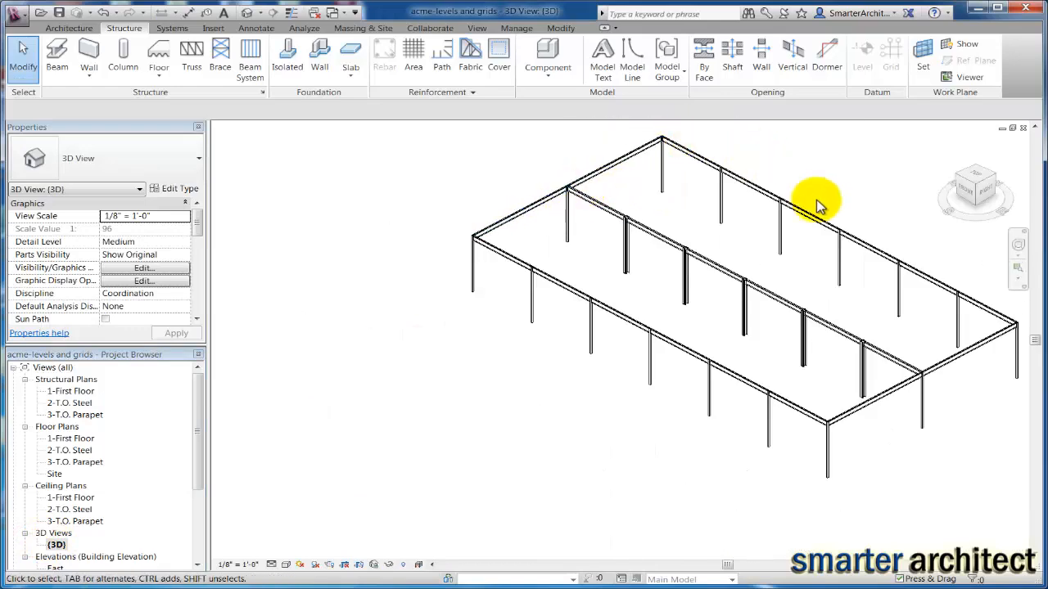
{"action": "mouse_move", "coordinate": [625, 177]}
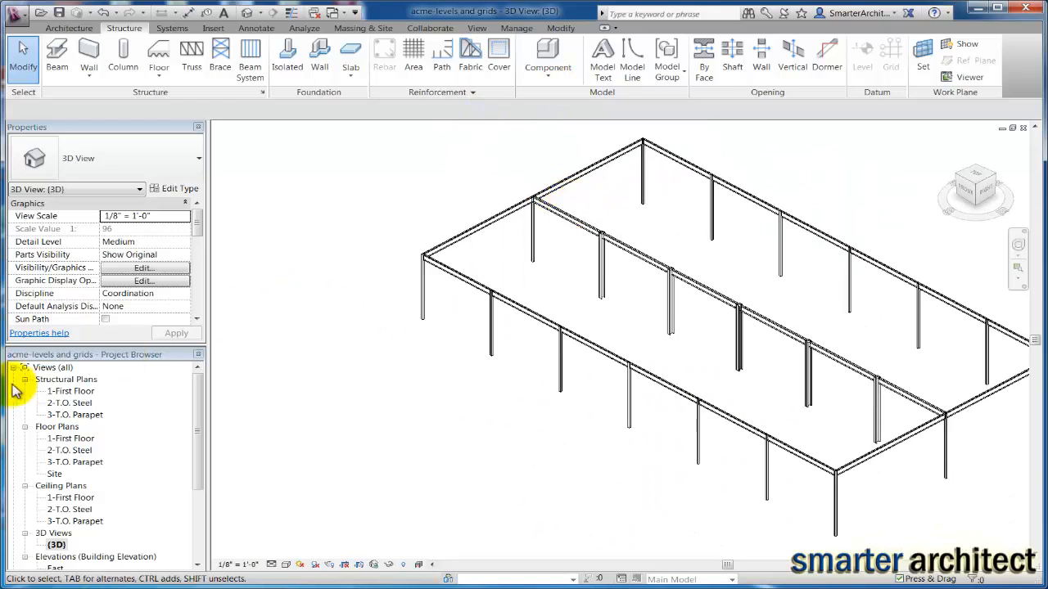
{"action": "left_click", "coordinate": [70, 391]}
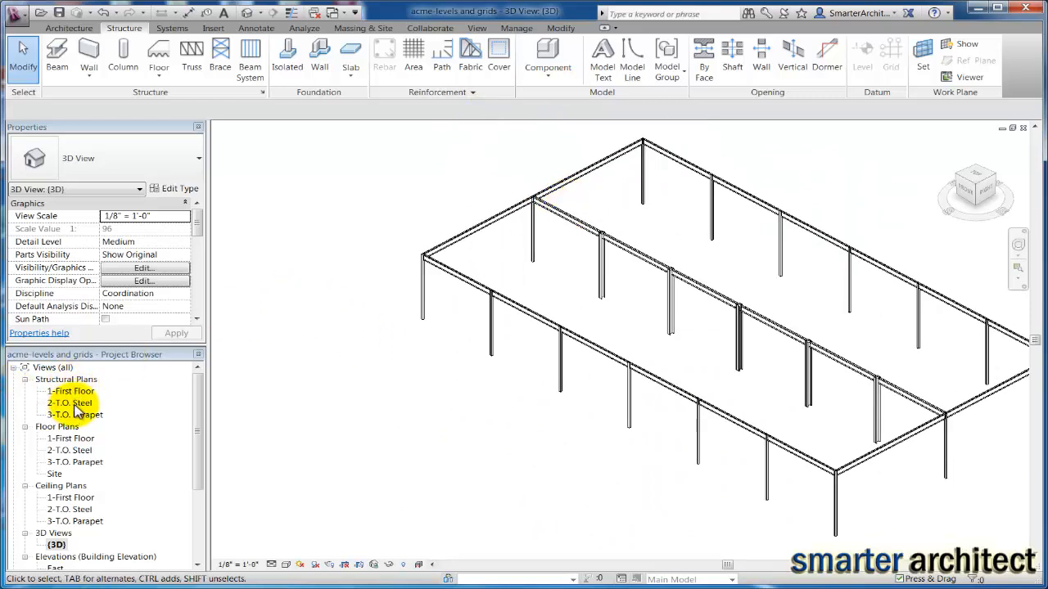
{"action": "double_click", "coordinate": [68, 403]}
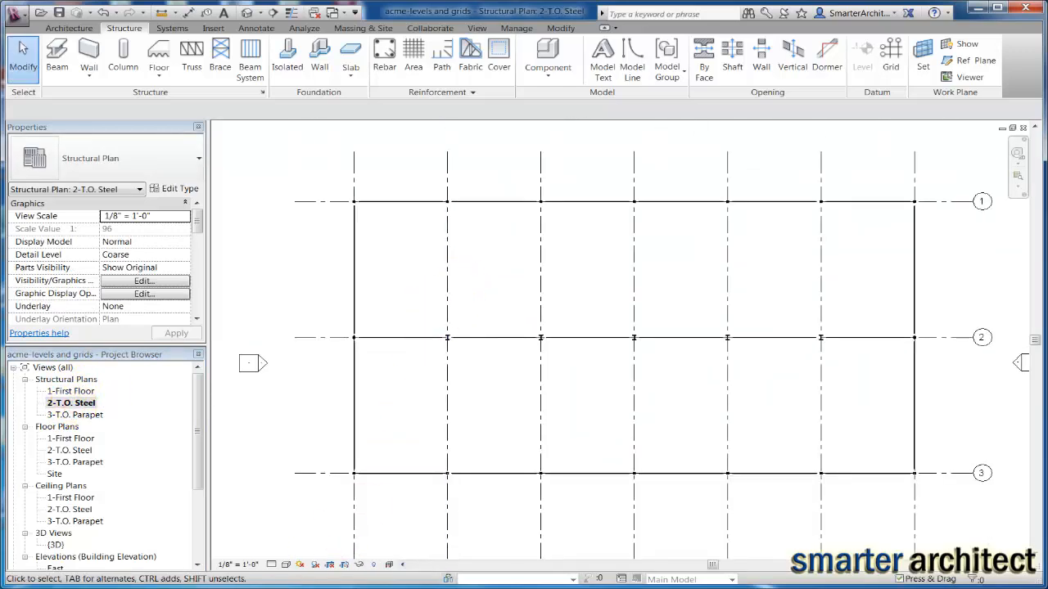
{"action": "mouse_move", "coordinate": [413, 391]}
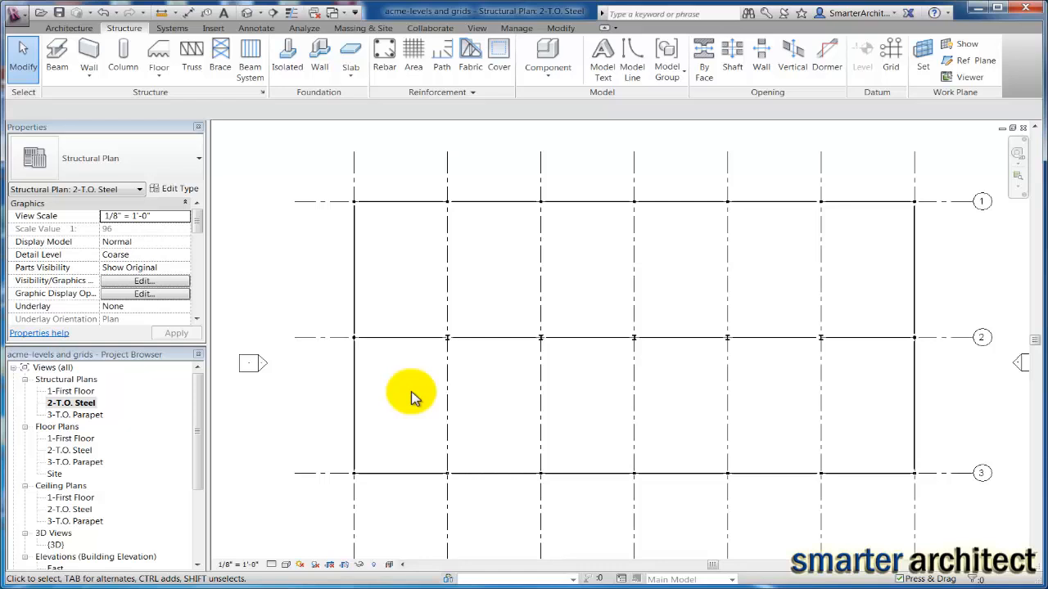
{"action": "mouse_move", "coordinate": [369, 82]}
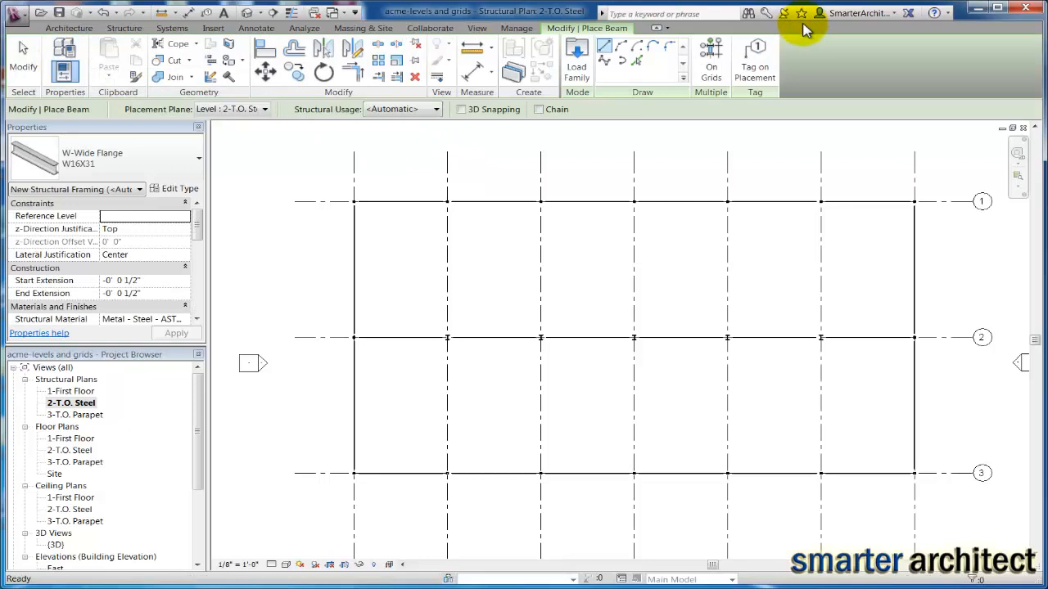
{"action": "mouse_move", "coordinate": [711, 62]}
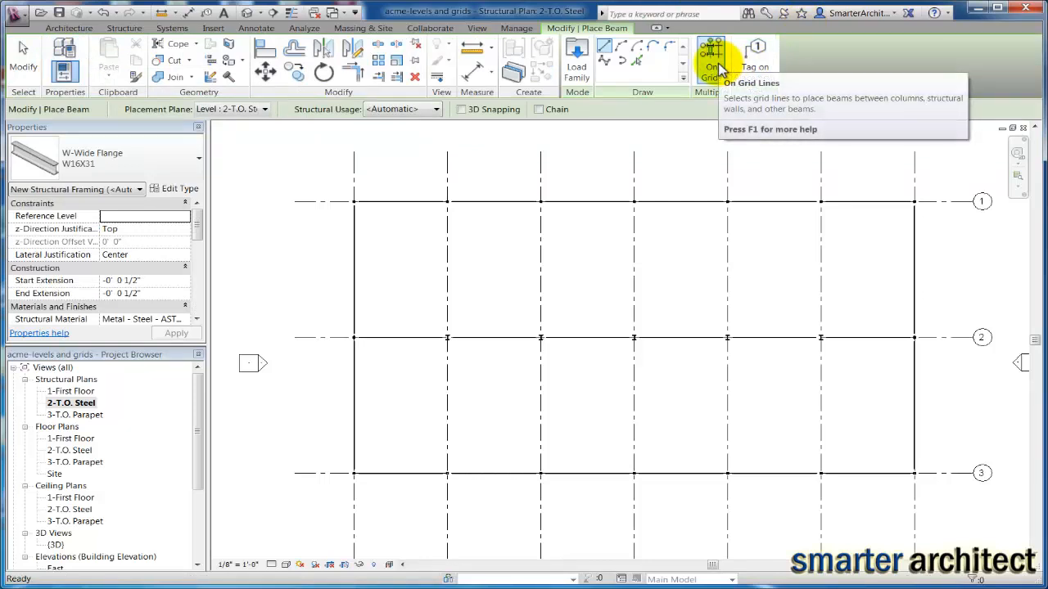
Step: Place W16X31 beams along the lettered grid lines with On Grids and end placement
{"action": "left_click", "coordinate": [711, 58]}
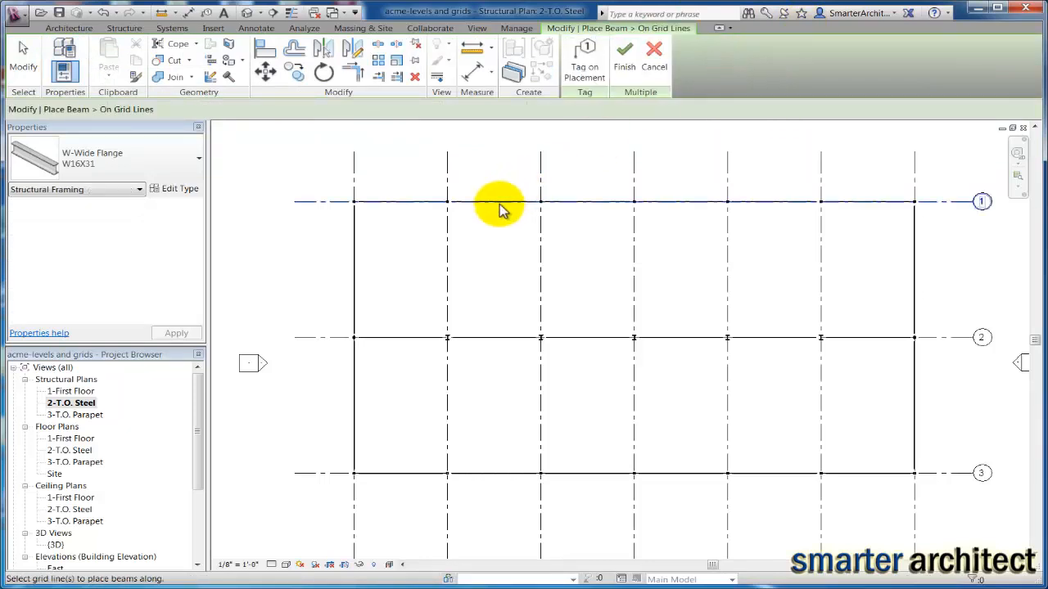
{"action": "mouse_move", "coordinate": [446, 232]}
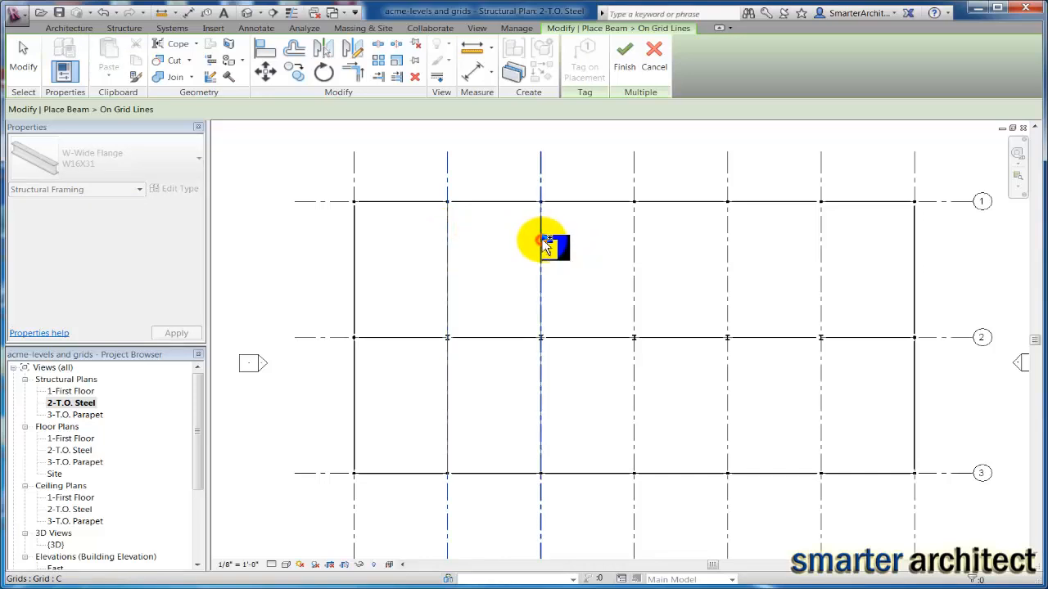
{"action": "mouse_move", "coordinate": [736, 230]}
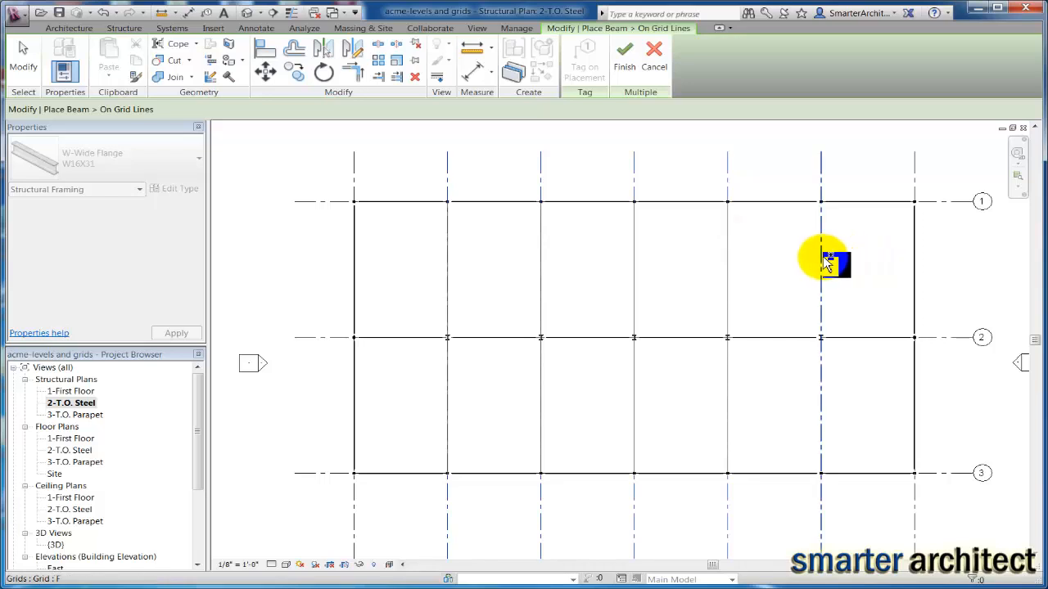
{"action": "left_click", "coordinate": [626, 63]}
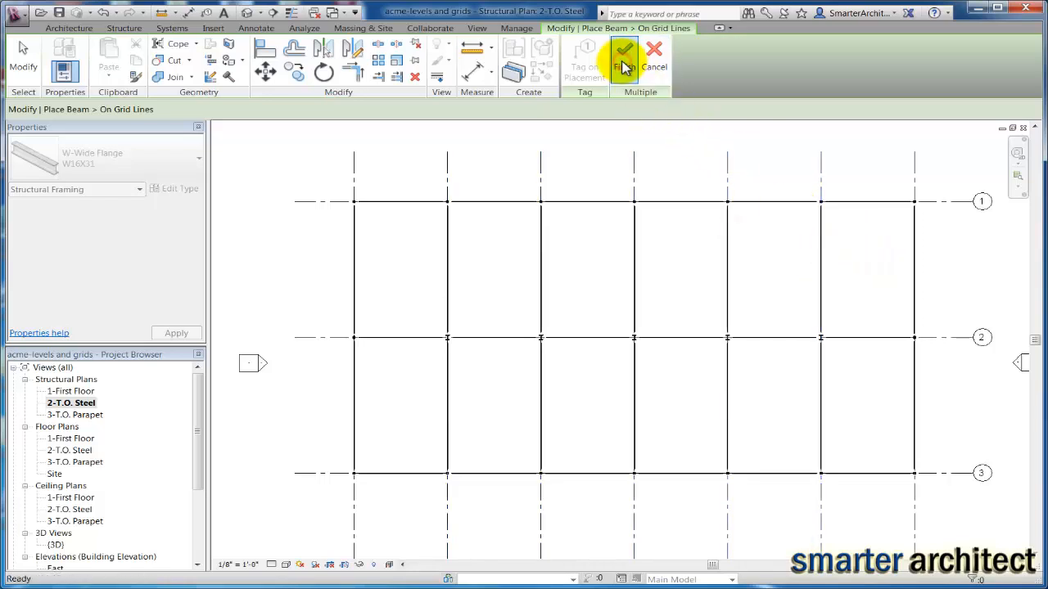
{"action": "left_click", "coordinate": [624, 62]}
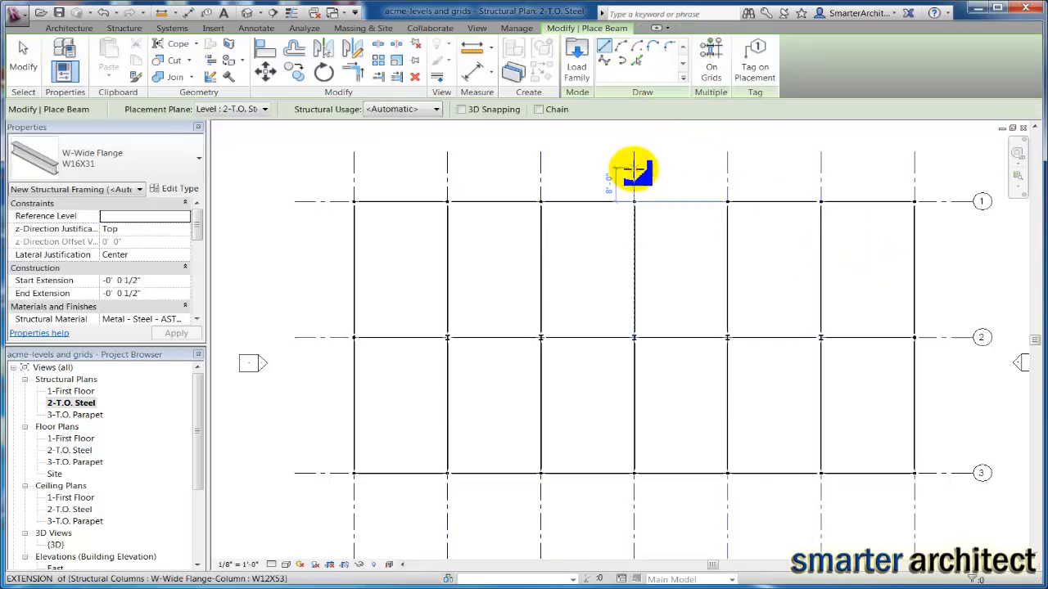
{"action": "mouse_move", "coordinate": [635, 177]}
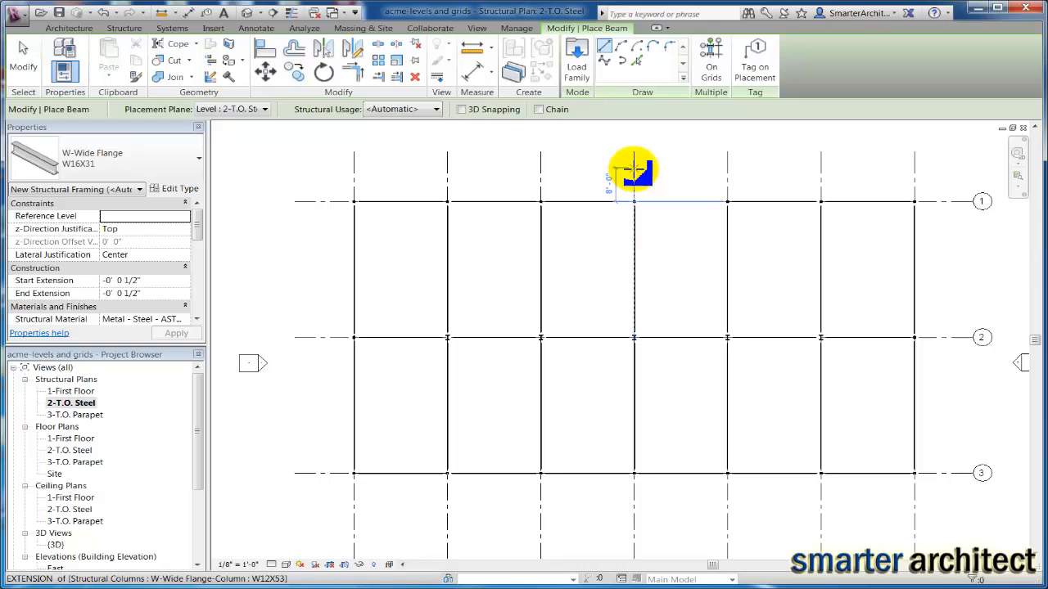
{"action": "mouse_move", "coordinate": [511, 222]}
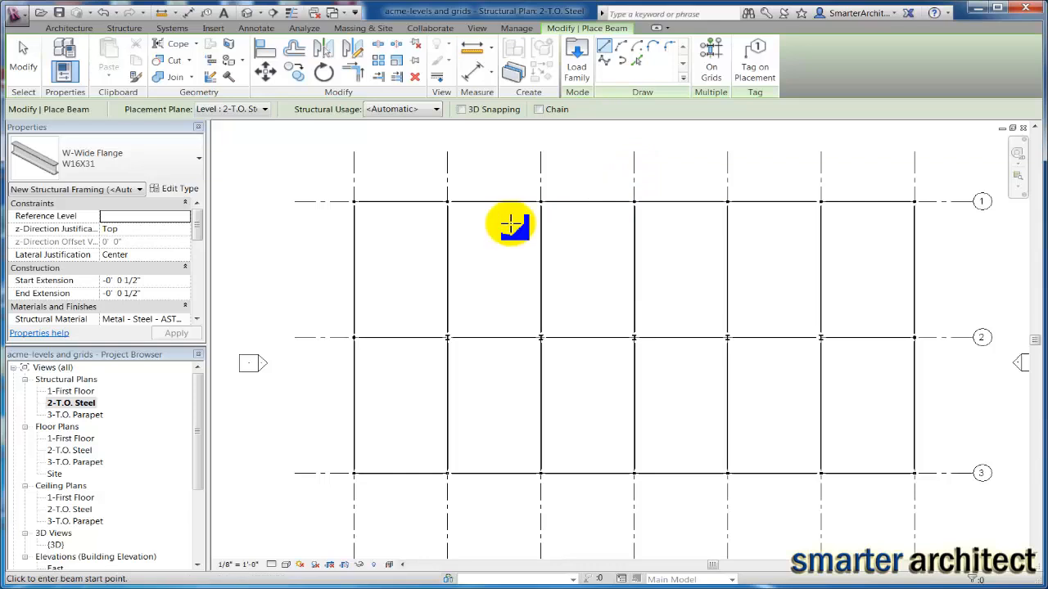
{"action": "key", "text": "Escape"}
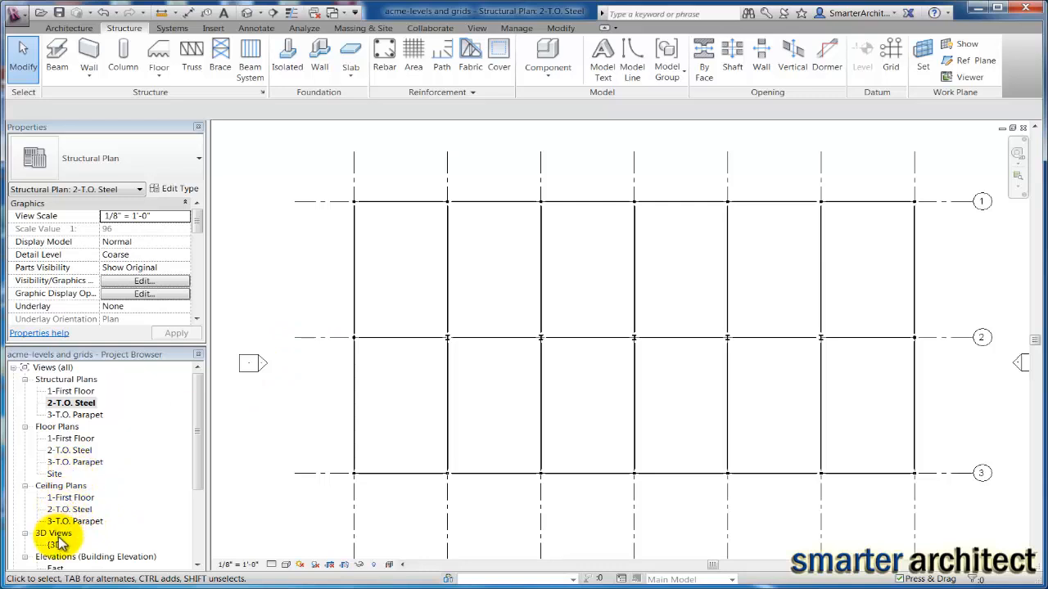
Step: Open the North building elevation from the Project Browser
{"action": "scroll", "scroll_direction": "down", "scroll_amount": 3}
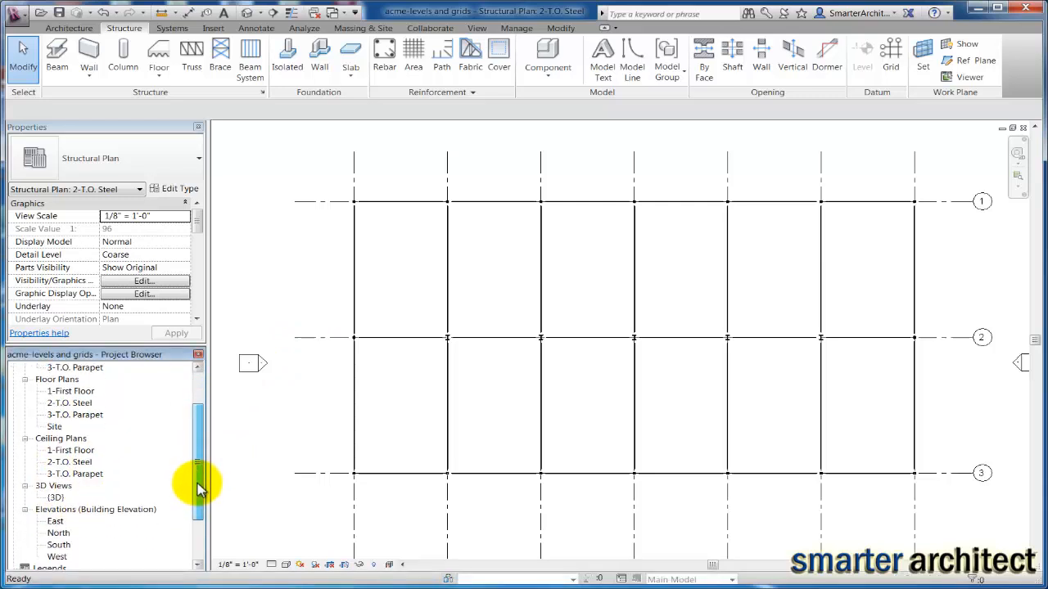
{"action": "left_click", "coordinate": [59, 486]}
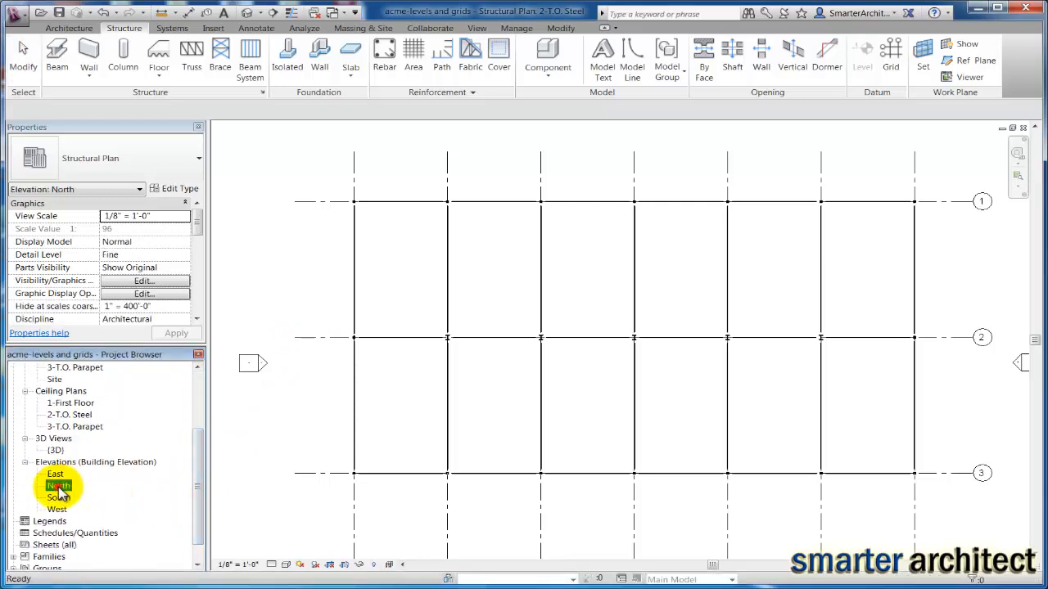
{"action": "double_click", "coordinate": [59, 486]}
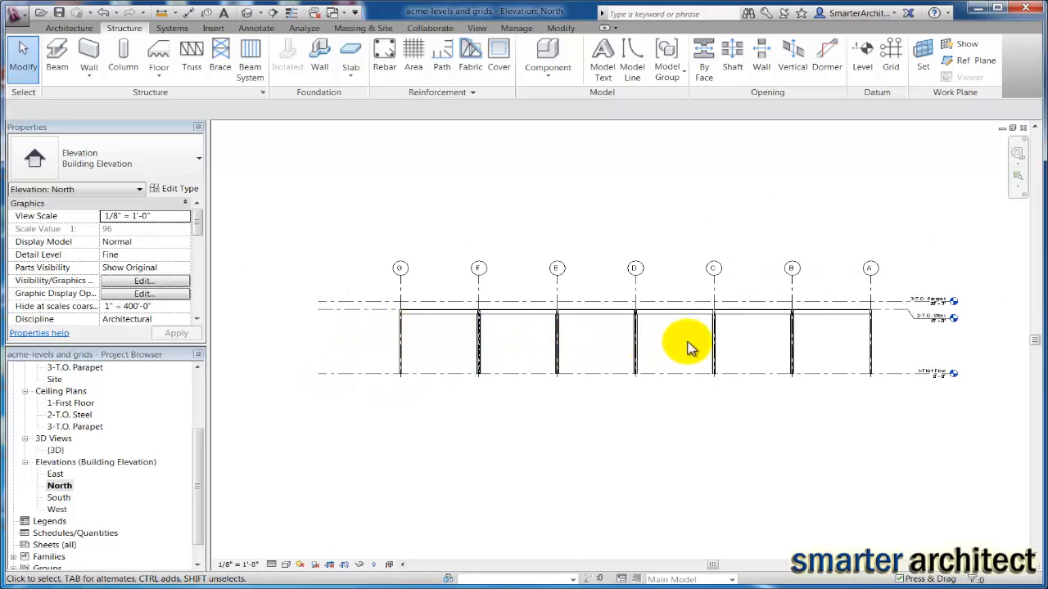
{"action": "mouse_move", "coordinate": [707, 338]}
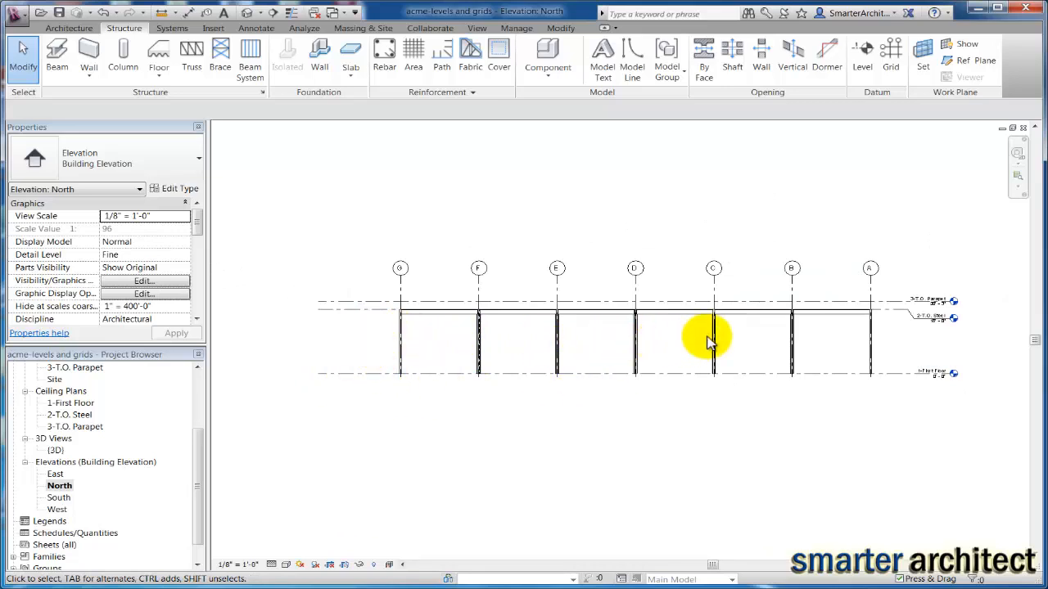
{"action": "mouse_move", "coordinate": [636, 368]}
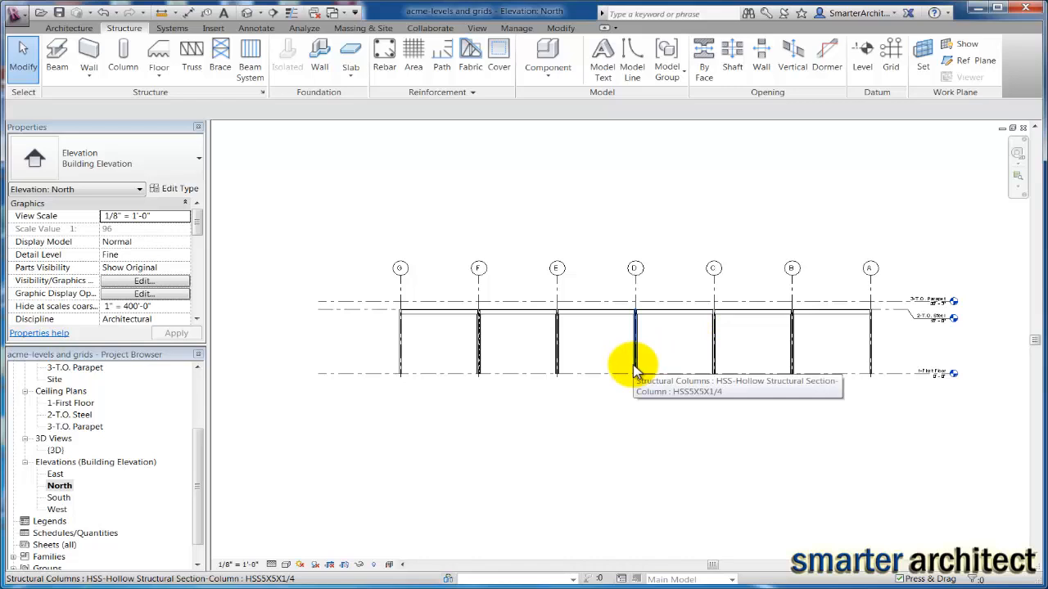
{"action": "mouse_move", "coordinate": [557, 330]}
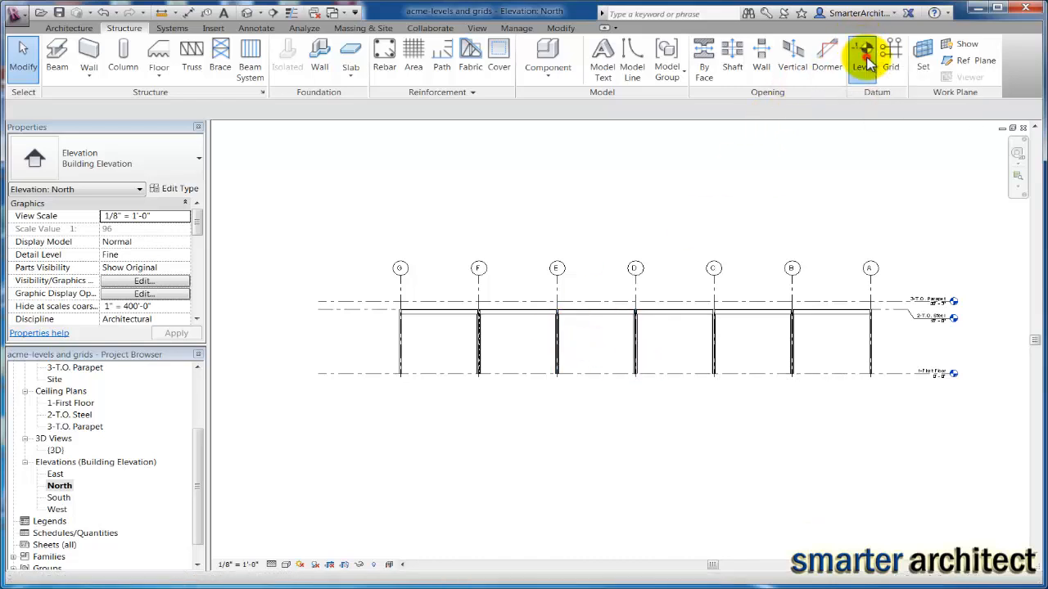
Step: Place a new level, name it 1B-Horizontal Bracing and rename matching views
{"action": "left_click", "coordinate": [861, 52]}
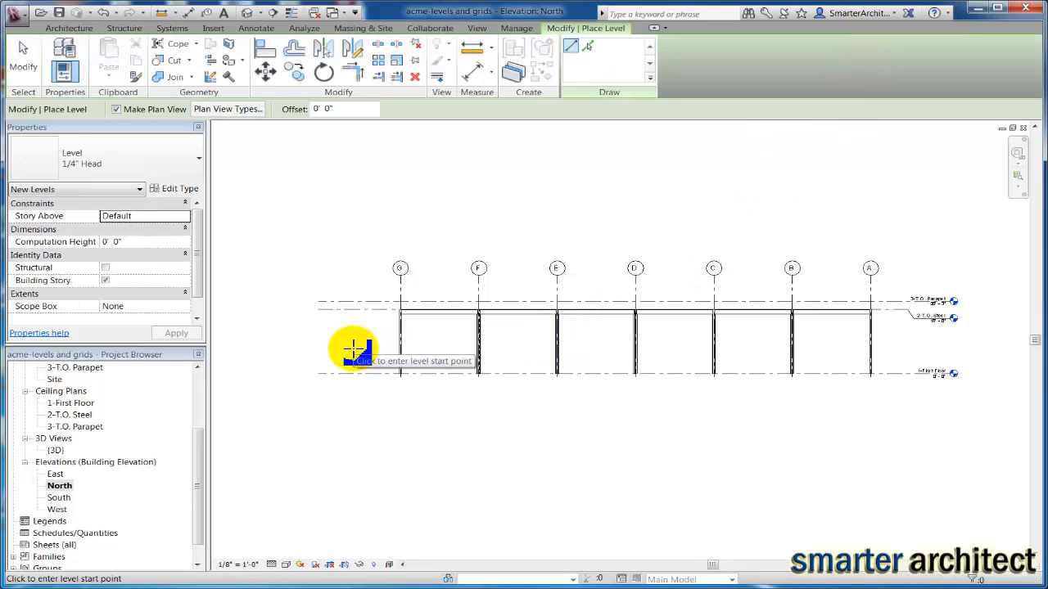
{"action": "mouse_move", "coordinate": [375, 347]}
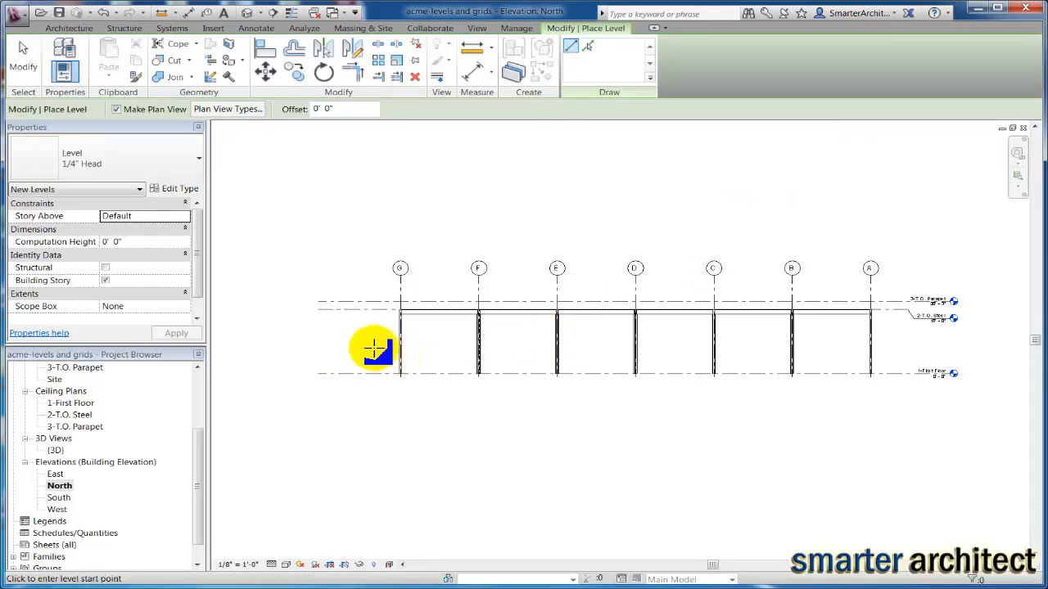
{"action": "mouse_move", "coordinate": [317, 347]}
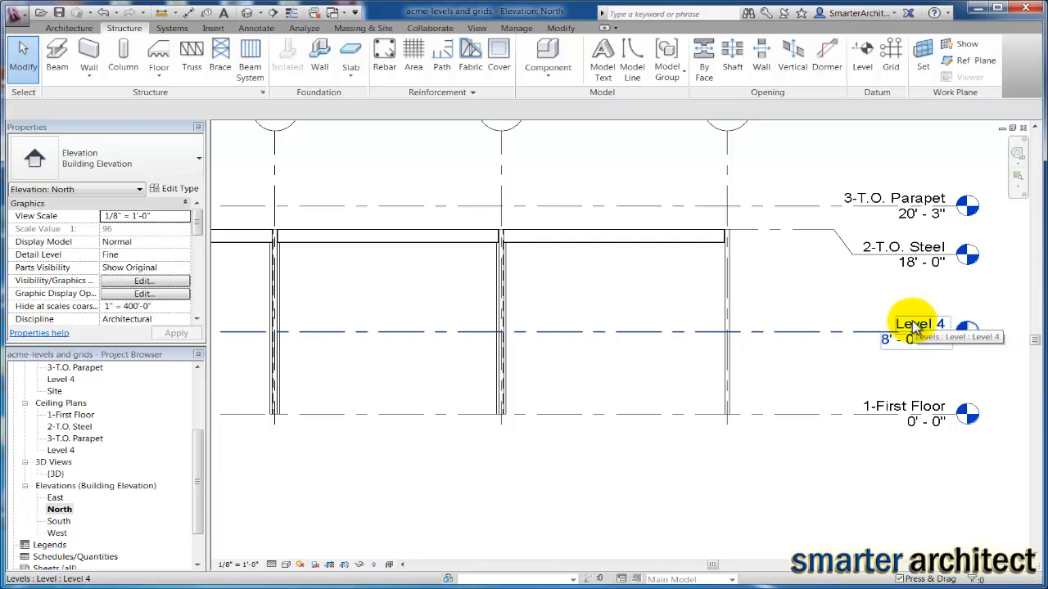
{"action": "left_click", "coordinate": [918, 325]}
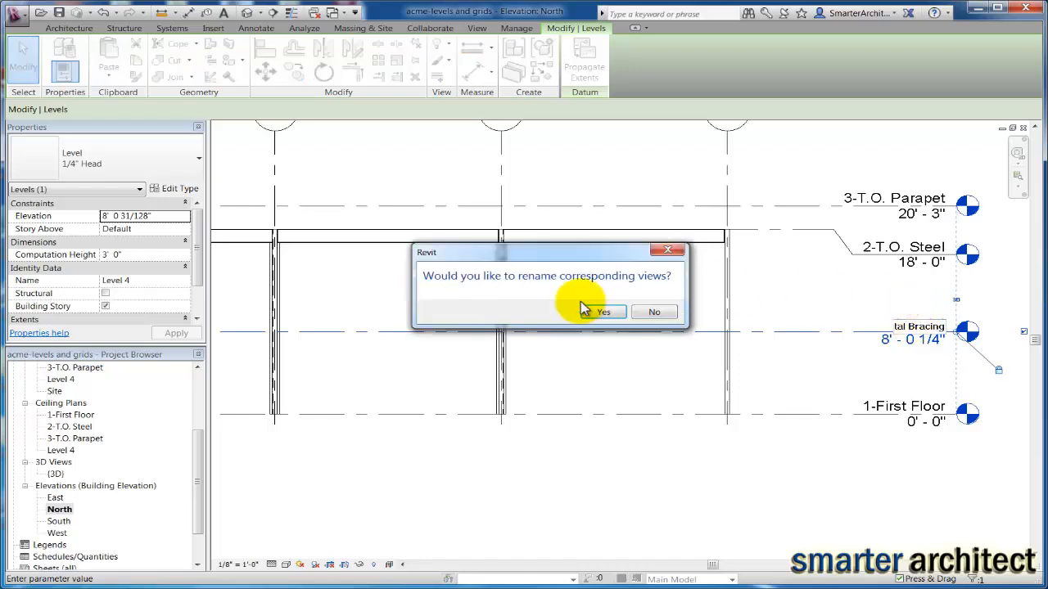
{"action": "left_click", "coordinate": [602, 311]}
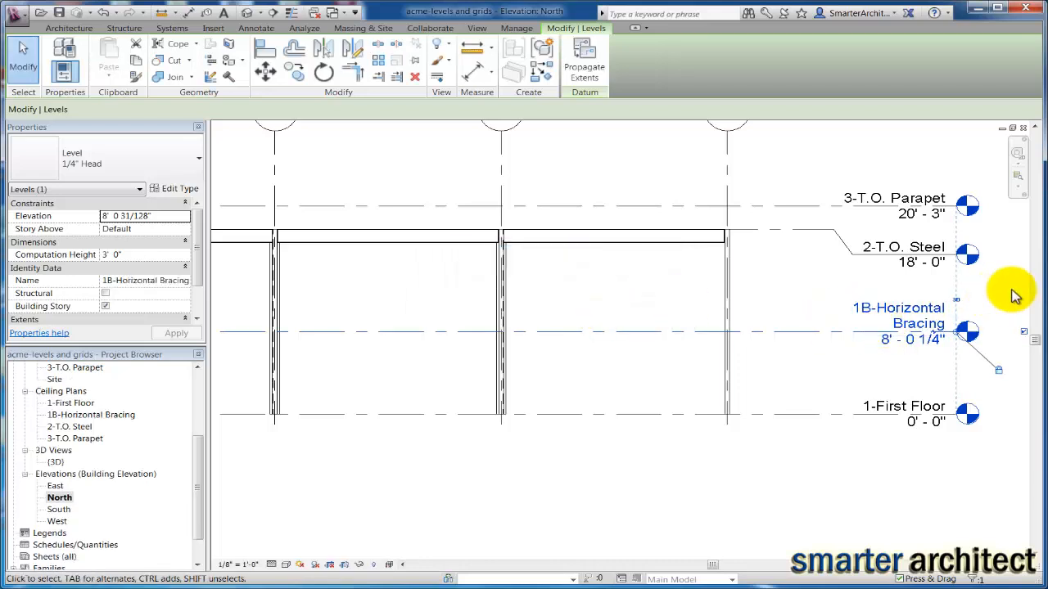
Step: Set the 1B-Horizontal Bracing level's elevation to 9
{"action": "double_click", "coordinate": [909, 339]}
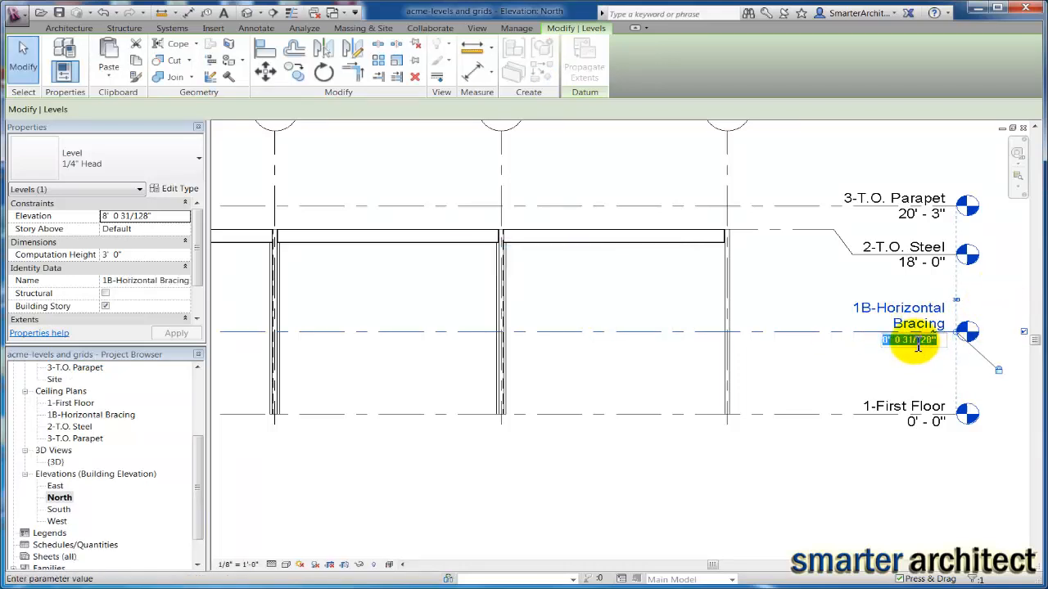
{"action": "type", "text": "9"}
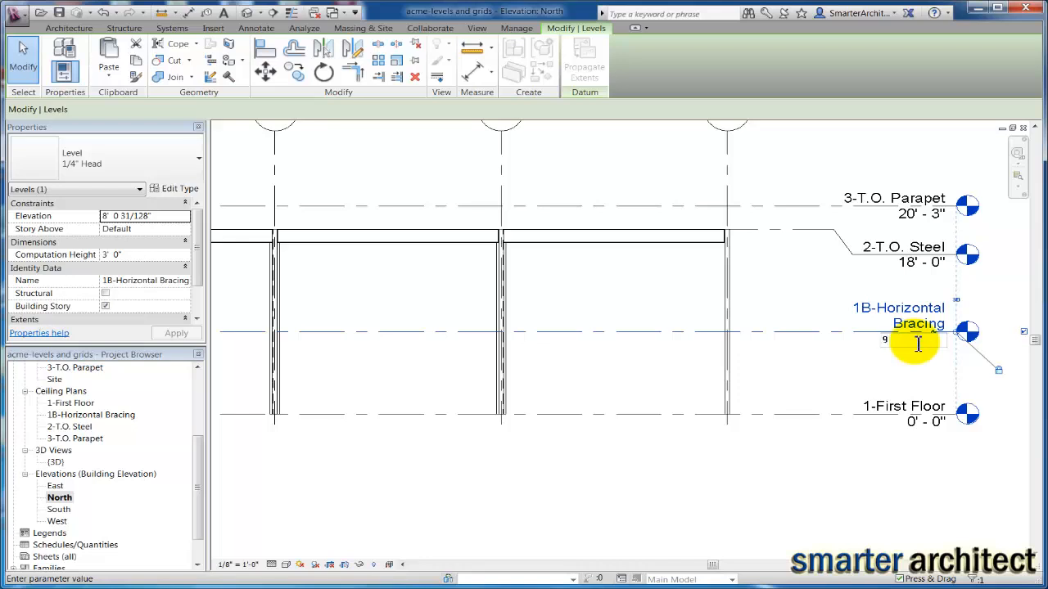
{"action": "key", "text": "Return"}
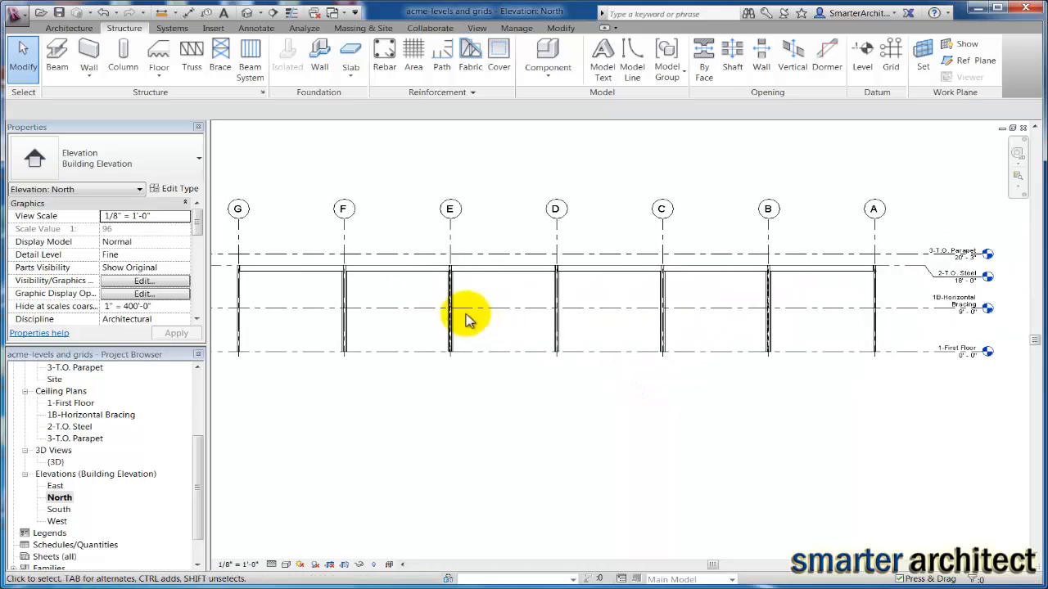
Step: Open the 1B-Horizontal Bracing structural plan from the Project Browser
{"action": "scroll", "scroll_direction": "up", "scroll_amount": 3}
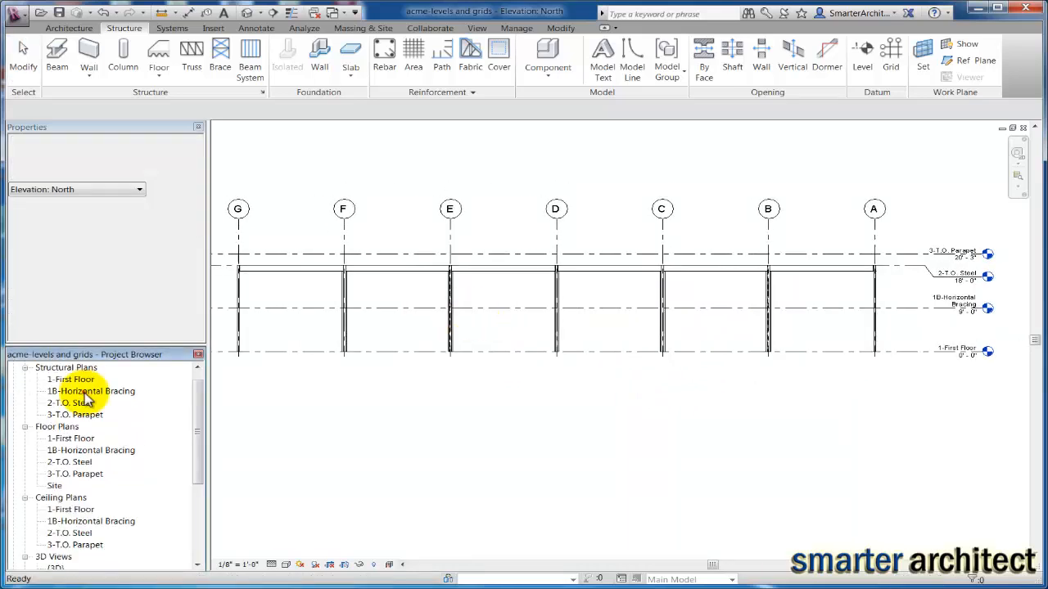
{"action": "double_click", "coordinate": [90, 390]}
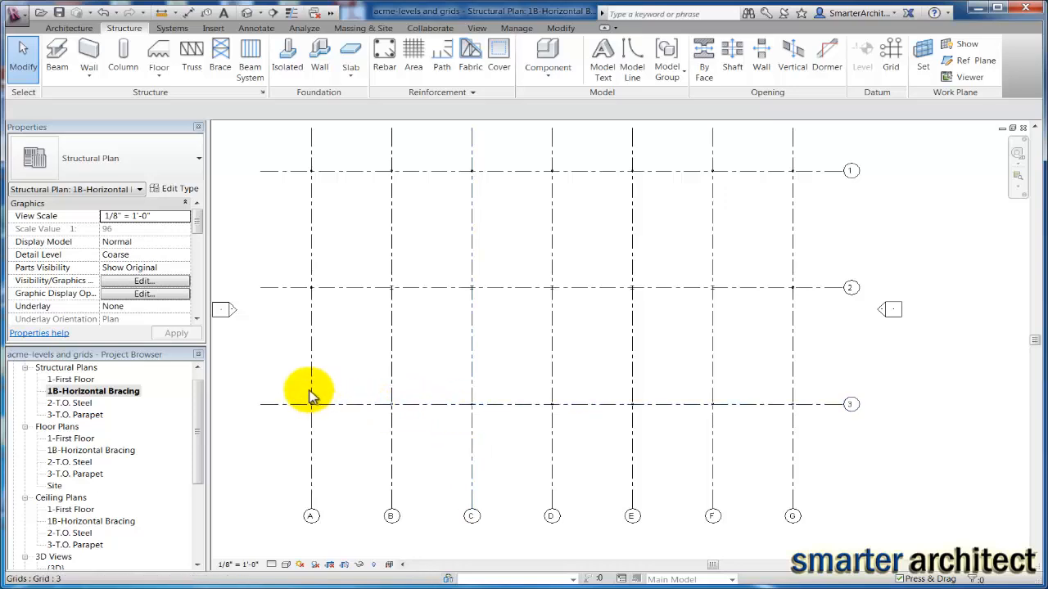
{"action": "left_click", "coordinate": [471, 183]}
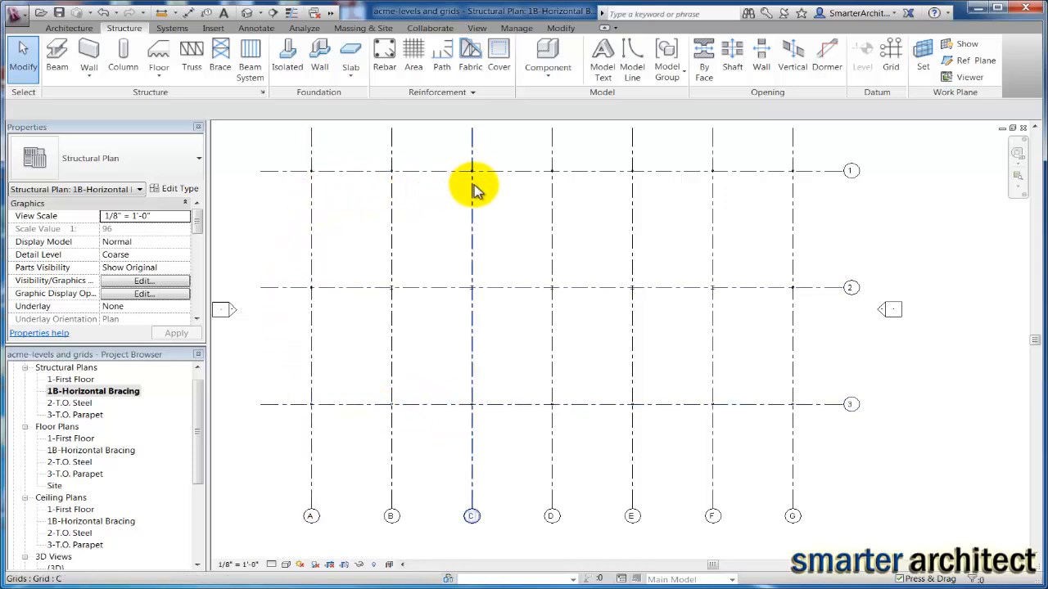
{"action": "mouse_move", "coordinate": [473, 187]}
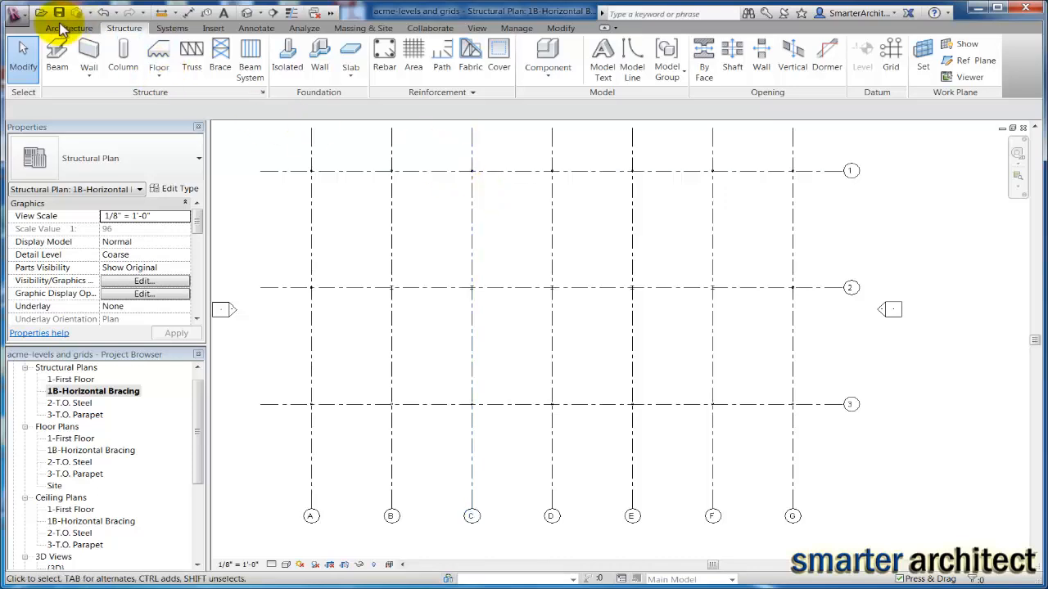
Step: Draw W12X26 beams along the perimeter grid lines, then end beam placement
{"action": "left_click", "coordinate": [56, 57]}
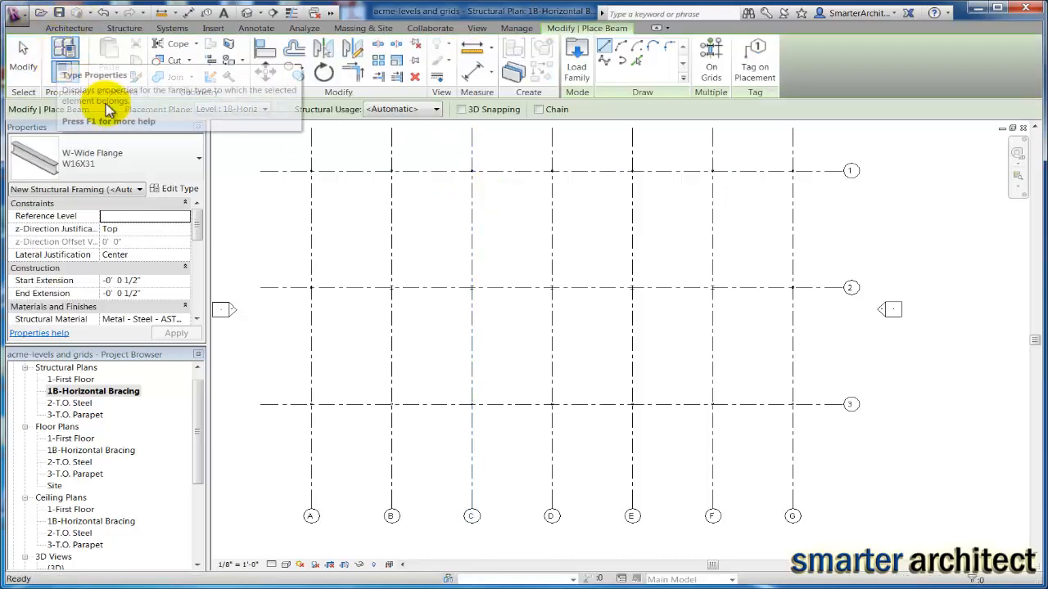
{"action": "left_click", "coordinate": [198, 157]}
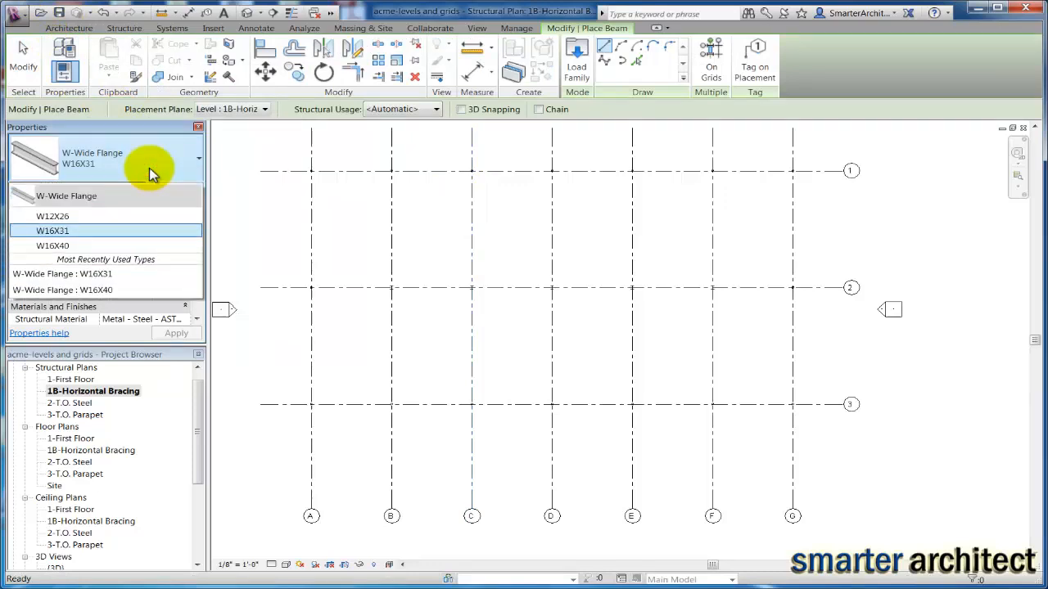
{"action": "left_click", "coordinate": [52, 216]}
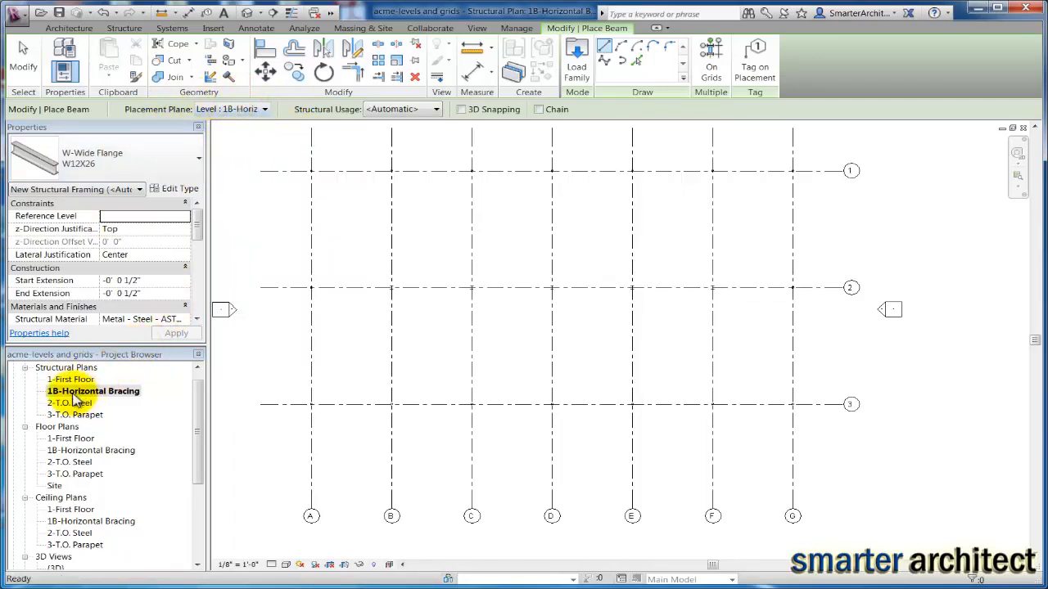
{"action": "mouse_move", "coordinate": [429, 157]}
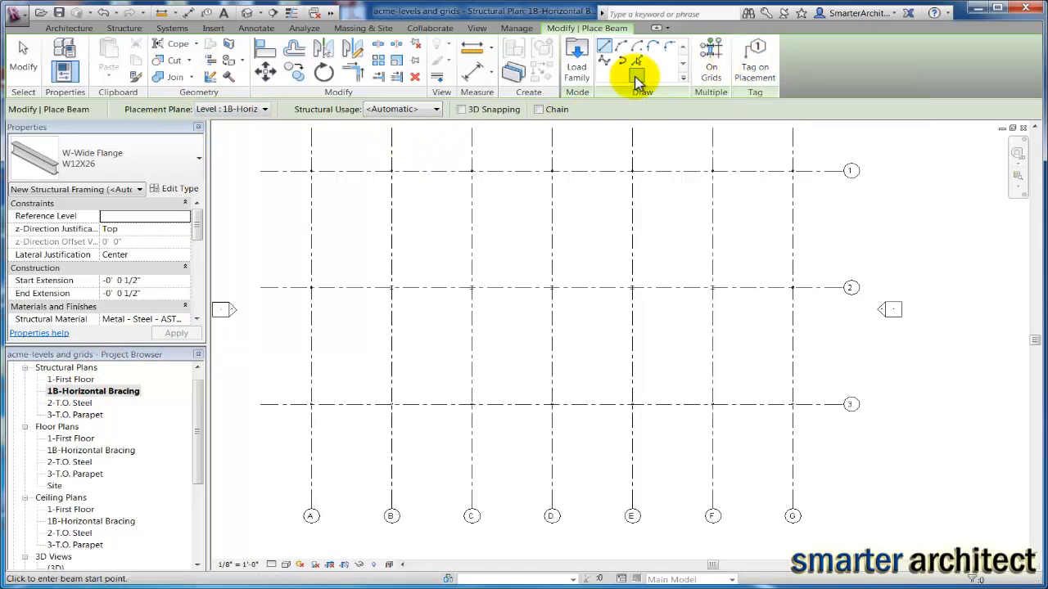
{"action": "left_click", "coordinate": [432, 164]}
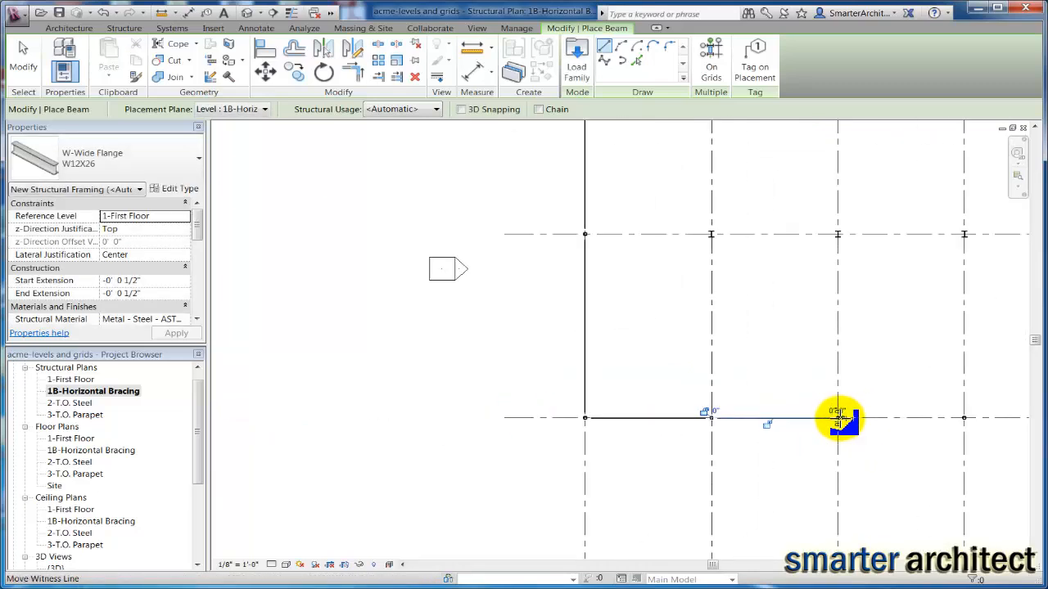
{"action": "key", "text": "Escape"}
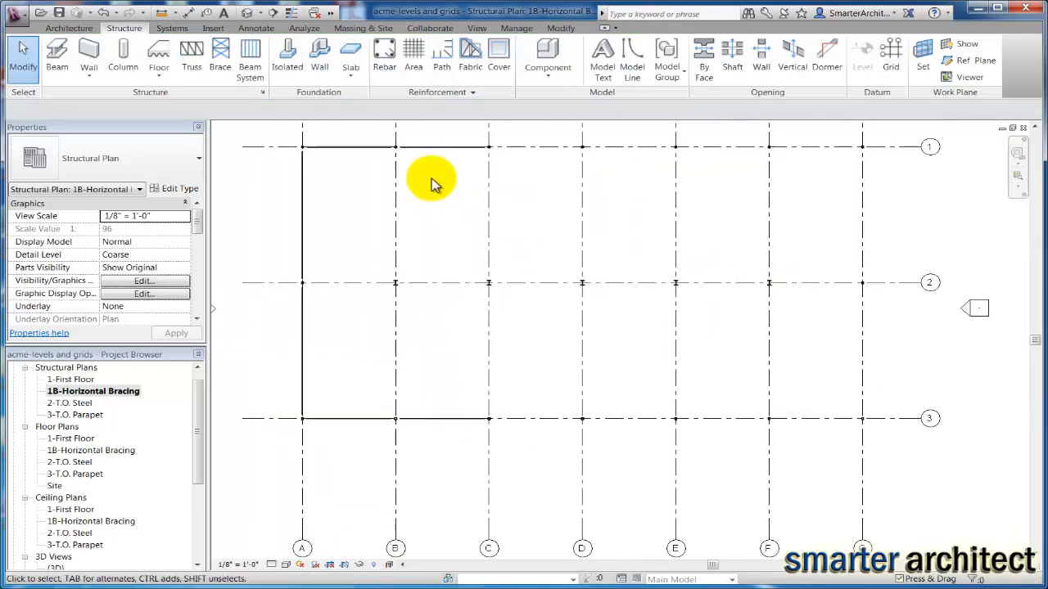
{"action": "mouse_move", "coordinate": [488, 547]}
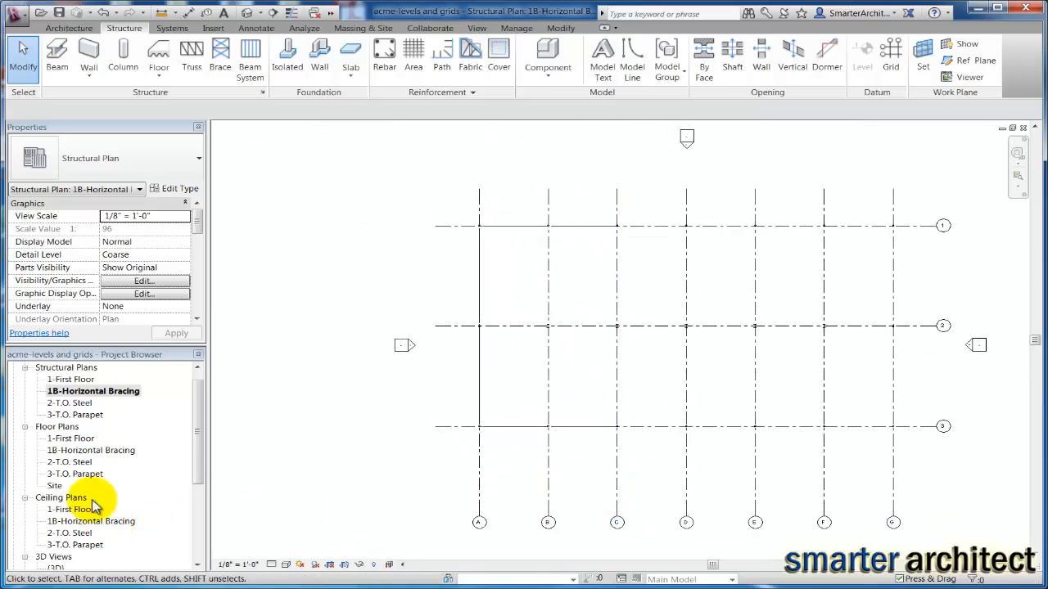
Step: Open the {3D} view and orbit the steel frame to inspect the framing
{"action": "scroll", "scroll_direction": "down", "scroll_amount": 3}
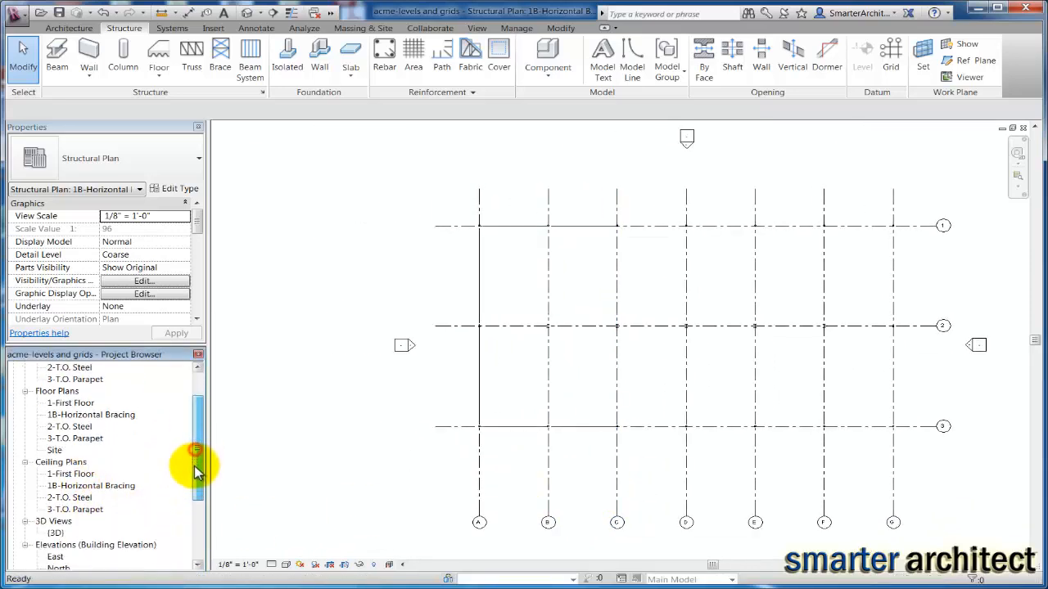
{"action": "double_click", "coordinate": [55, 533]}
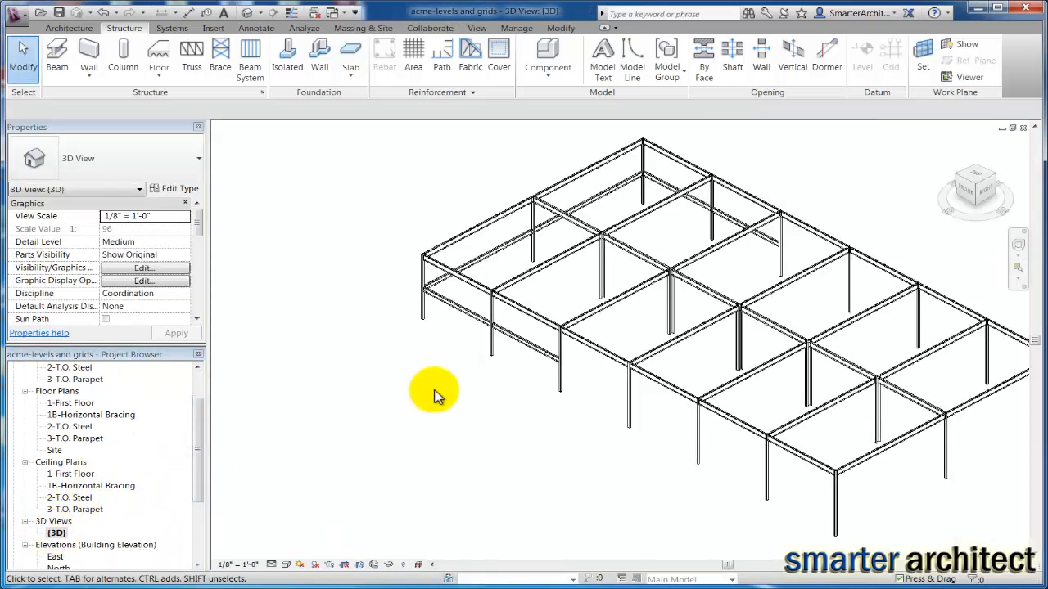
{"action": "left_click_drag", "start_coordinate": [434, 393], "coordinate": [573, 232]}
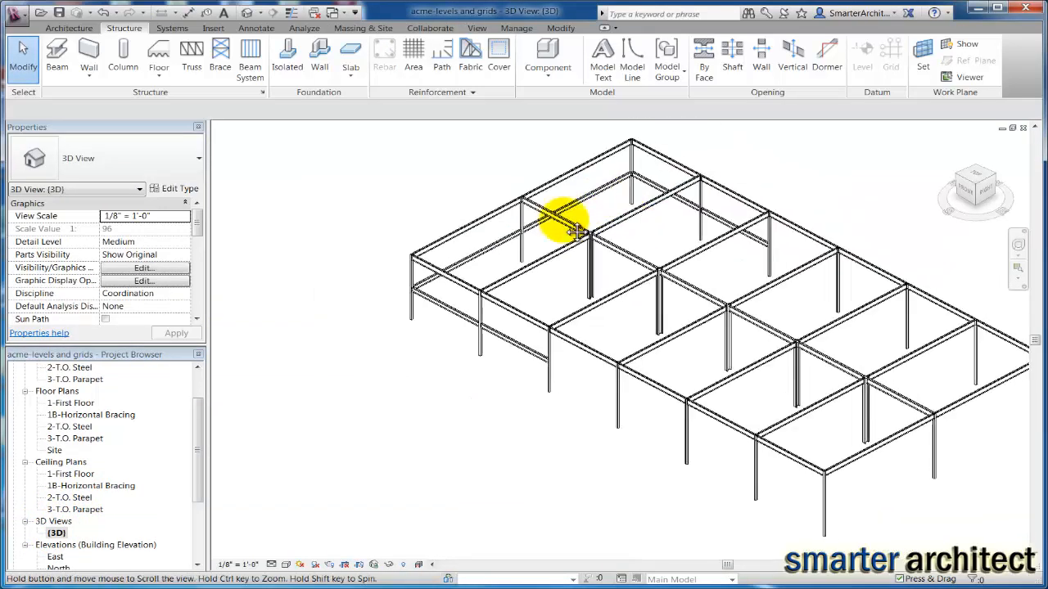
{"action": "left_click_drag", "start_coordinate": [576, 233], "coordinate": [530, 212]}
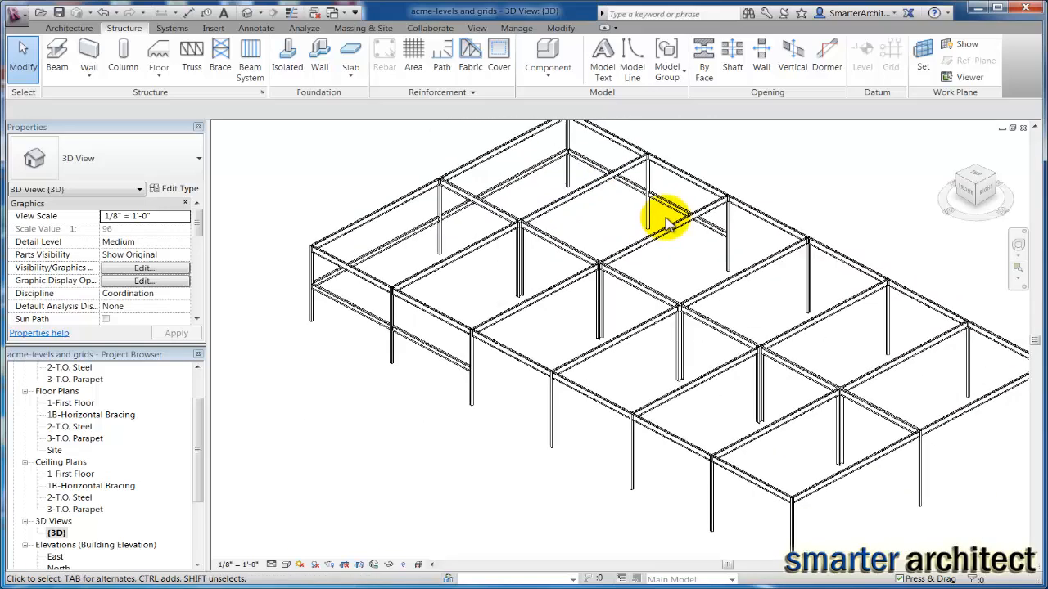
{"action": "mouse_move", "coordinate": [385, 369]}
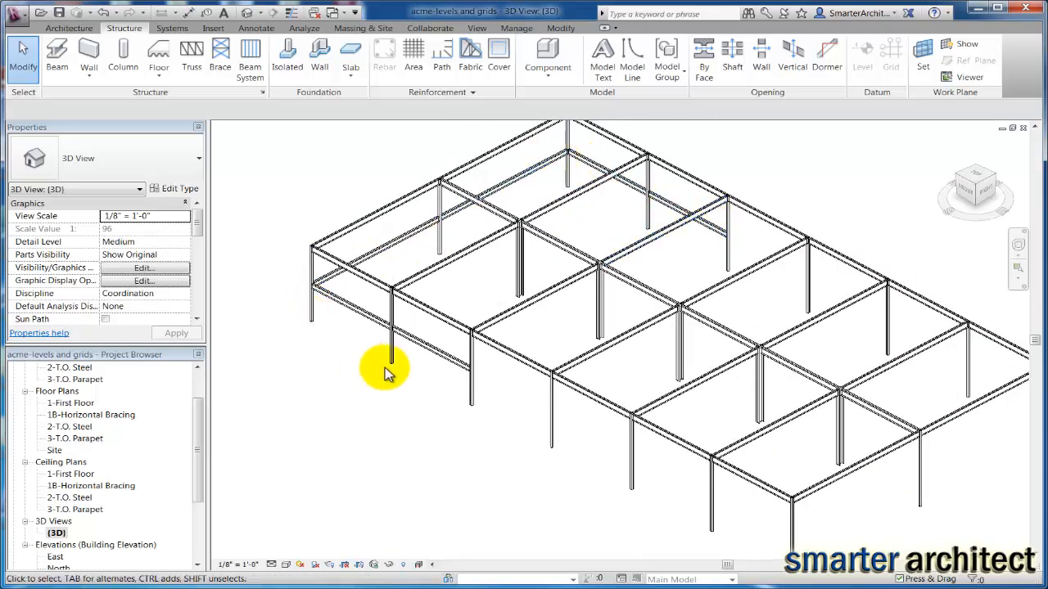
{"action": "mouse_move", "coordinate": [550, 111]}
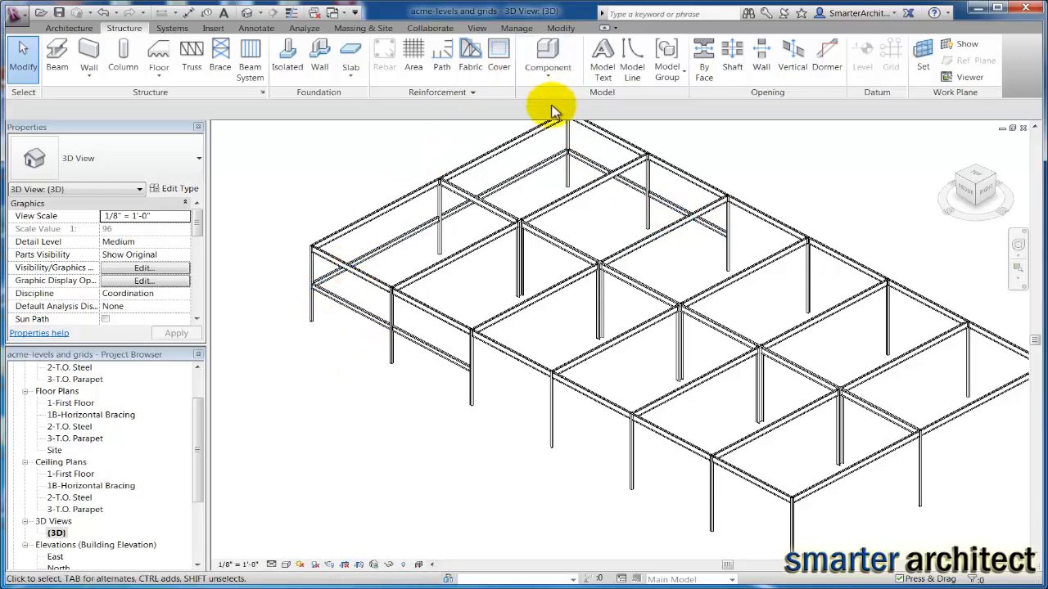